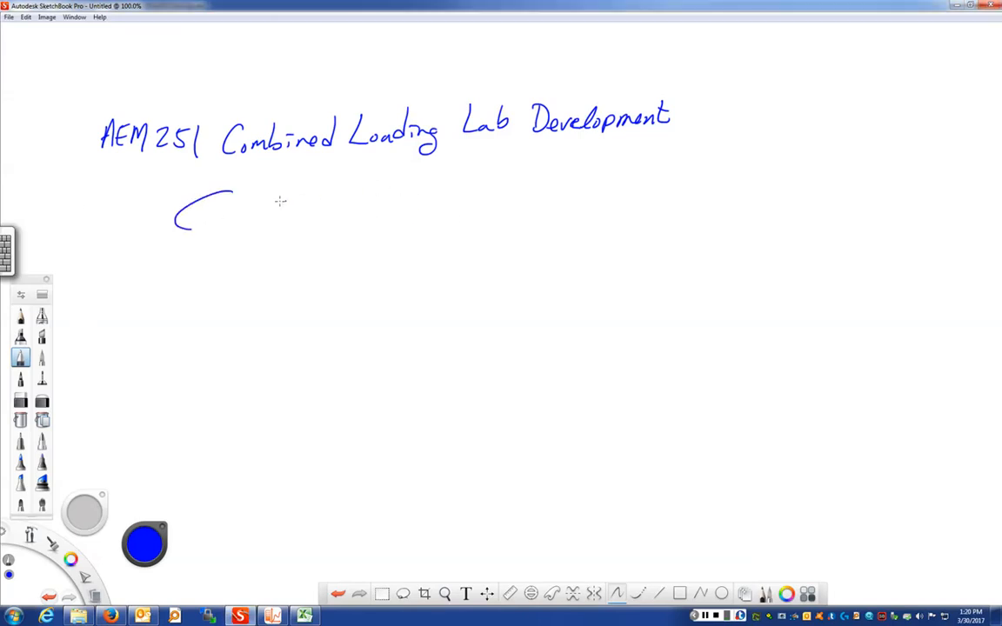
Step: Sketch a wall-hatched tube with an end ellipse, lever arm, and downward force arrow labelled F
{"action": "left_click_drag", "start_coordinate": [230, 190], "coordinate": [335, 234]}
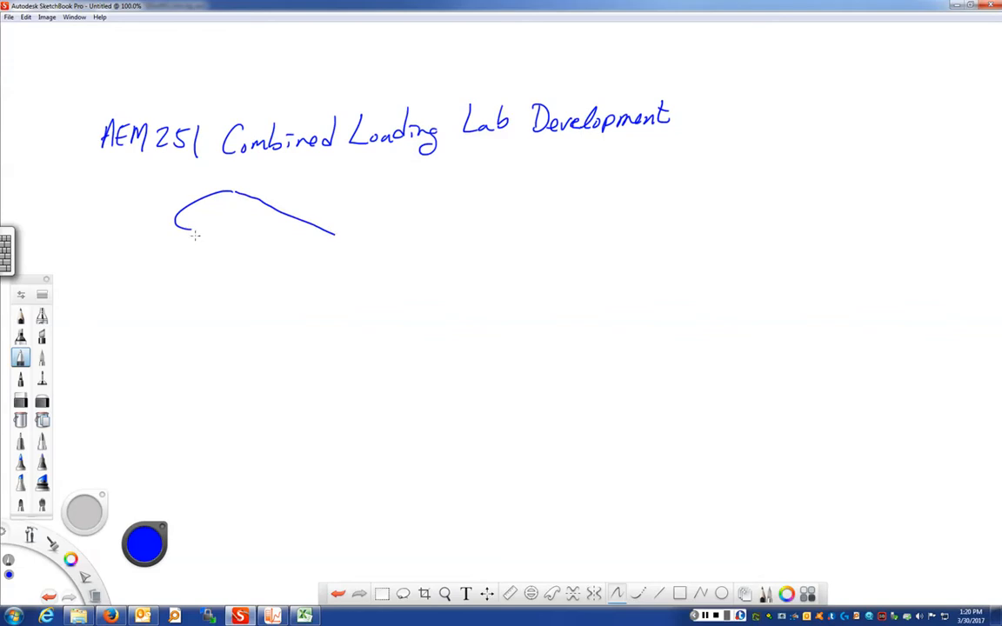
{"action": "left_click_drag", "start_coordinate": [190, 233], "coordinate": [291, 285]}
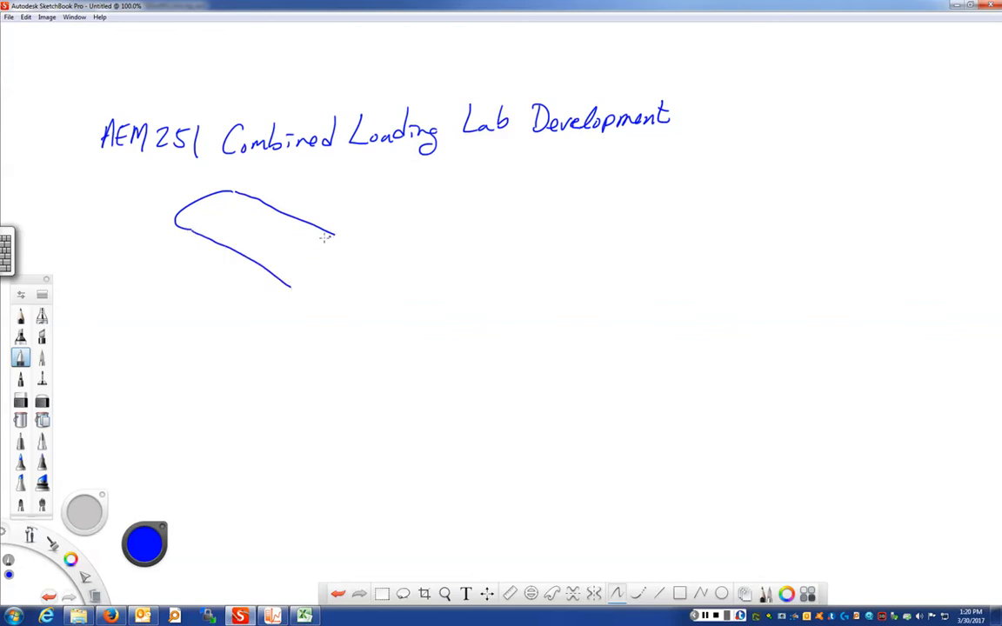
{"action": "left_click_drag", "start_coordinate": [327, 237], "coordinate": [295, 269]}
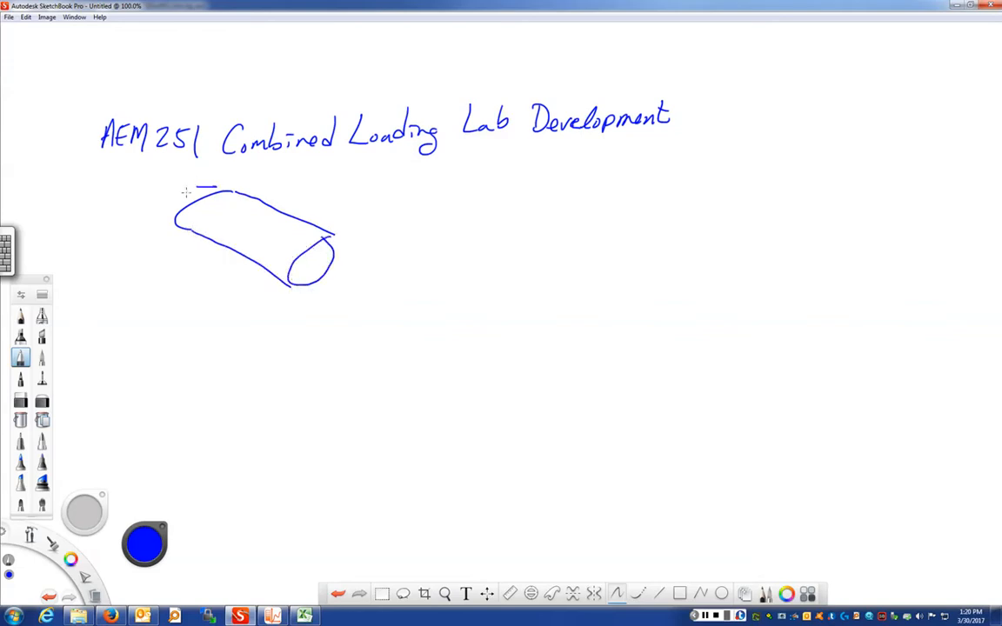
{"action": "left_click_drag", "start_coordinate": [205, 190], "coordinate": [174, 225]}
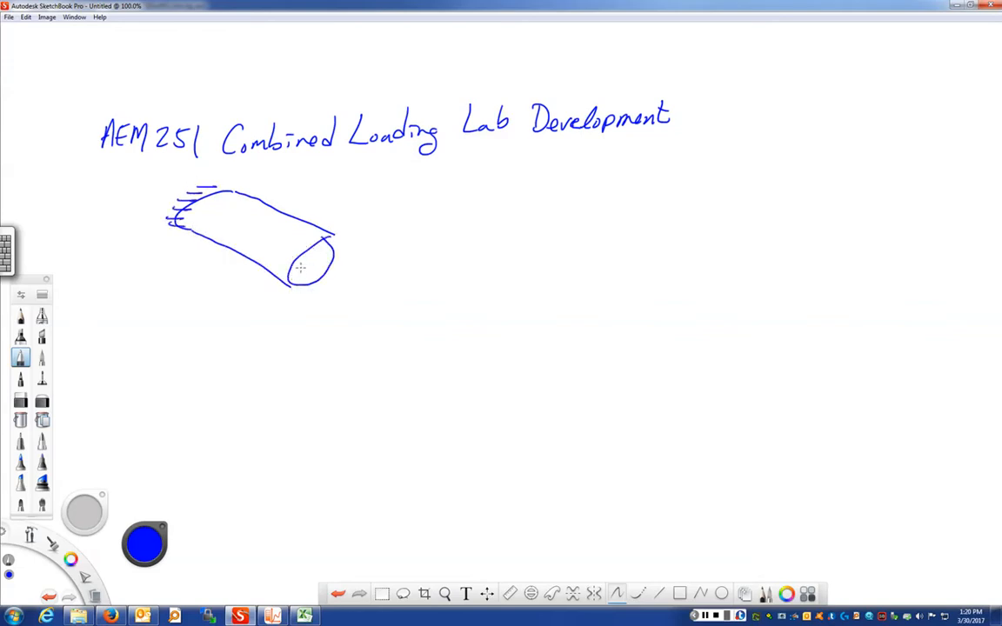
{"action": "left_click_drag", "start_coordinate": [309, 252], "coordinate": [396, 217]}
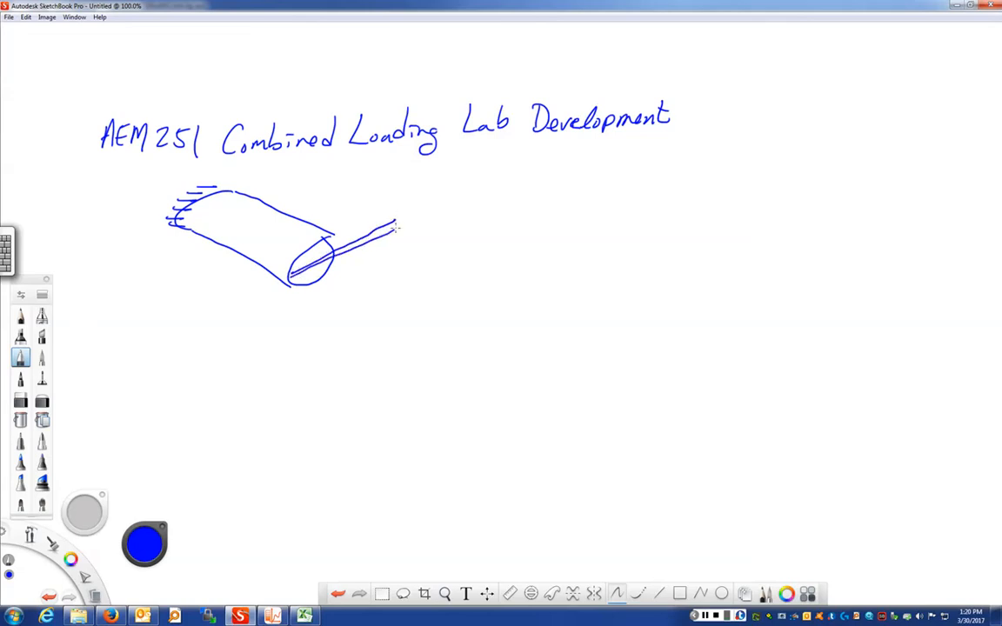
{"action": "left_click_drag", "start_coordinate": [393, 187], "coordinate": [393, 222]}
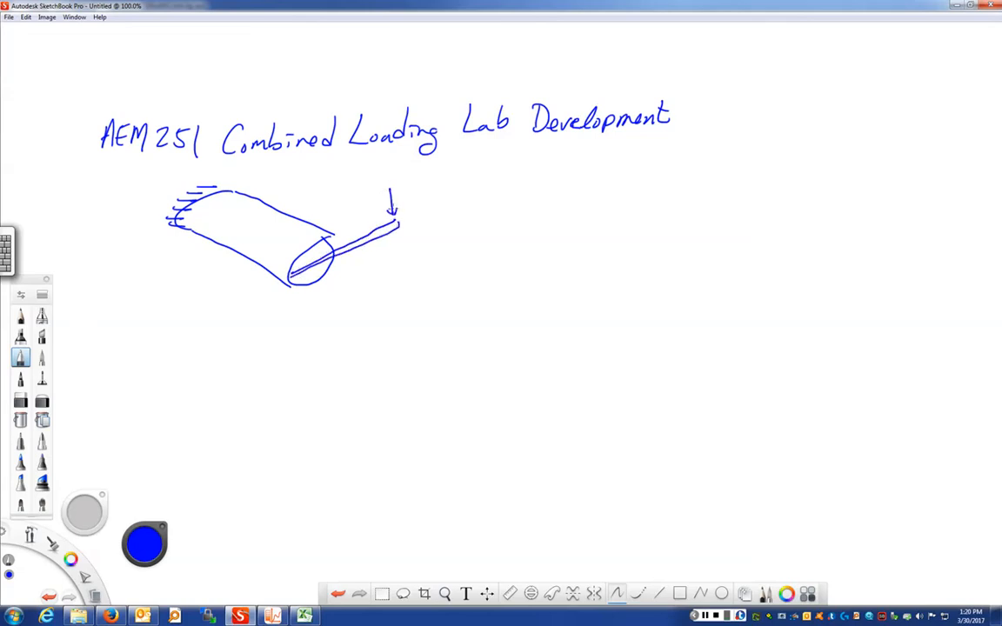
{"action": "mouse_move", "coordinate": [289, 242]}
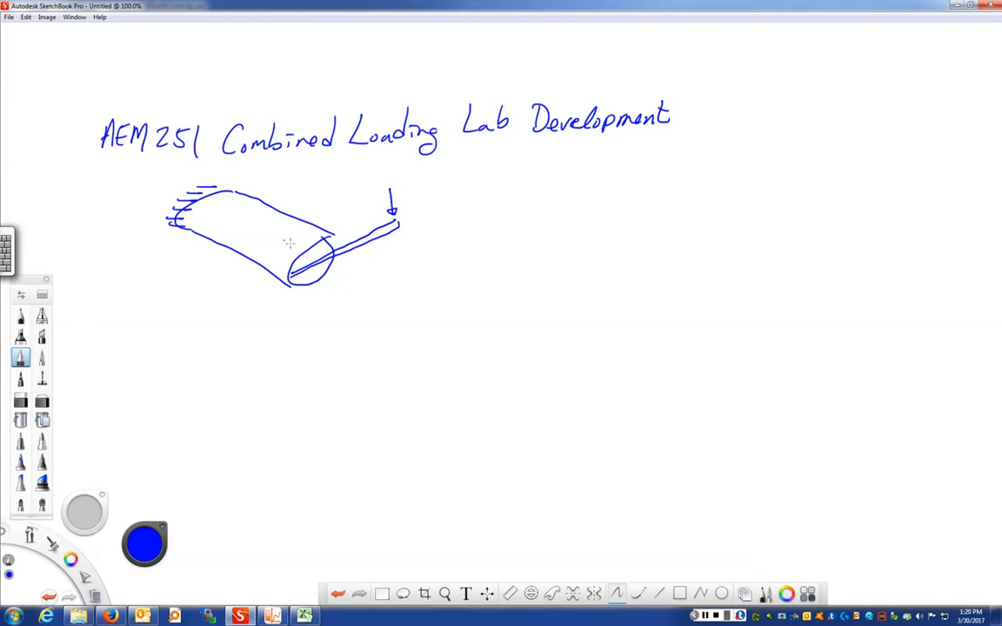
{"action": "left_click_drag", "start_coordinate": [407, 190], "coordinate": [414, 178]}
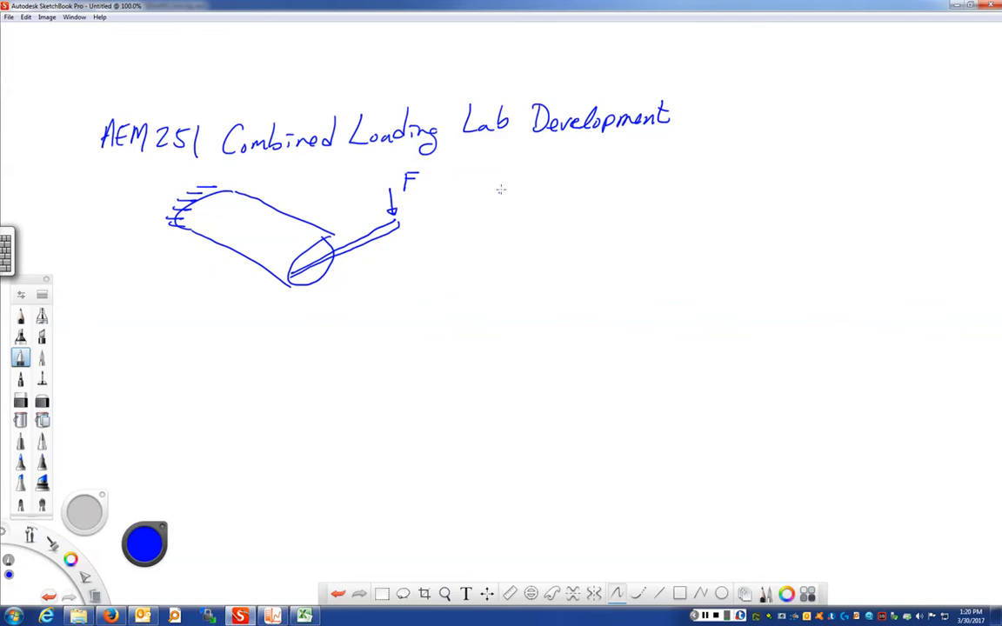
{"action": "mouse_move", "coordinate": [424, 242]}
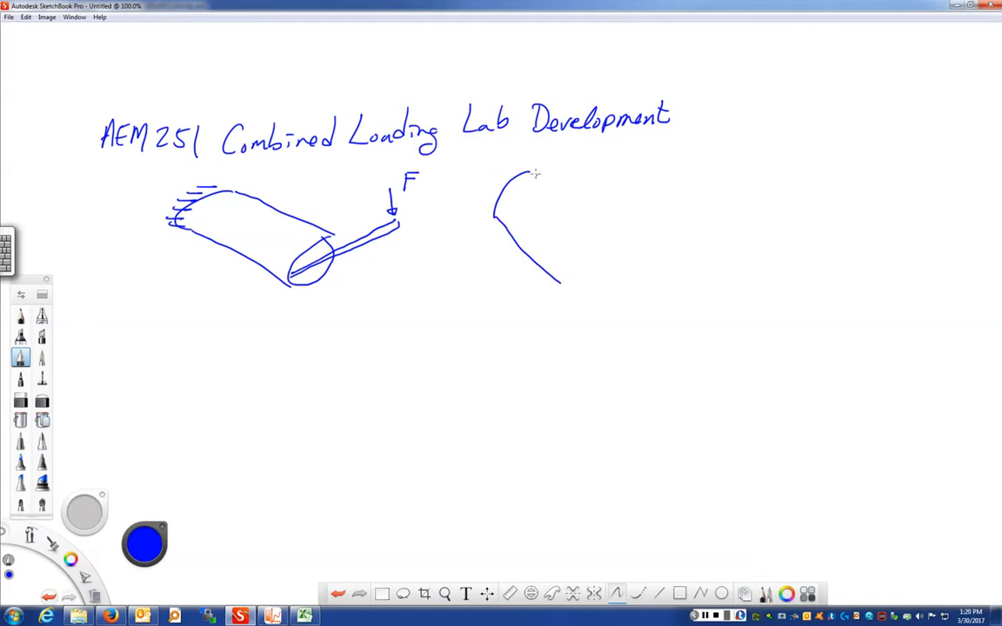
Step: Draw a second tube with torque arrow and T = F·d, plus section line and distance d
{"action": "left_click_drag", "start_coordinate": [535, 174], "coordinate": [594, 287]}
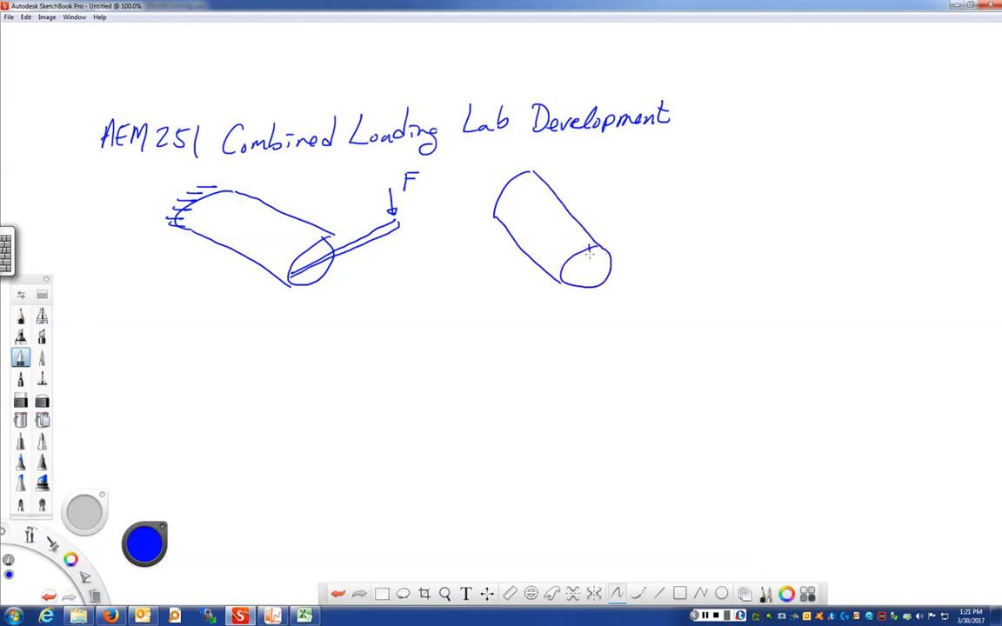
{"action": "left_click_drag", "start_coordinate": [589, 253], "coordinate": [591, 309]}
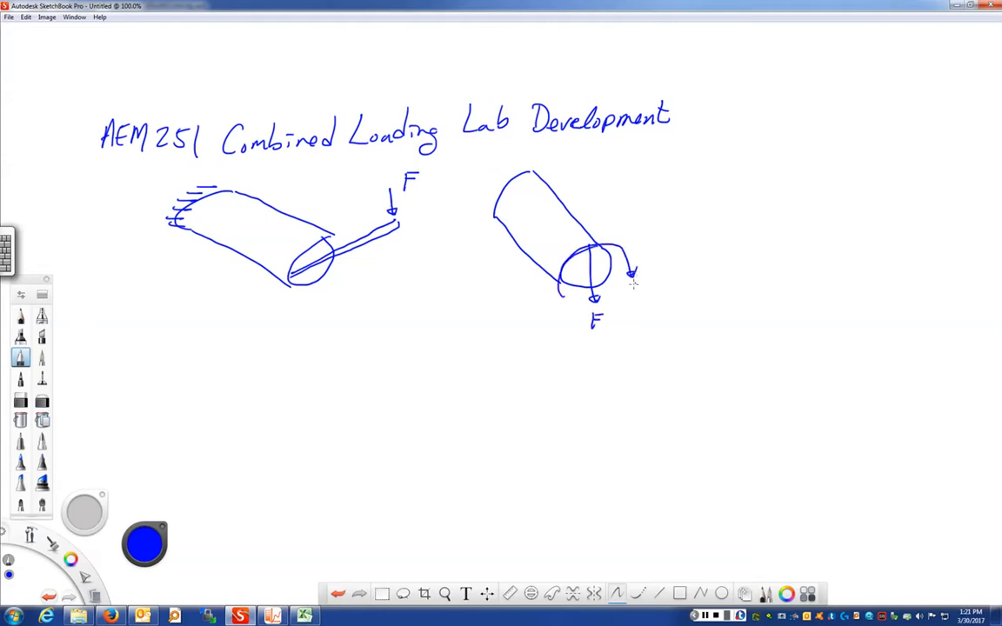
{"action": "left_click_drag", "start_coordinate": [635, 291], "coordinate": [687, 287]}
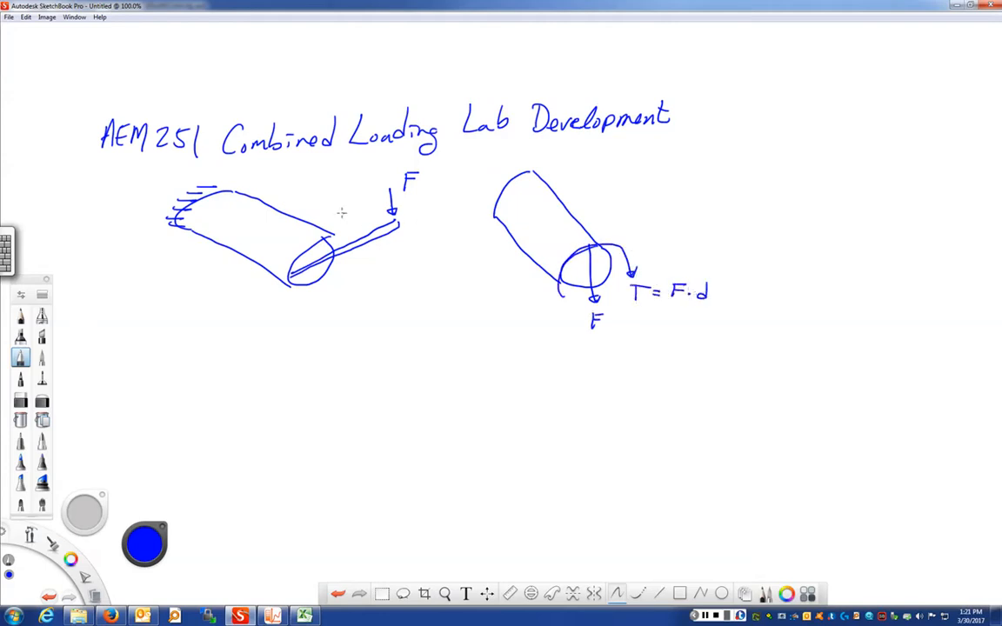
{"action": "left_click_drag", "start_coordinate": [309, 213], "coordinate": [309, 287]}
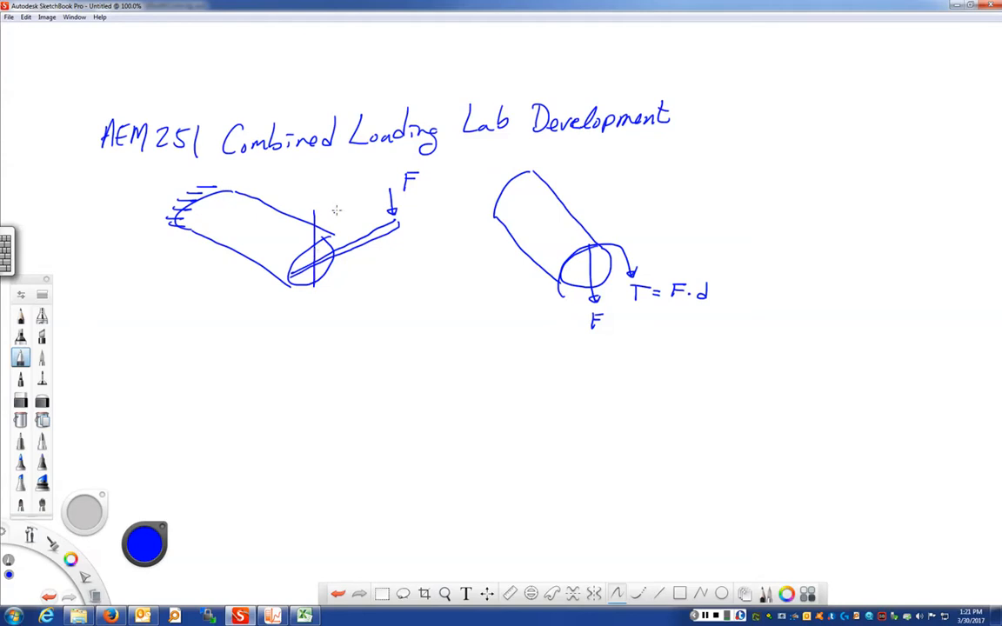
{"action": "left_click_drag", "start_coordinate": [318, 218], "coordinate": [344, 209]}
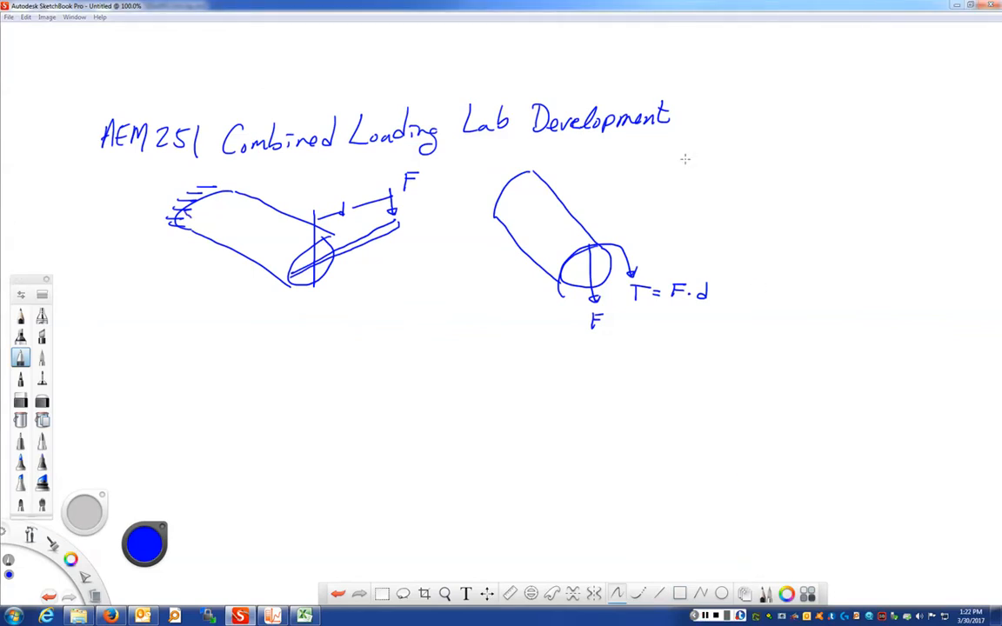
{"action": "mouse_move", "coordinate": [384, 228]}
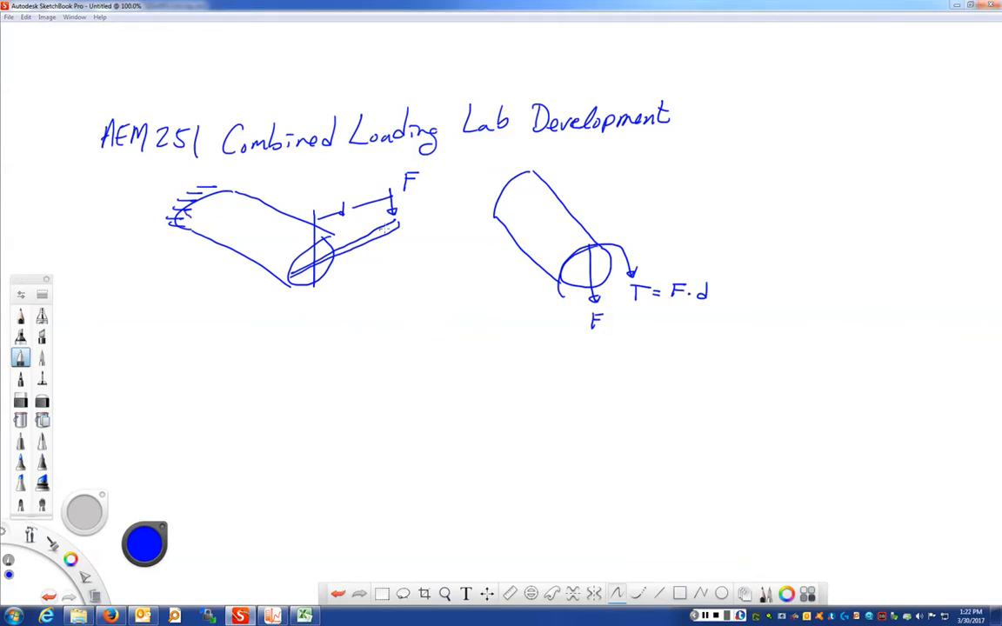
{"action": "left_click_drag", "start_coordinate": [509, 174], "coordinate": [487, 214]}
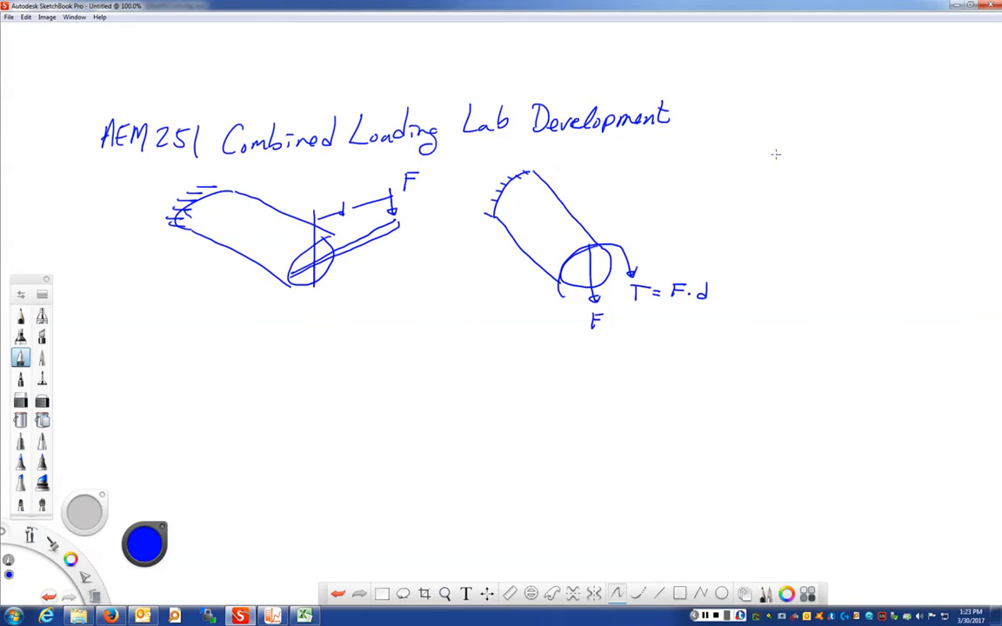
Step: Hatch the second tube's wall, then sketch a third tube with force F and end torques T
{"action": "left_click_drag", "start_coordinate": [773, 156], "coordinate": [813, 244]}
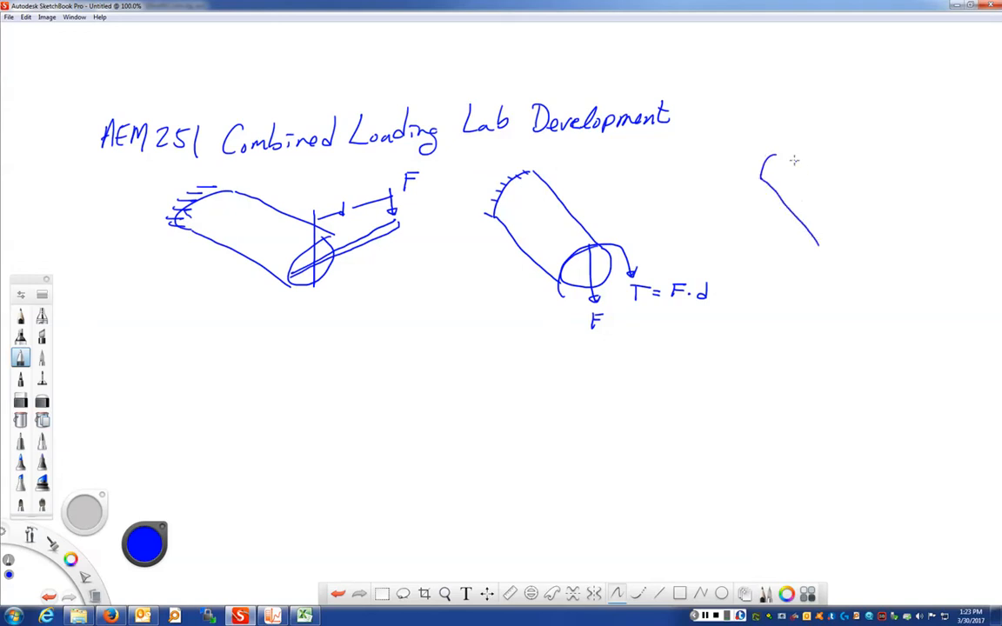
{"action": "left_click_drag", "start_coordinate": [794, 161], "coordinate": [837, 248]}
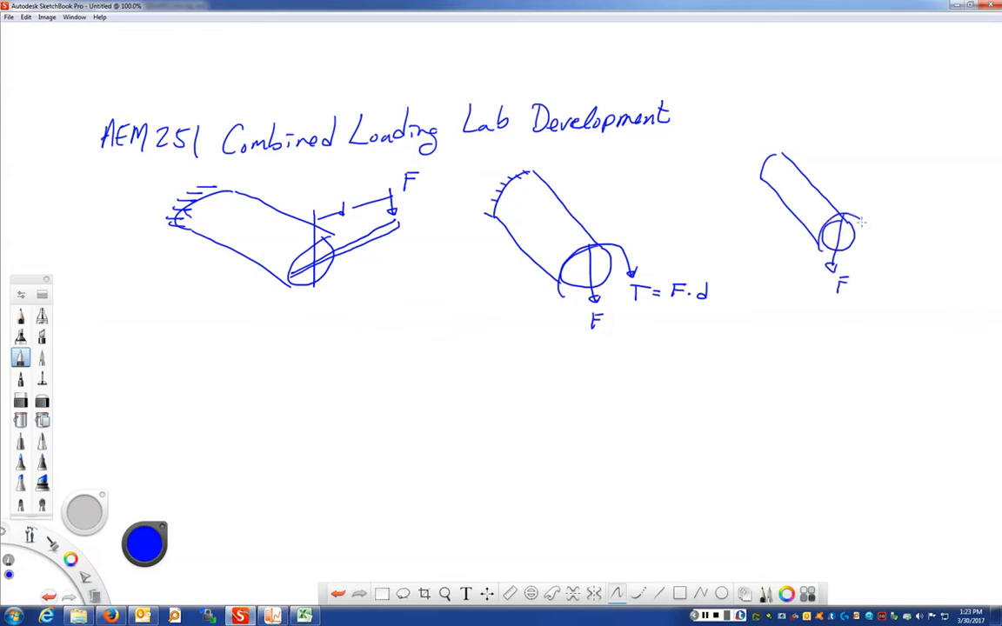
{"action": "left_click_drag", "start_coordinate": [861, 226], "coordinate": [875, 252]}
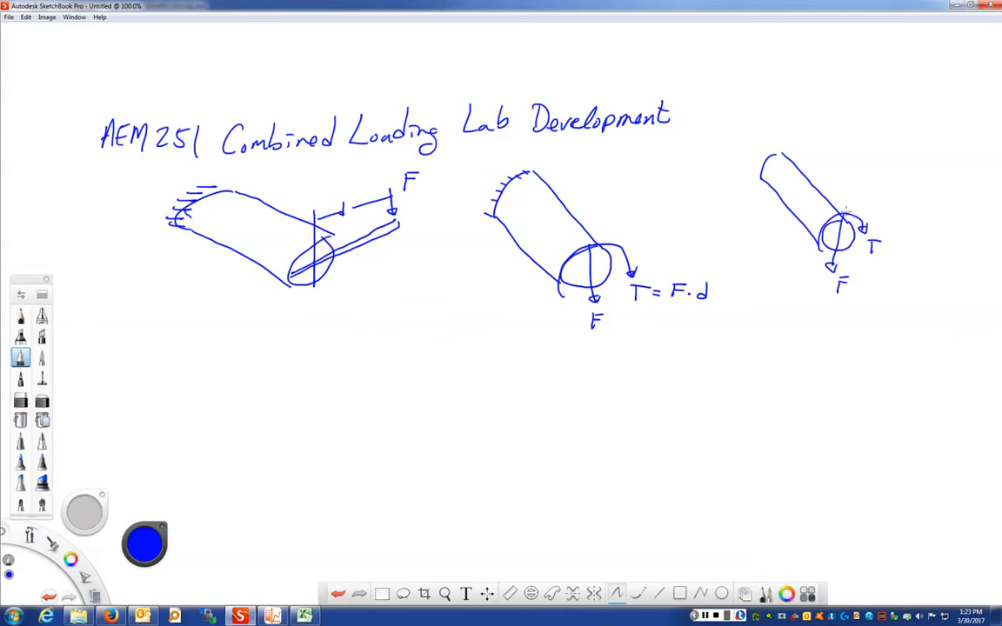
{"action": "mouse_move", "coordinate": [793, 148]}
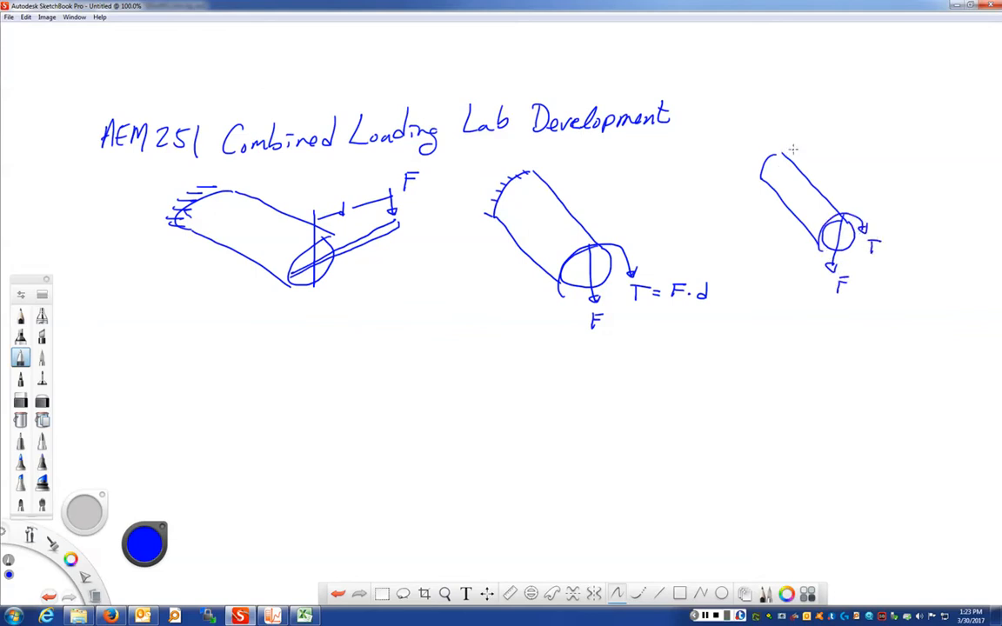
{"action": "left_click_drag", "start_coordinate": [792, 148], "coordinate": [761, 187]}
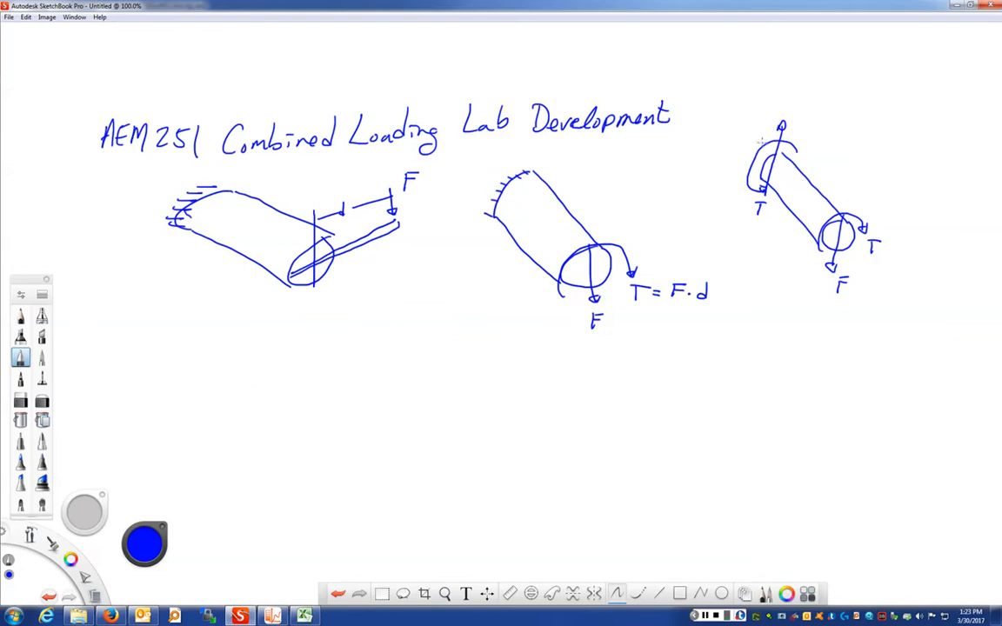
{"action": "mouse_move", "coordinate": [185, 487]}
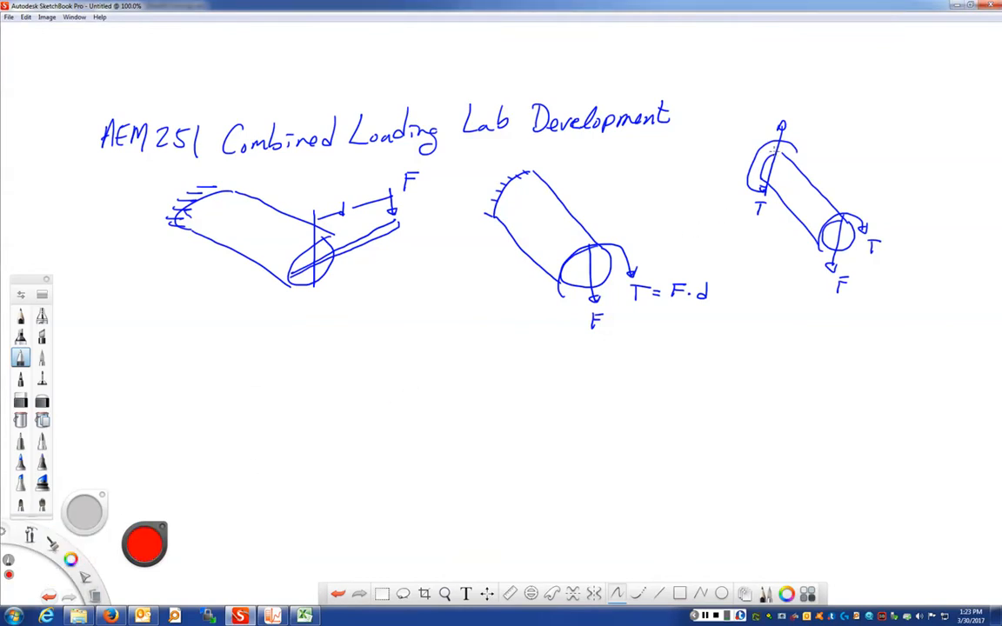
Step: In red, add a moment arrow, M = F l, and length l; add a green strain gage
{"action": "left_click_drag", "start_coordinate": [774, 153], "coordinate": [762, 178]}
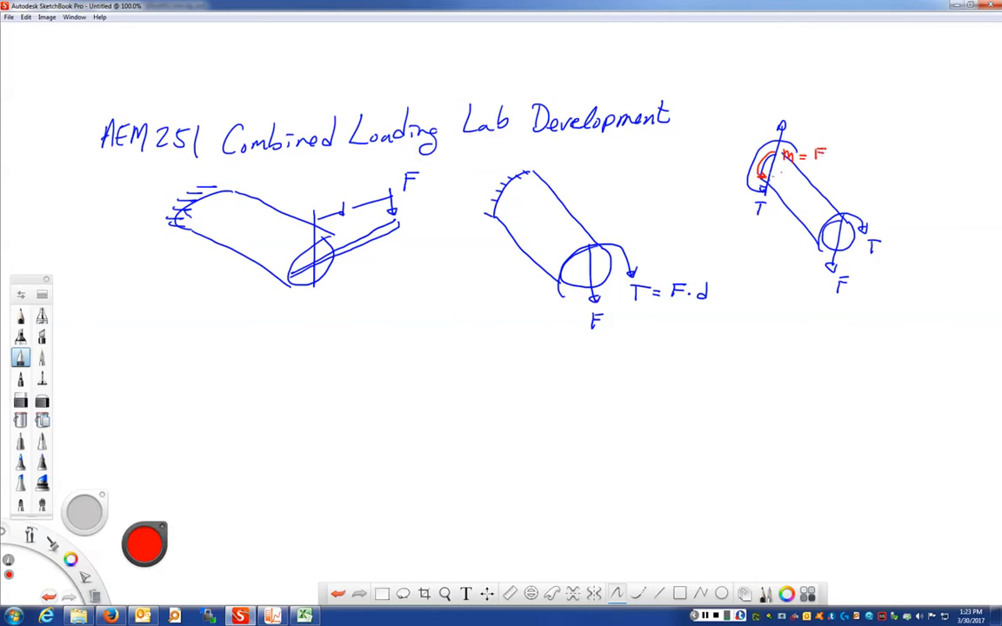
{"action": "left_click_drag", "start_coordinate": [504, 261], "coordinate": [517, 279]}
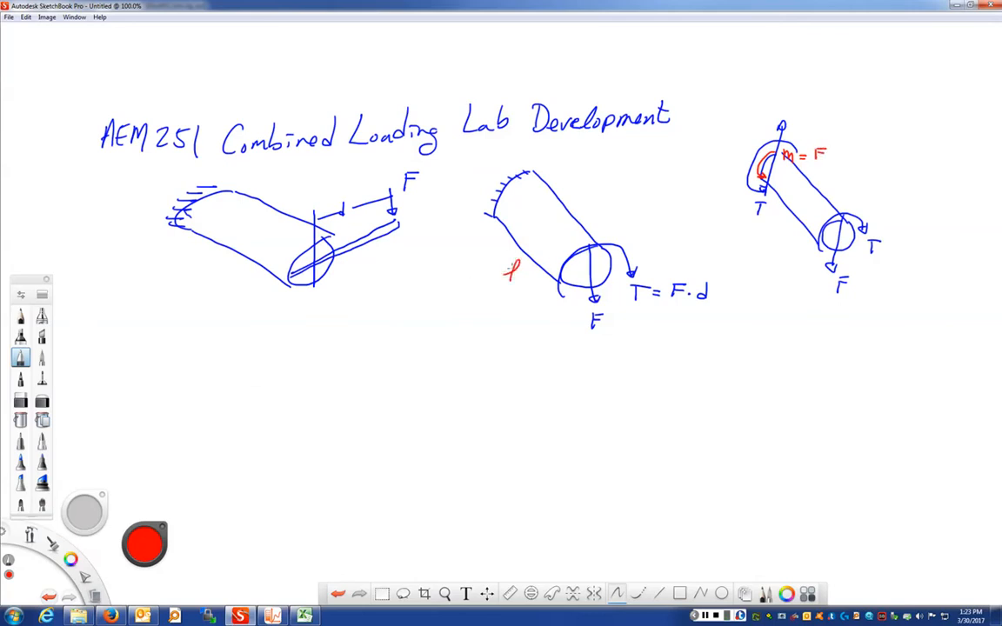
{"action": "left_click_drag", "start_coordinate": [487, 230], "coordinate": [552, 300]}
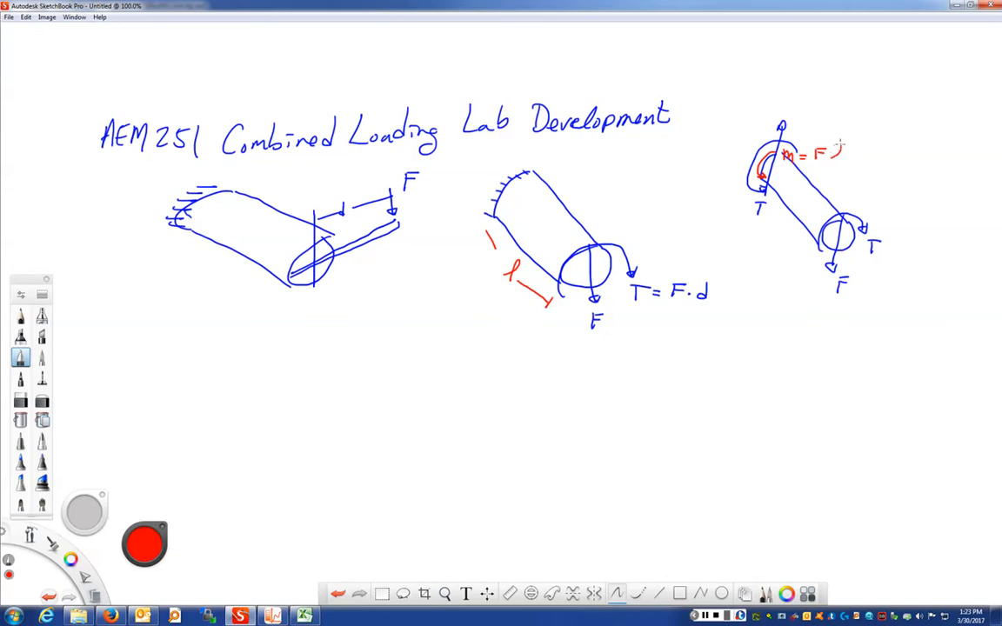
{"action": "left_click_drag", "start_coordinate": [837, 161], "coordinate": [842, 148]}
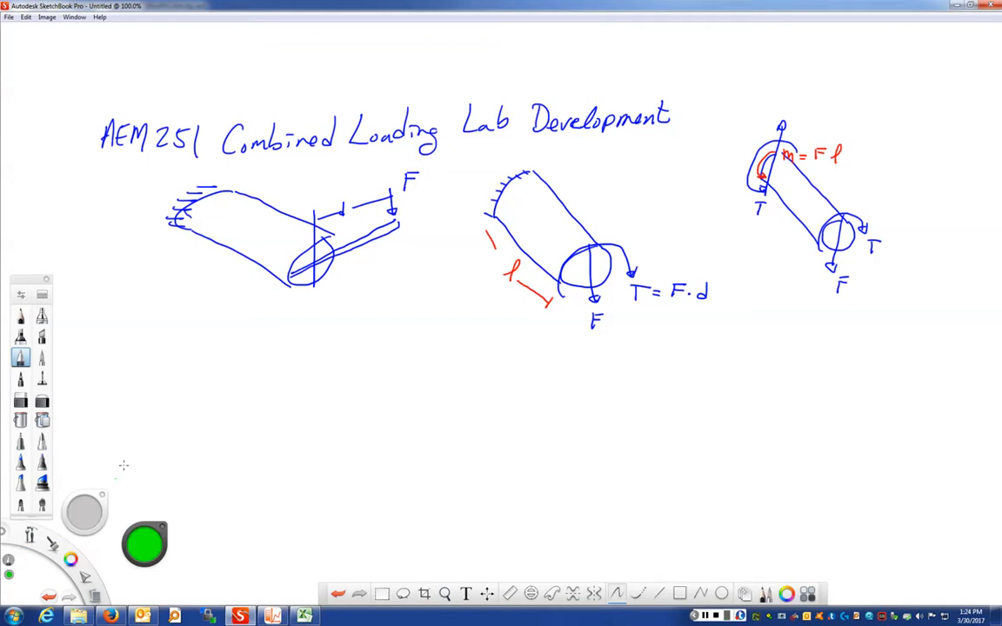
{"action": "left_click_drag", "start_coordinate": [211, 207], "coordinate": [225, 198]}
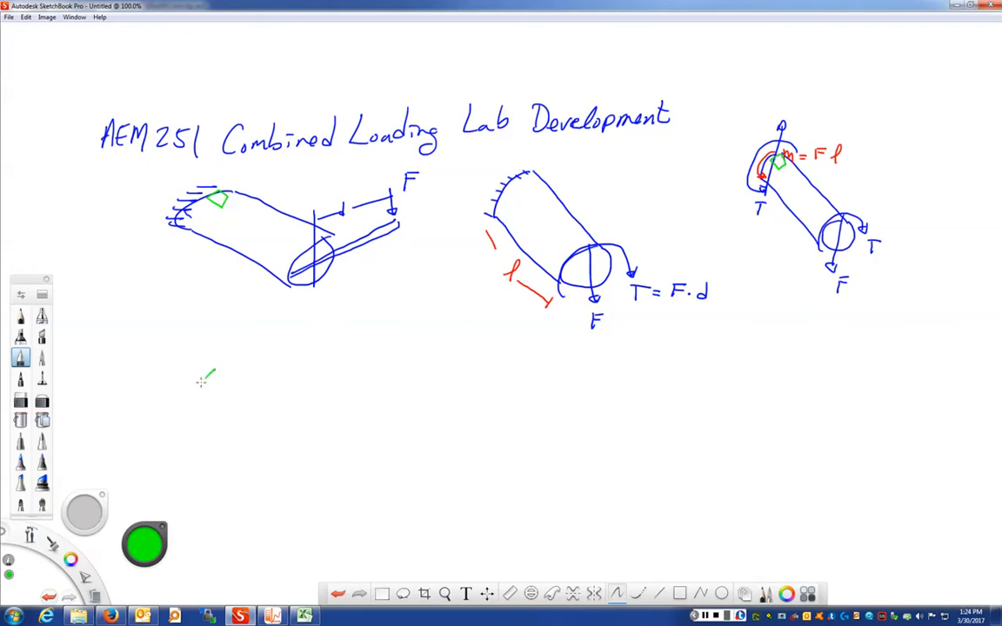
Step: Sketch an enlarged gage rosette and start red stress arrows and σ = M(d/2)/(π/64 d⁴)
{"action": "left_click_drag", "start_coordinate": [227, 376], "coordinate": [213, 418]}
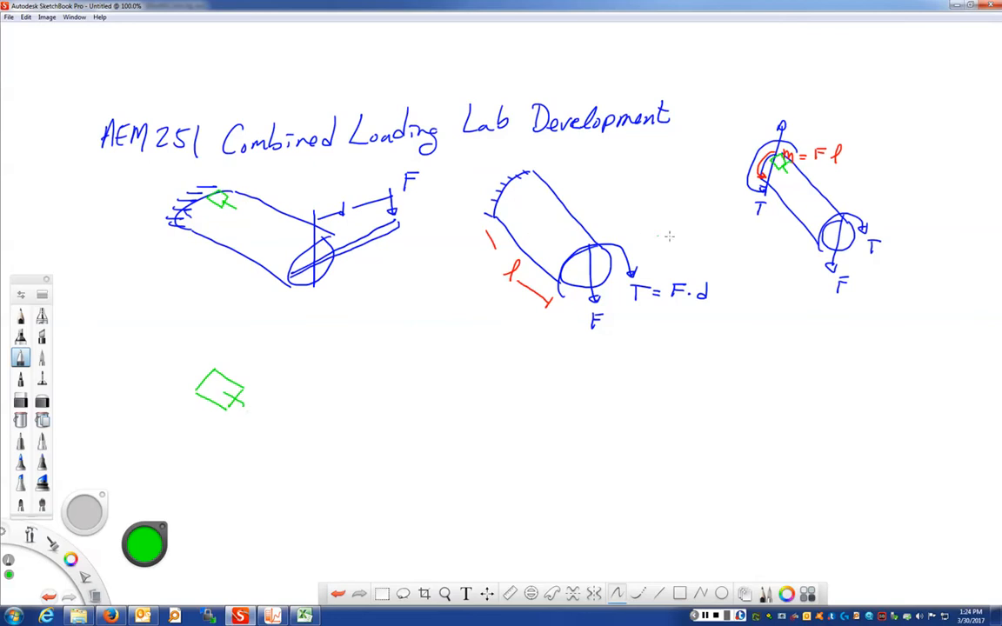
{"action": "mouse_move", "coordinate": [668, 235]}
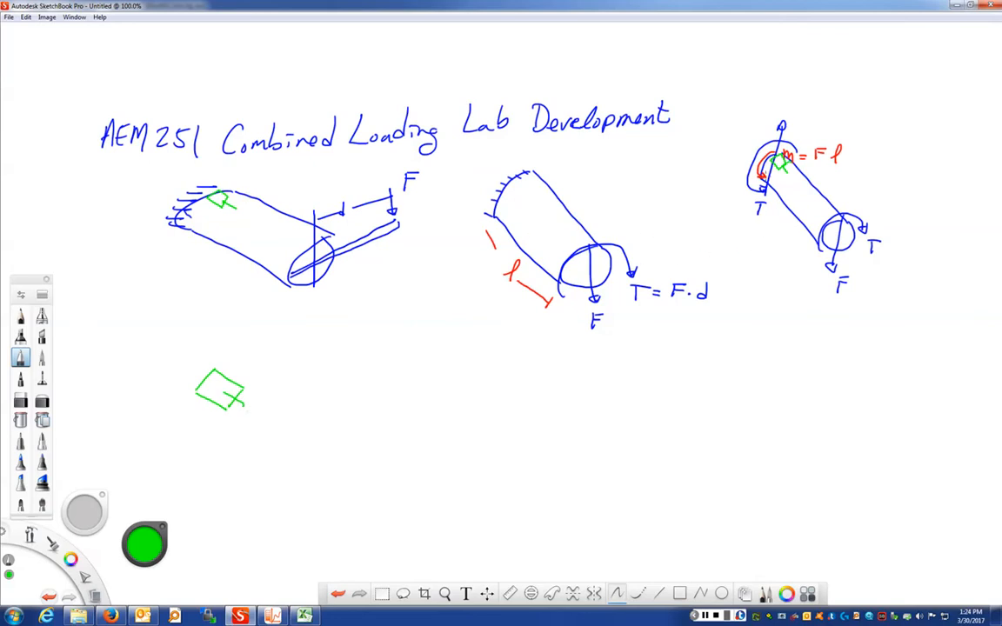
{"action": "mouse_move", "coordinate": [111, 555]}
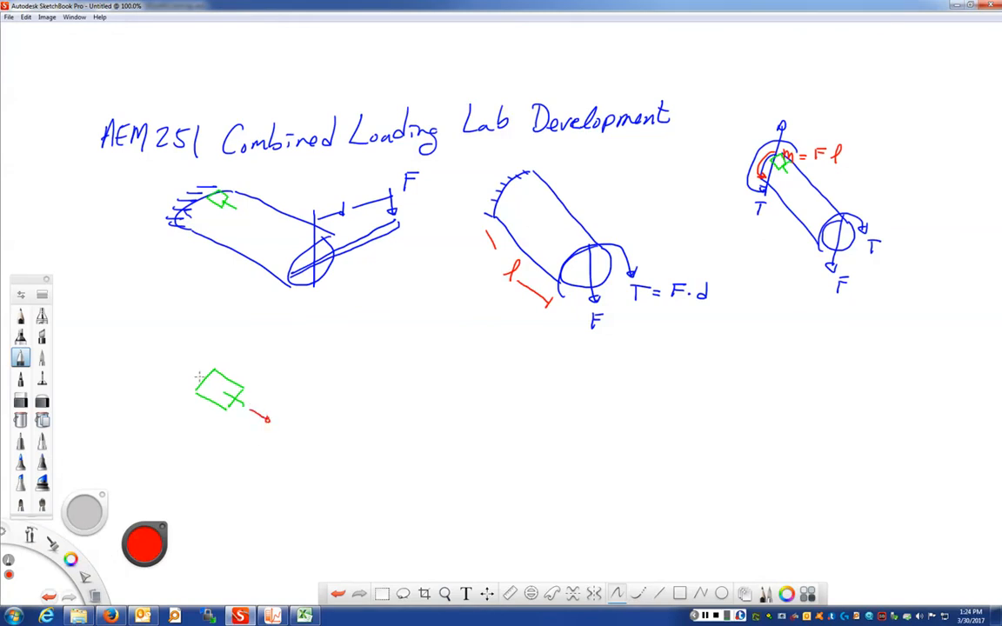
{"action": "left_click_drag", "start_coordinate": [204, 374], "coordinate": [174, 363]}
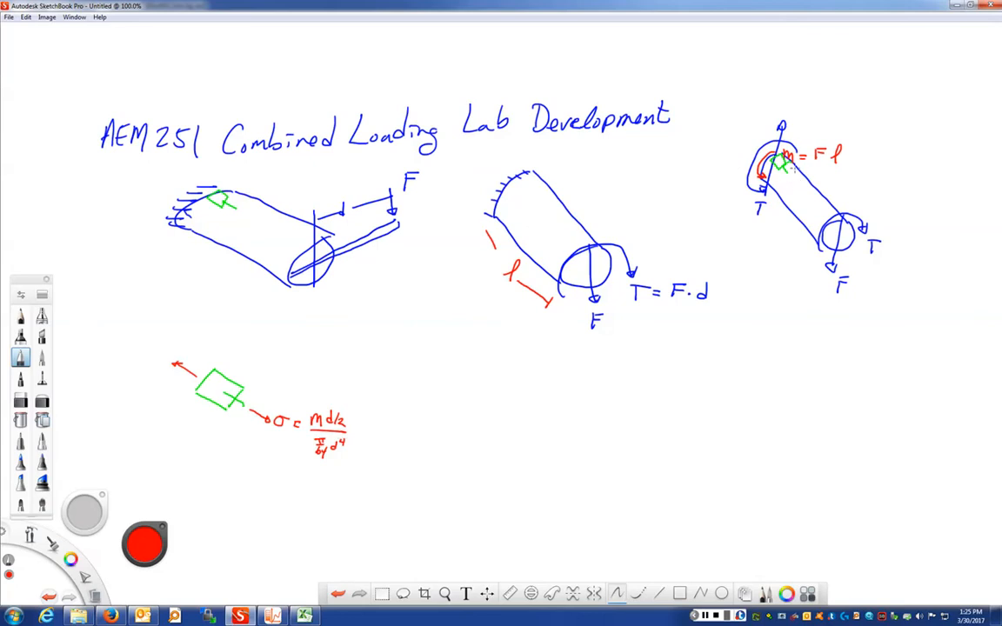
{"action": "mouse_move", "coordinate": [738, 197]}
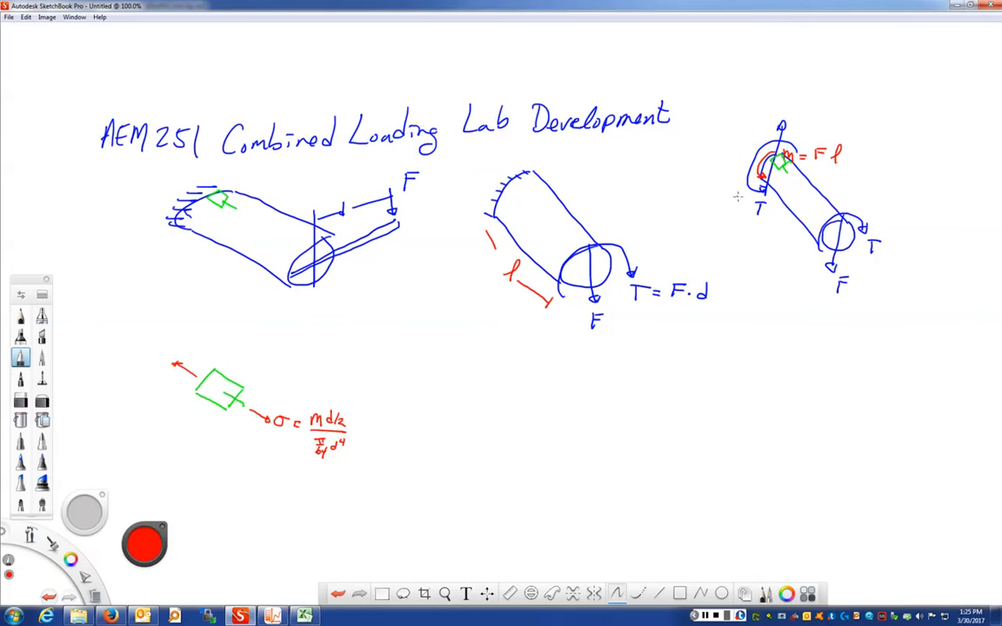
{"action": "mouse_move", "coordinate": [737, 197]}
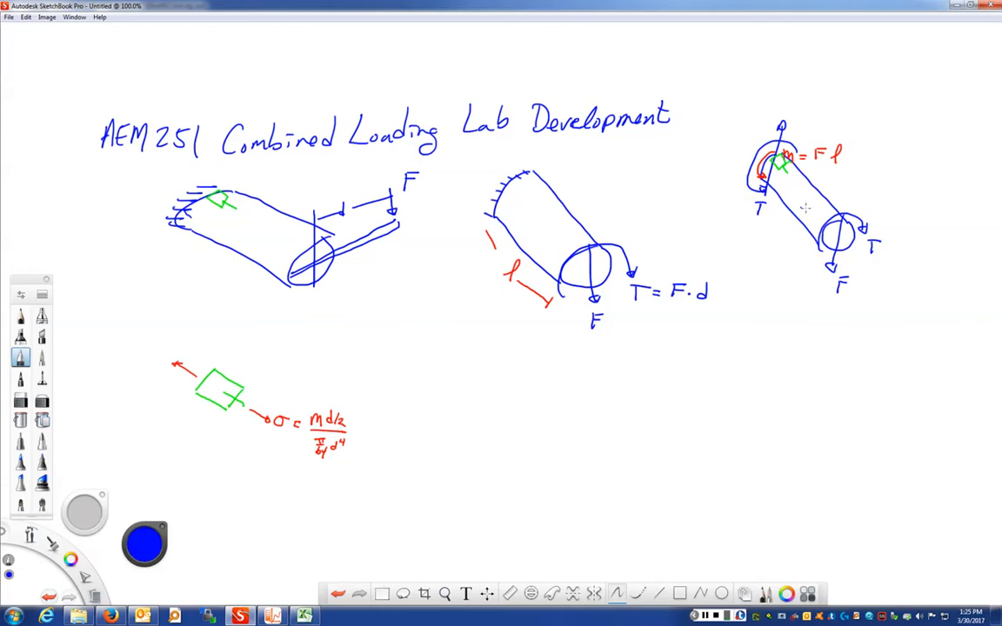
{"action": "mouse_move", "coordinate": [805, 208]}
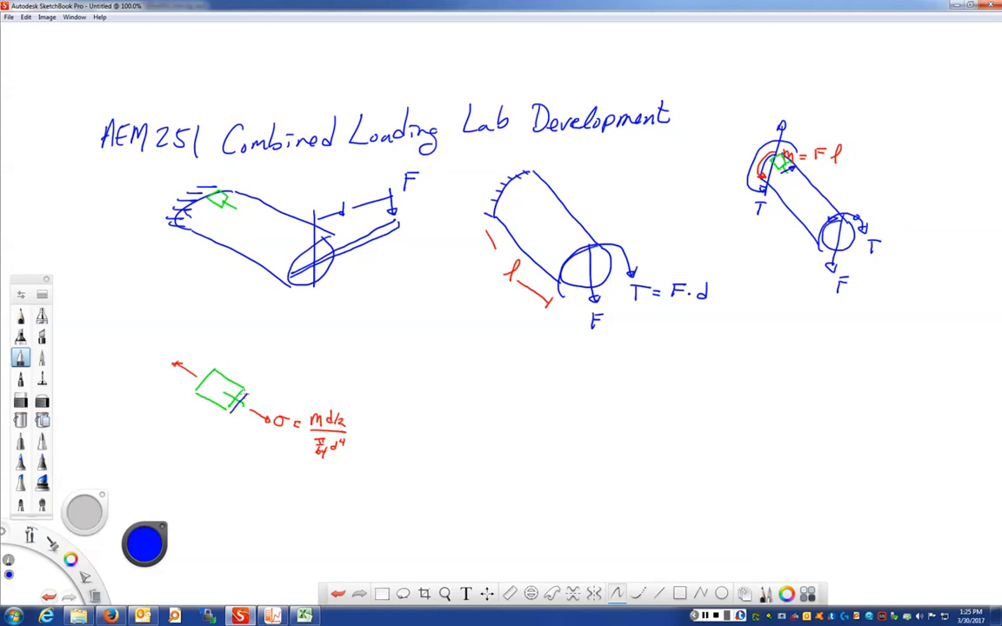
Step: Draw blue shear arrows on the element and write τ = T(d/2)/(π/32 d⁴)
{"action": "left_click_drag", "start_coordinate": [222, 374], "coordinate": [239, 365]}
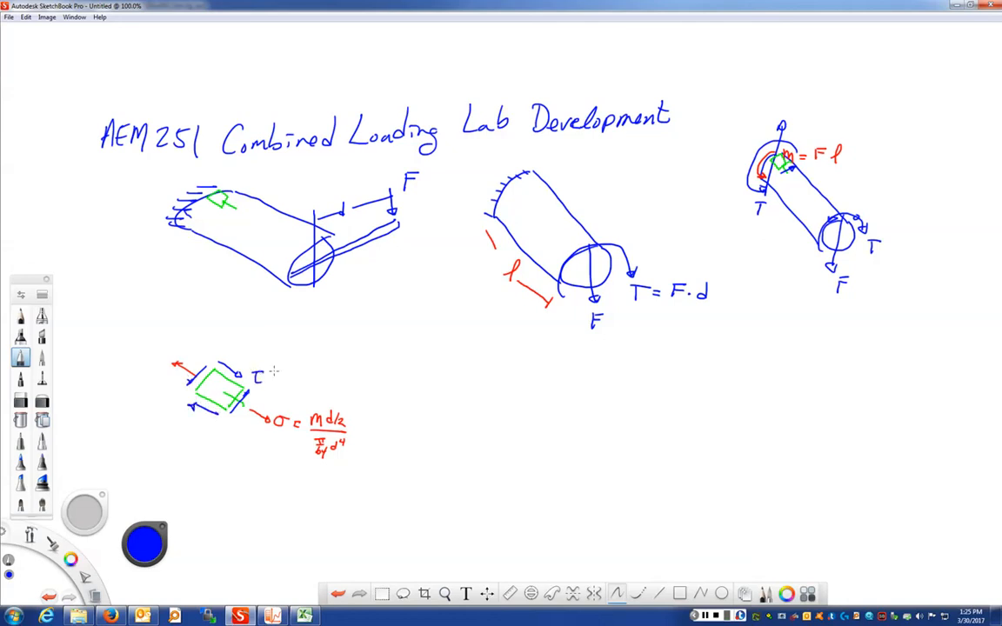
{"action": "left_click_drag", "start_coordinate": [270, 374], "coordinate": [300, 361]}
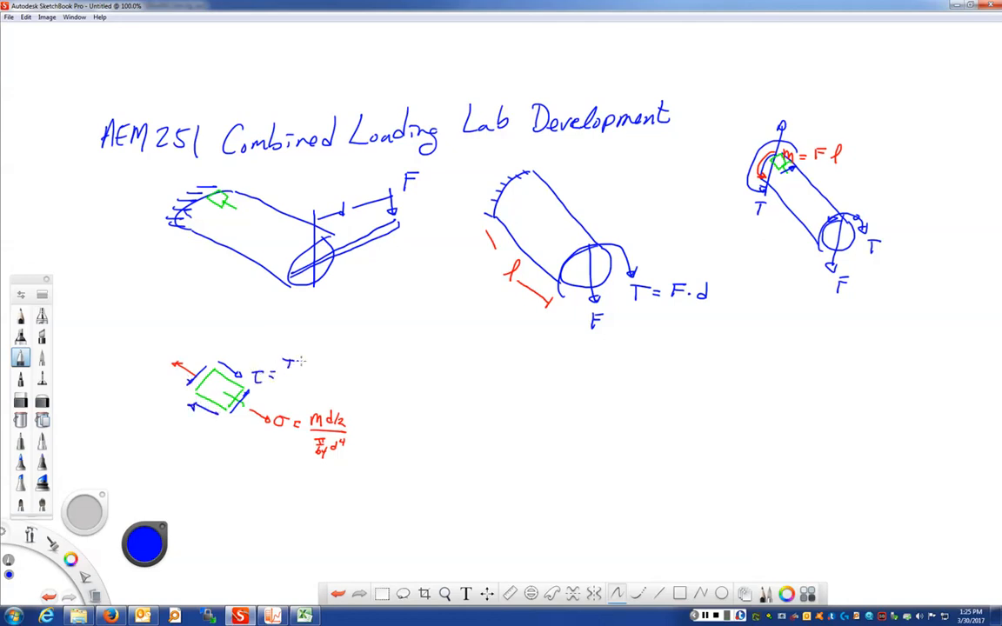
{"action": "left_click_drag", "start_coordinate": [287, 361], "coordinate": [317, 374]}
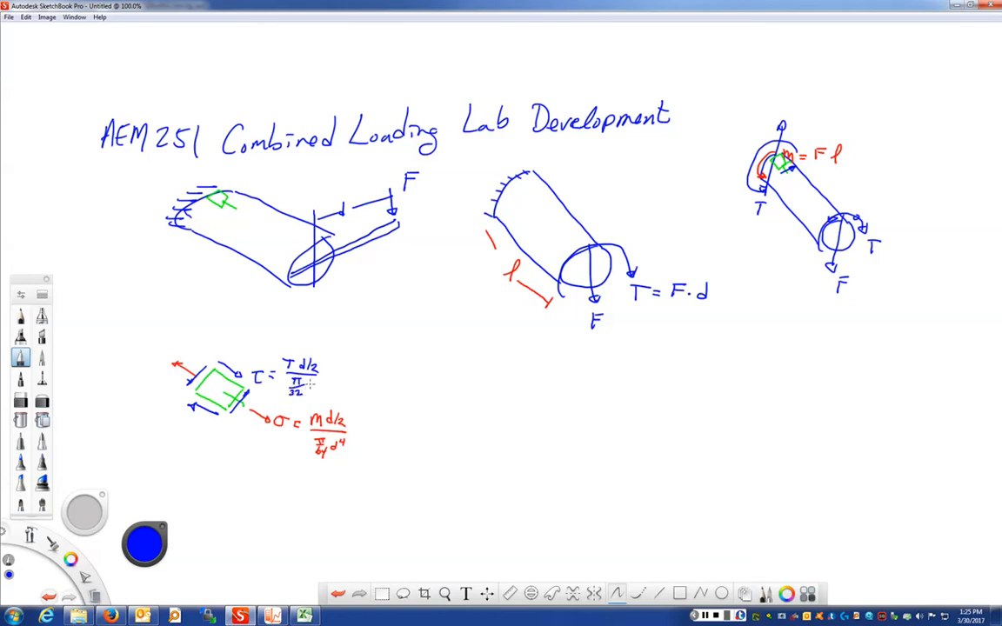
{"action": "left_click_drag", "start_coordinate": [306, 383], "coordinate": [318, 387]}
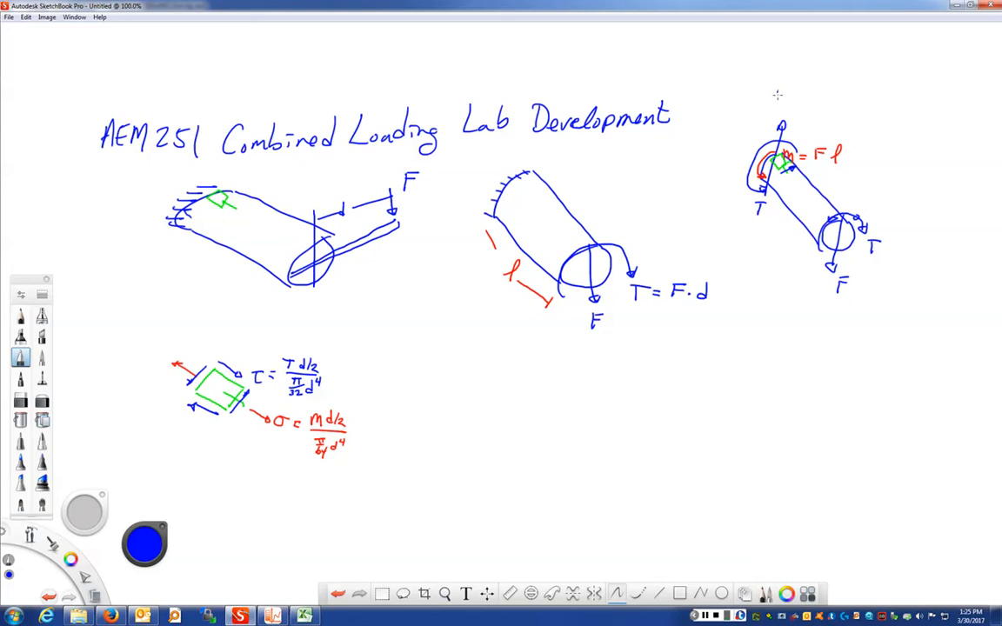
Step: Label V = F on the third tube and draw a top-right cross-section circle with a line
{"action": "left_click_drag", "start_coordinate": [774, 100], "coordinate": [817, 105]}
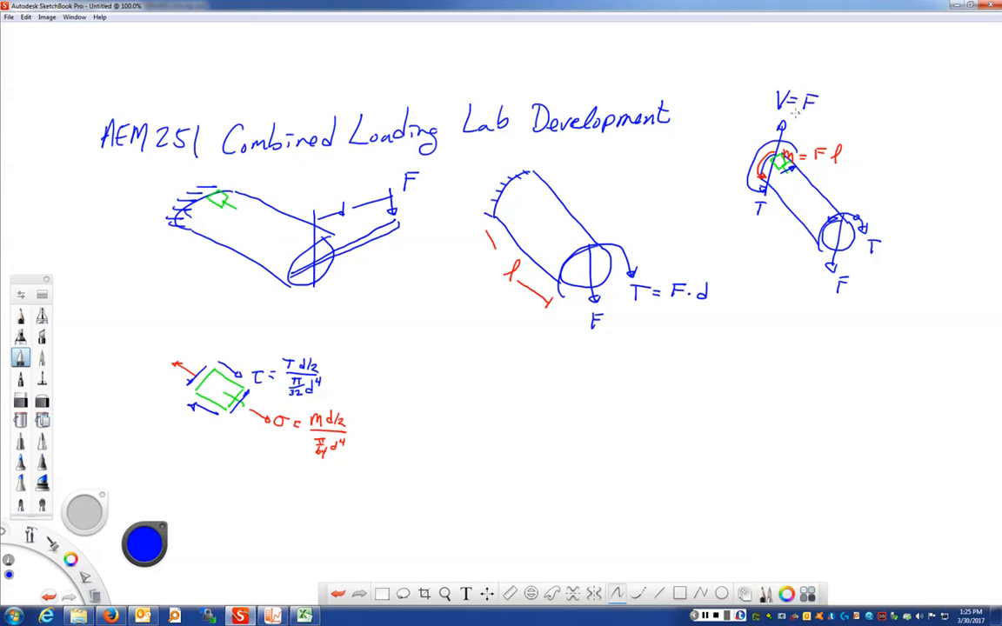
{"action": "mouse_move", "coordinate": [861, 130]}
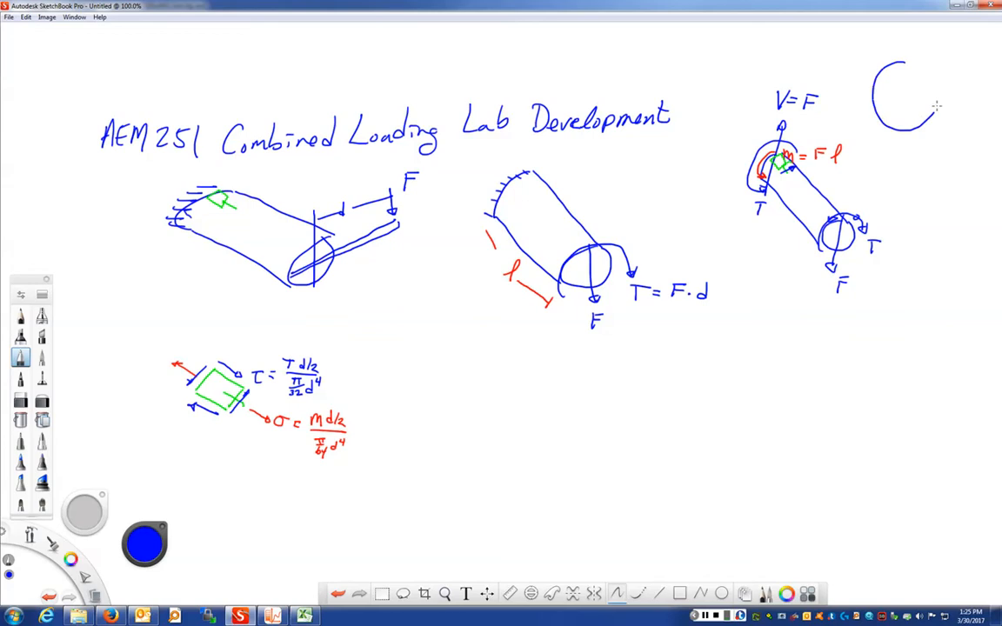
{"action": "left_click_drag", "start_coordinate": [936, 105], "coordinate": [904, 61]}
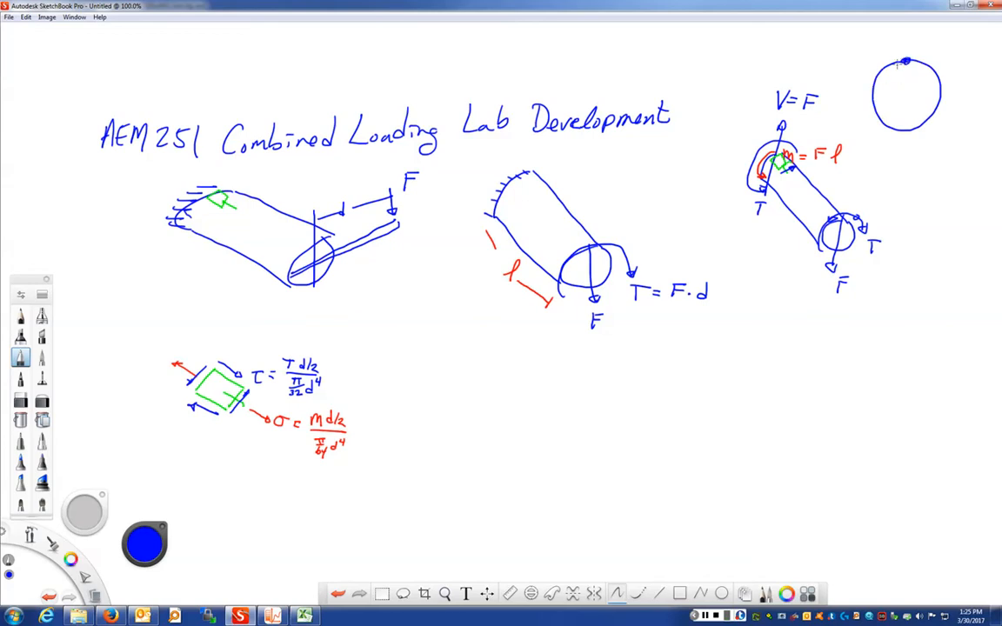
{"action": "mouse_move", "coordinate": [908, 40]}
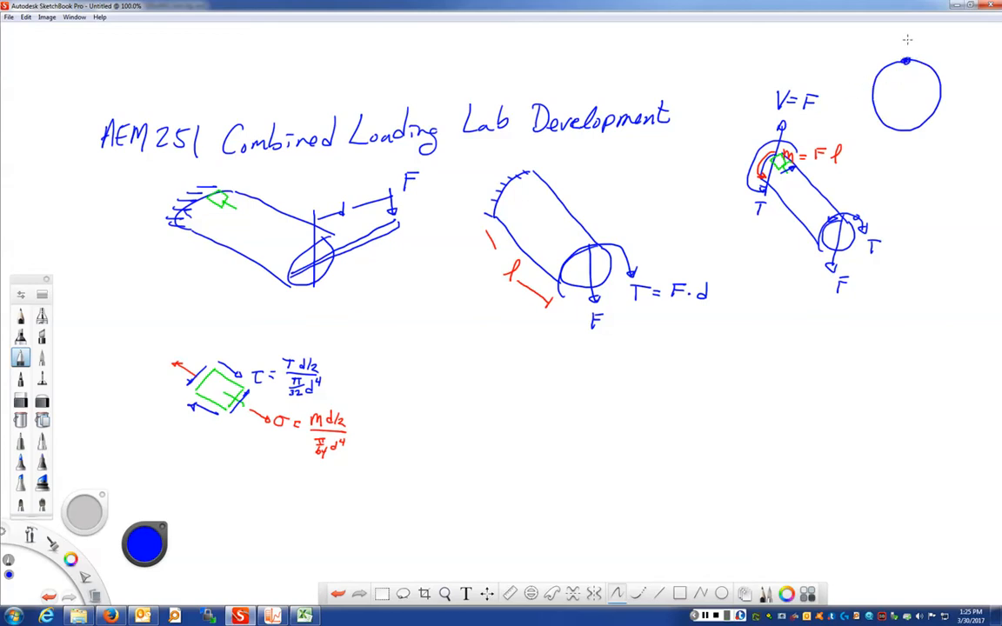
{"action": "left_click_drag", "start_coordinate": [908, 48], "coordinate": [897, 161]}
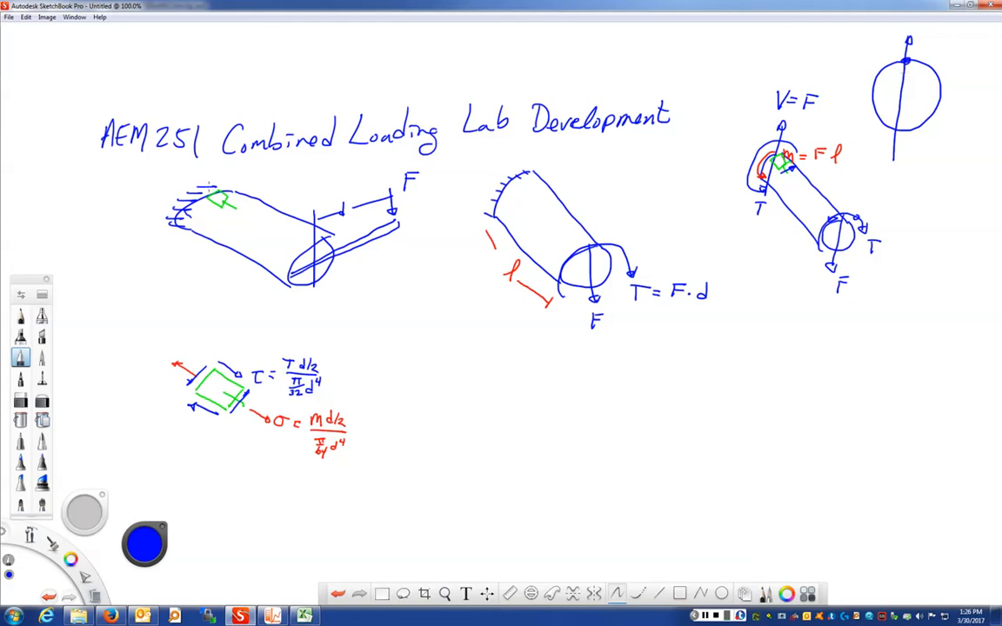
Step: Ring the green strain gage on the first tube sketch
{"action": "left_click_drag", "start_coordinate": [209, 213], "coordinate": [230, 182]}
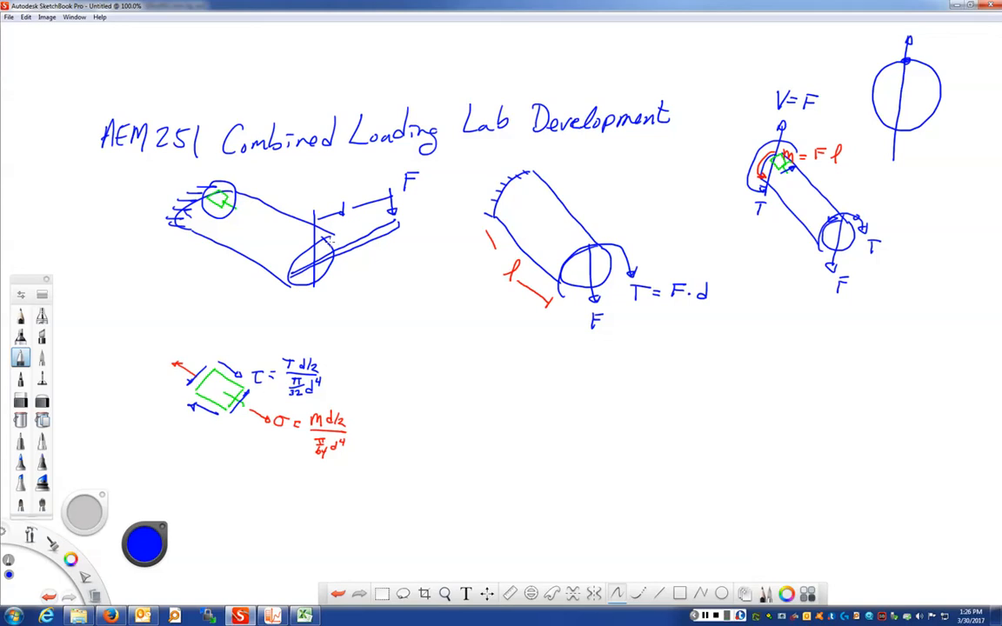
{"action": "mouse_move", "coordinate": [443, 373]}
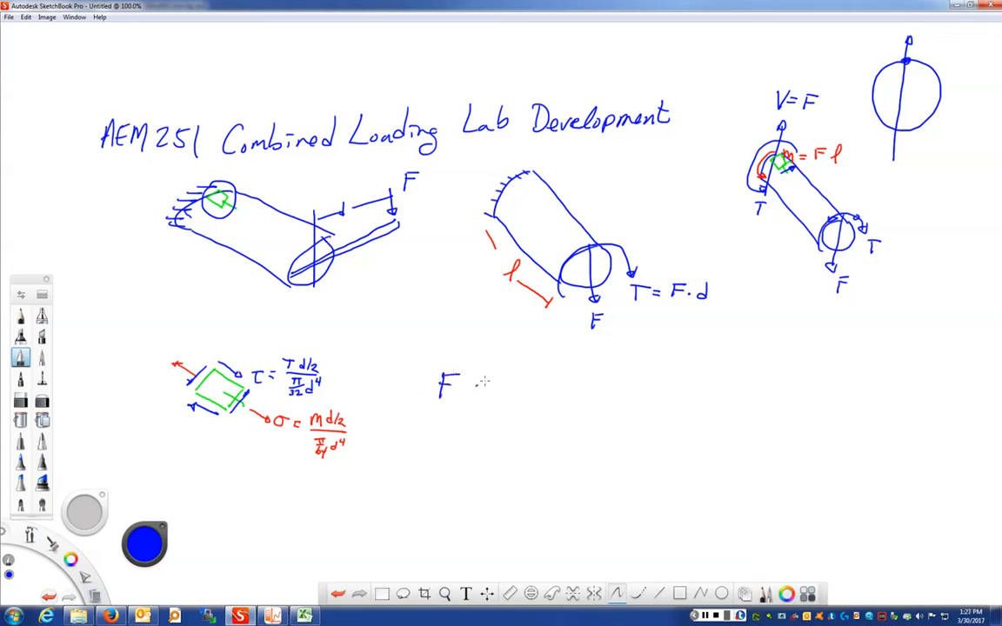
Step: Handwrite 'F ~ 2 lb increment max of 20 lbs' and underline it
{"action": "left_click_drag", "start_coordinate": [476, 387], "coordinate": [501, 390]}
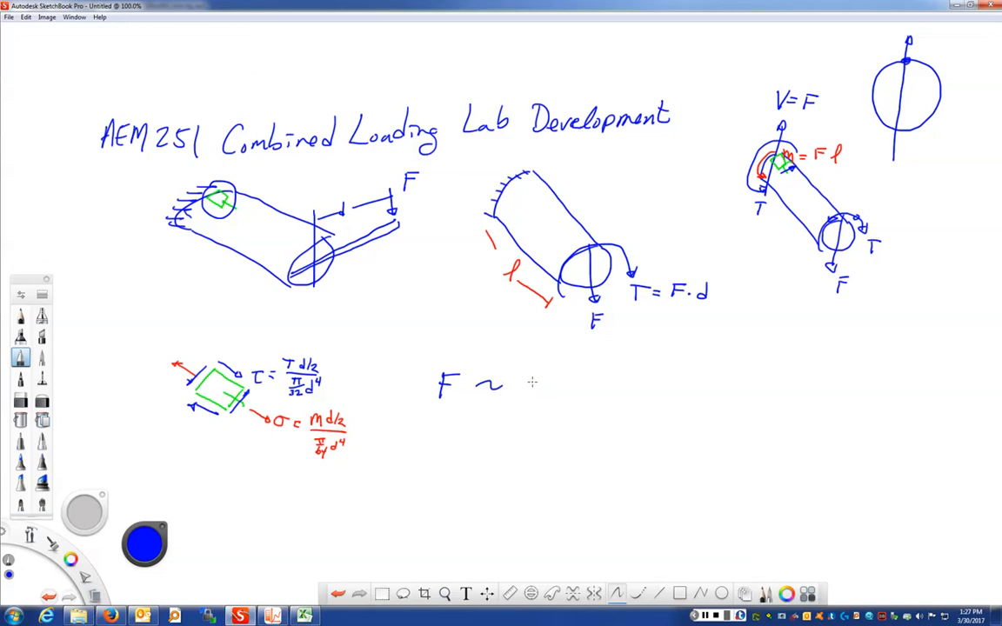
{"action": "mouse_move", "coordinate": [535, 381]}
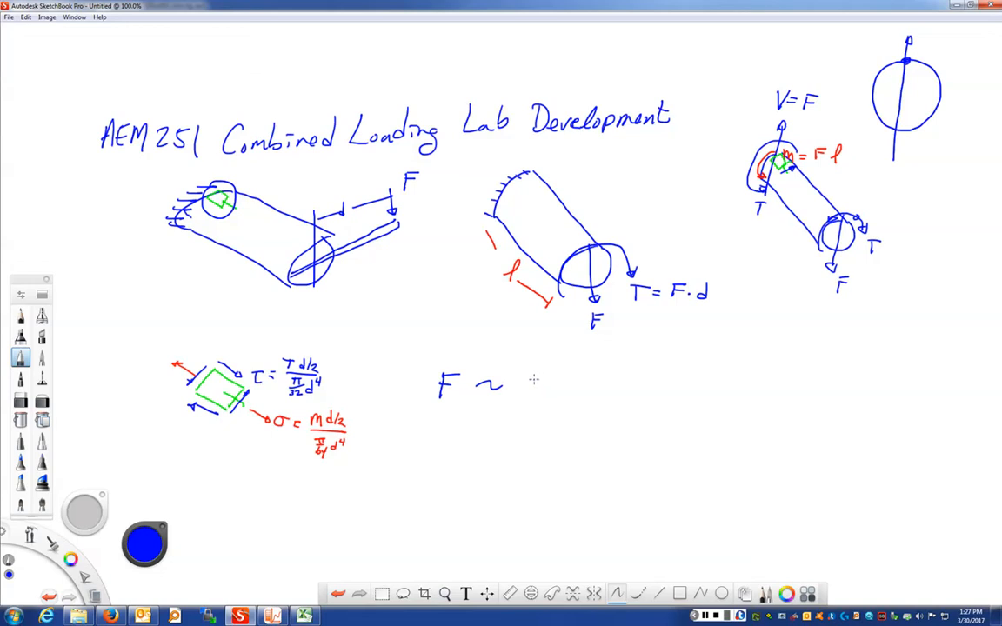
{"action": "left_click_drag", "start_coordinate": [531, 383], "coordinate": [566, 387]}
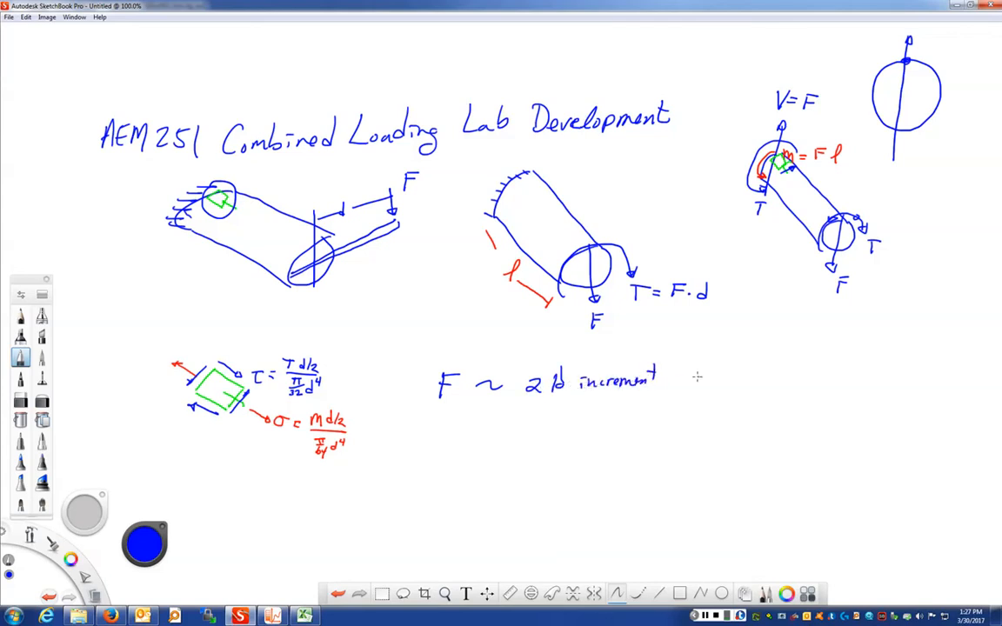
{"action": "left_click_drag", "start_coordinate": [679, 374], "coordinate": [727, 376]}
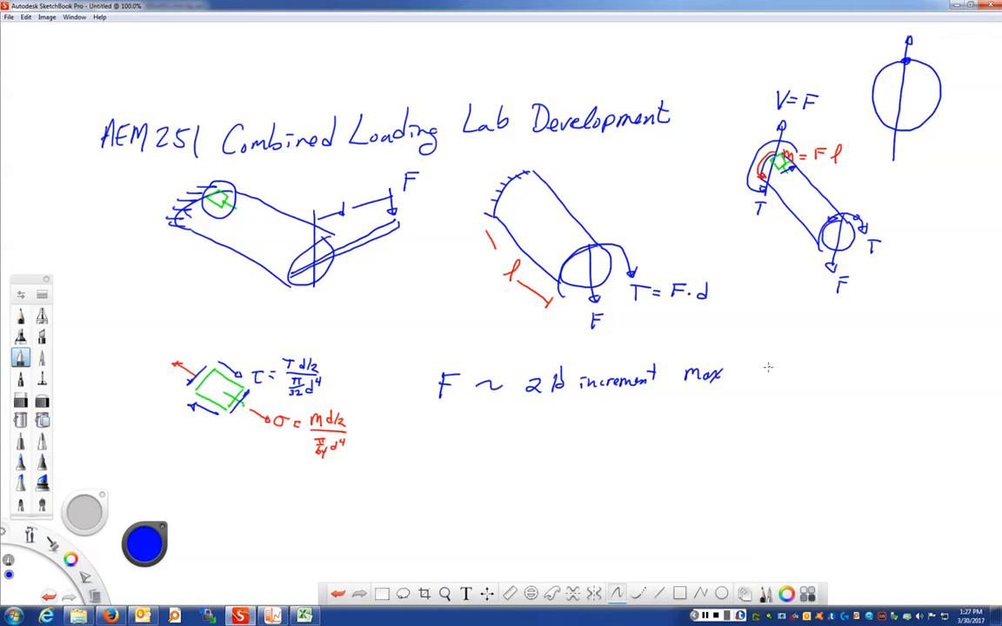
{"action": "mouse_move", "coordinate": [748, 368]}
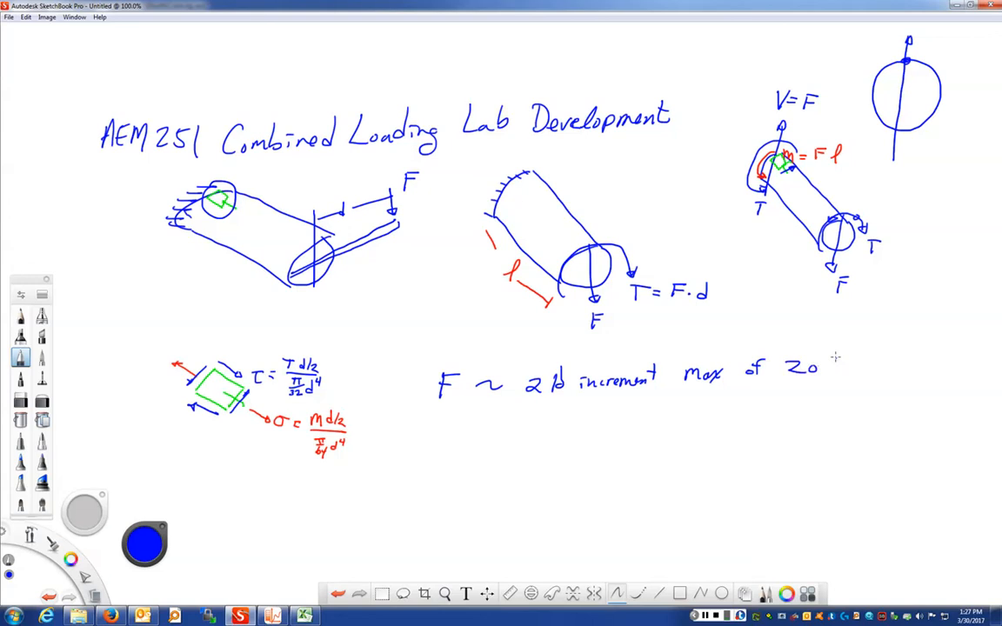
{"action": "left_click_drag", "start_coordinate": [831, 370], "coordinate": [857, 374]}
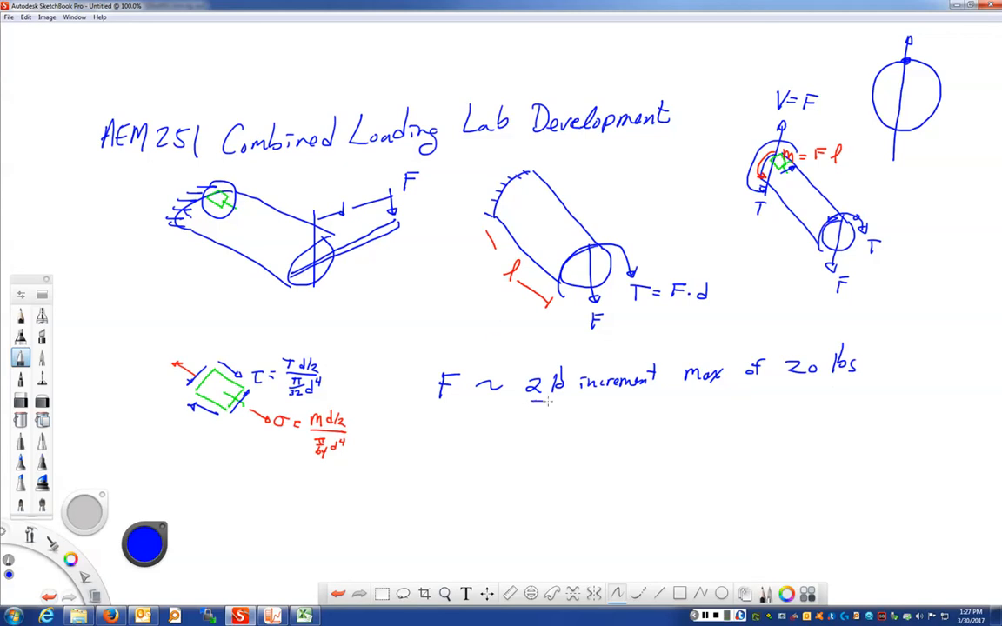
{"action": "left_click_drag", "start_coordinate": [532, 403], "coordinate": [828, 418]}
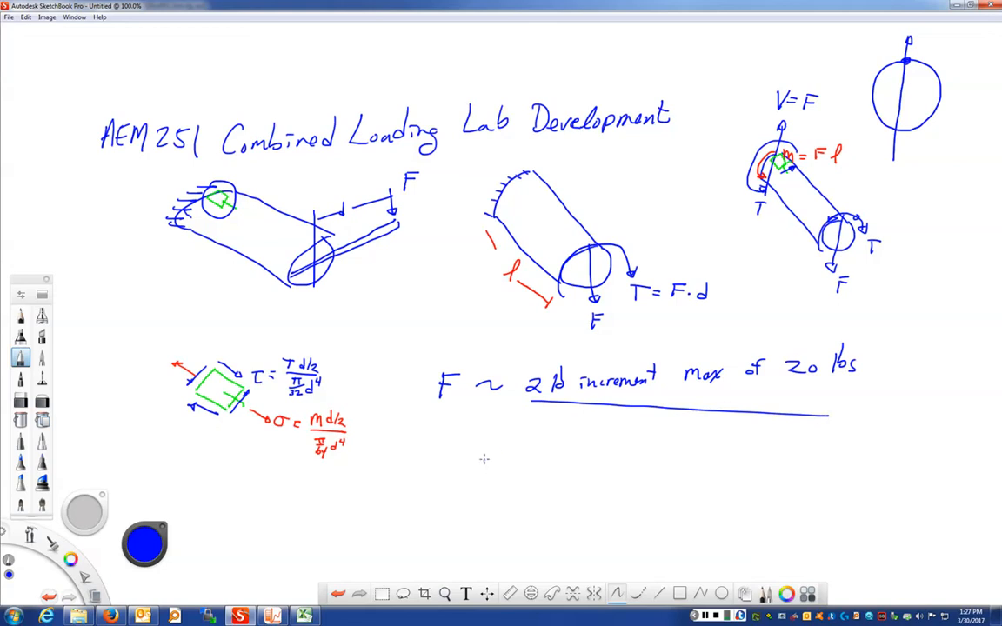
{"action": "mouse_move", "coordinate": [468, 441]}
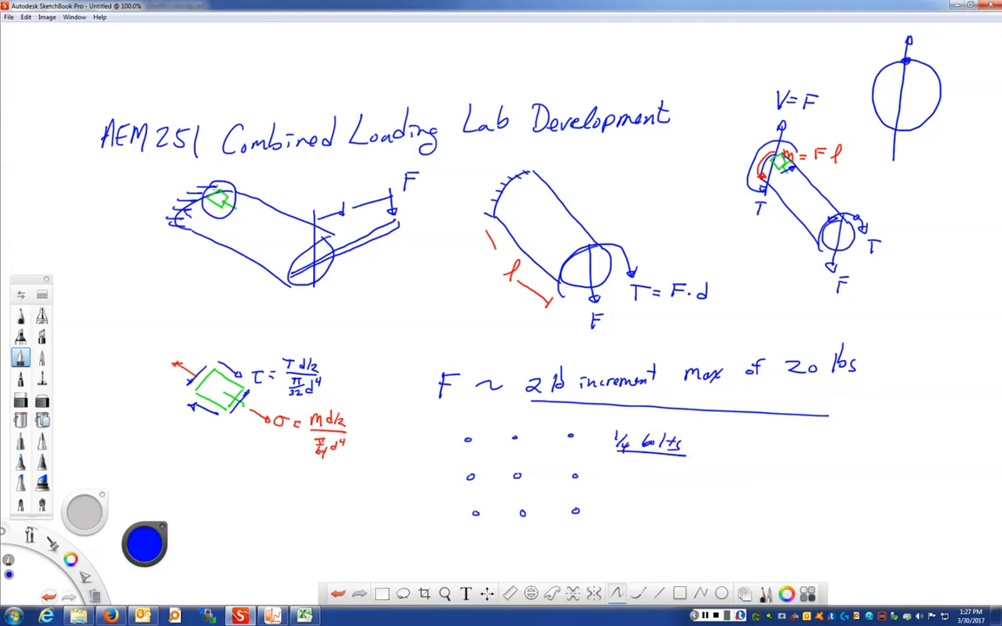
{"action": "mouse_move", "coordinate": [252, 187]}
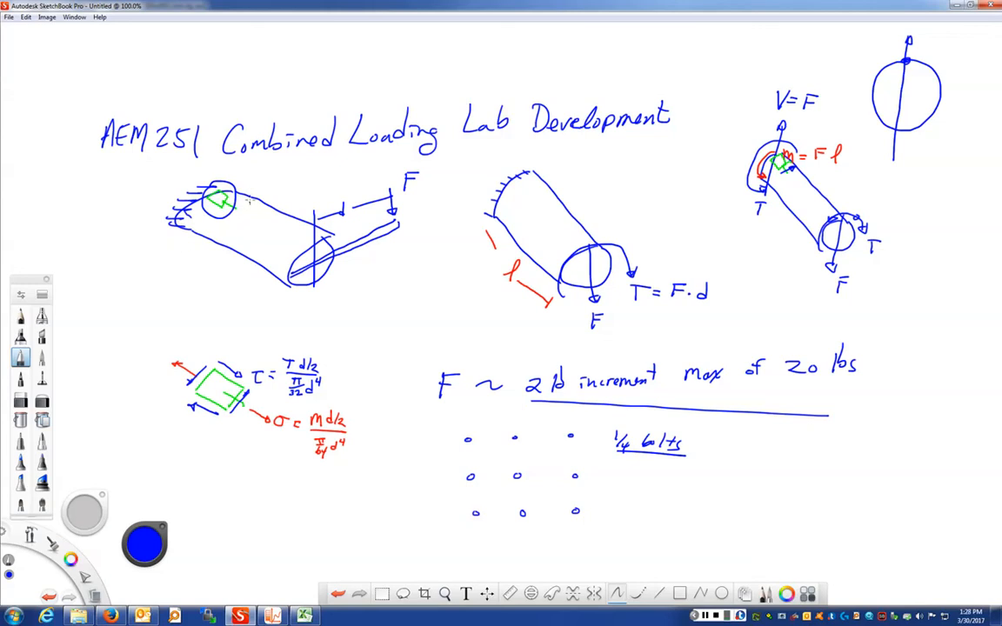
{"action": "mouse_move", "coordinate": [281, 197]}
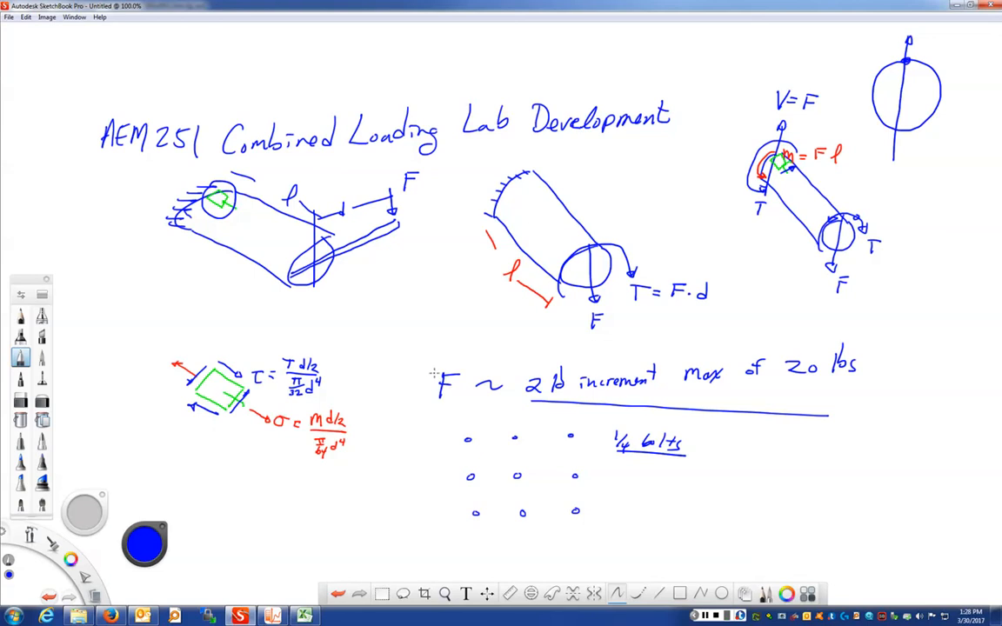
{"action": "mouse_move", "coordinate": [232, 223]}
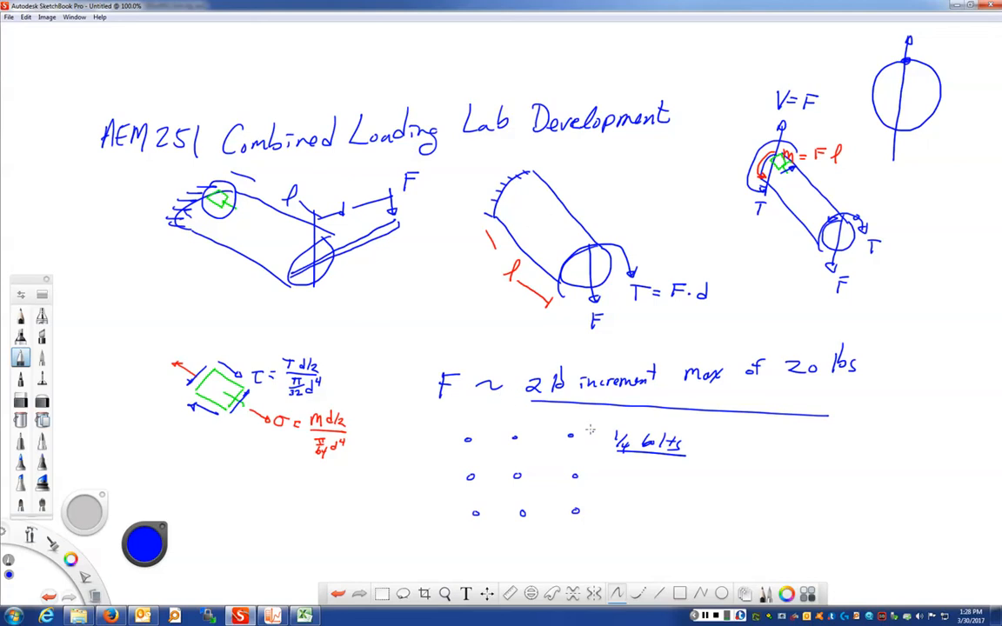
{"action": "mouse_move", "coordinate": [346, 302]}
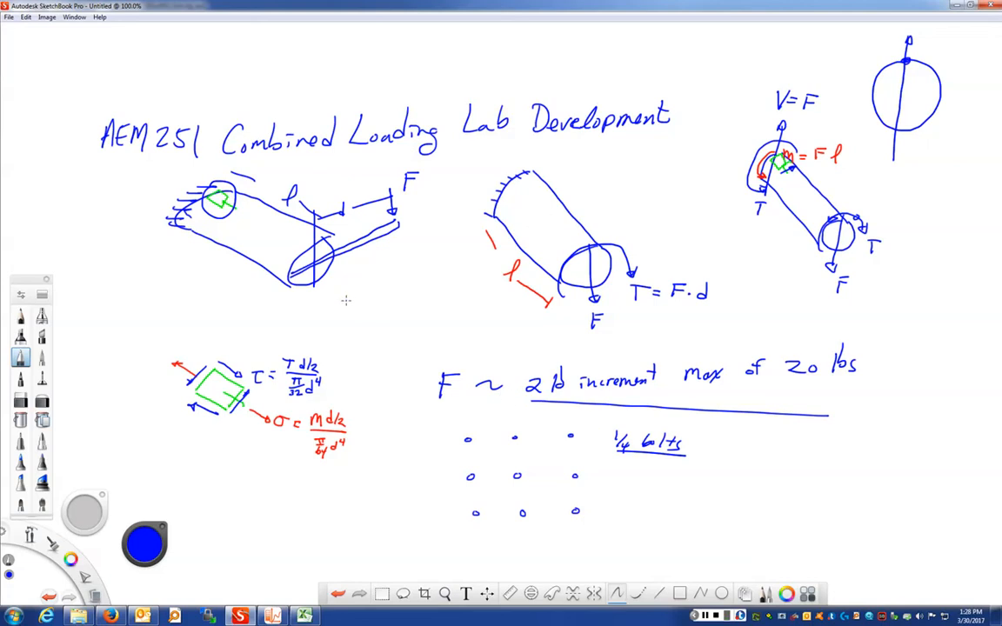
{"action": "mouse_move", "coordinate": [243, 477]}
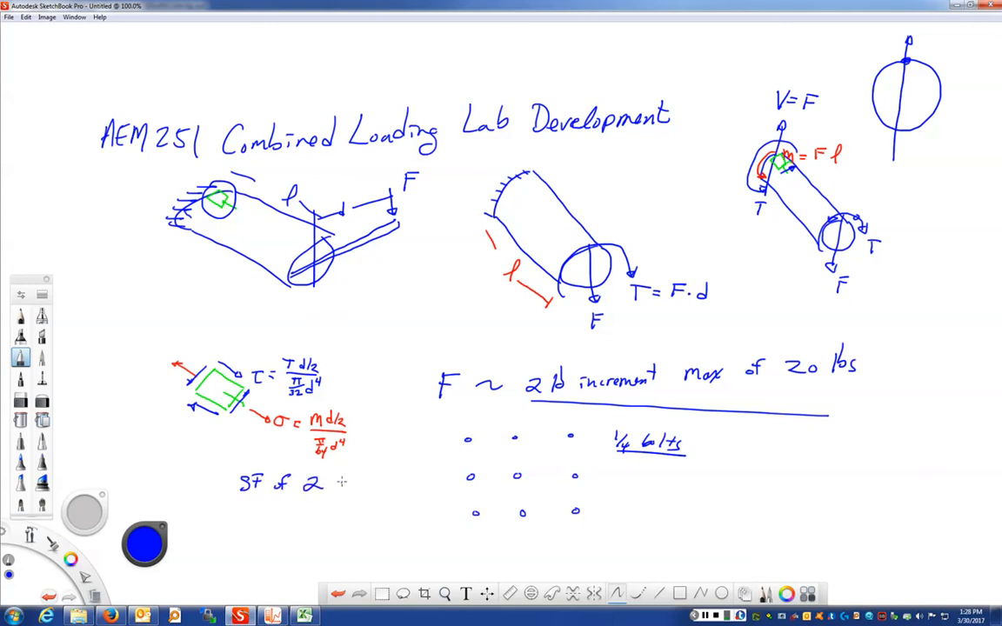
Step: Continue the 'SF of 2' note with the word 'against'
{"action": "type", "text": "against"}
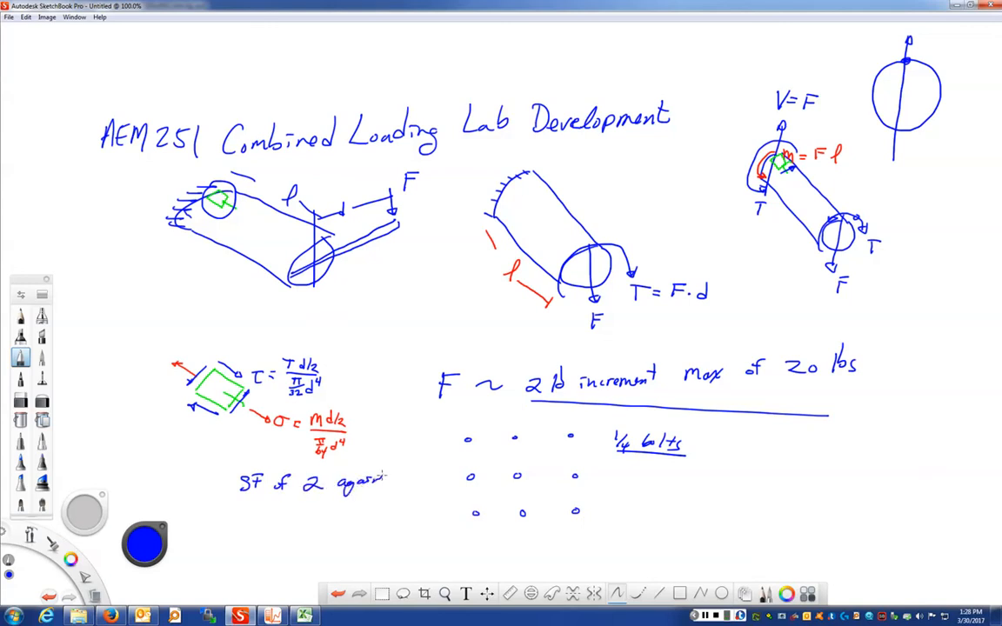
{"action": "left_click_drag", "start_coordinate": [252, 504], "coordinate": [274, 509]}
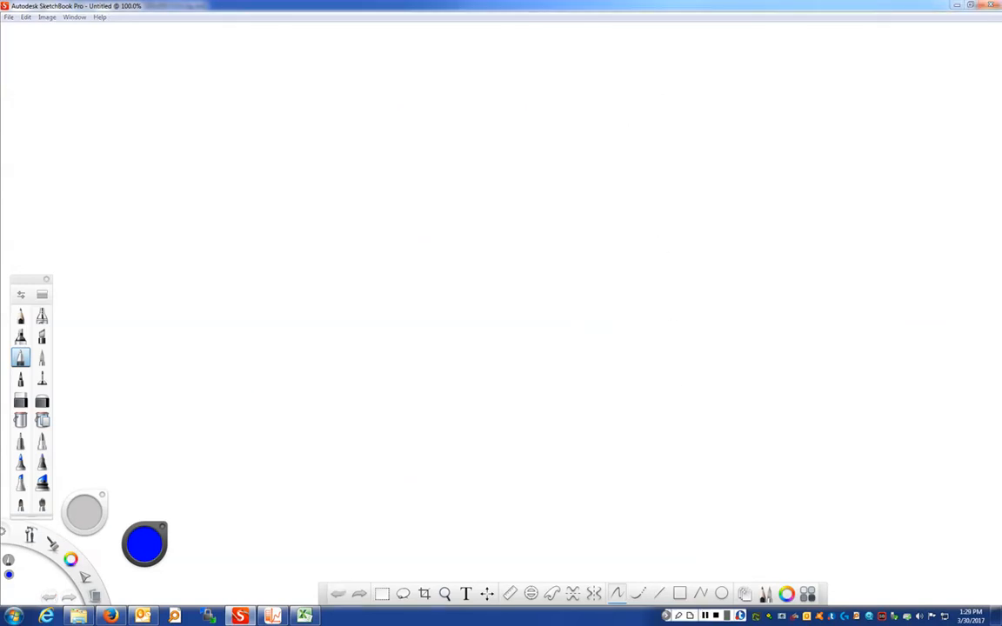
{"action": "mouse_move", "coordinate": [160, 71]}
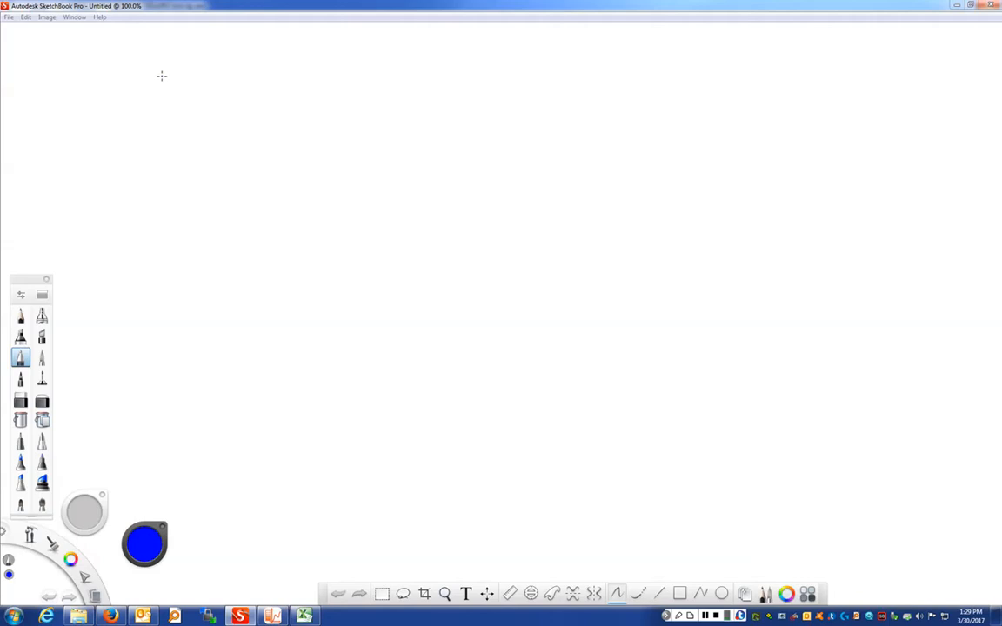
{"action": "mouse_move", "coordinate": [158, 79]}
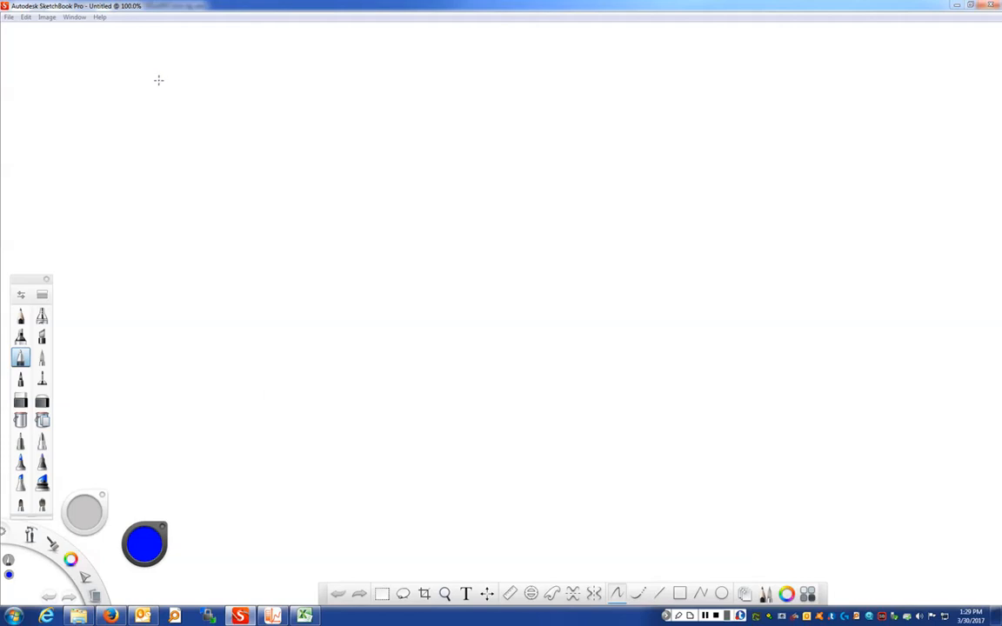
{"action": "mouse_move", "coordinate": [186, 53]}
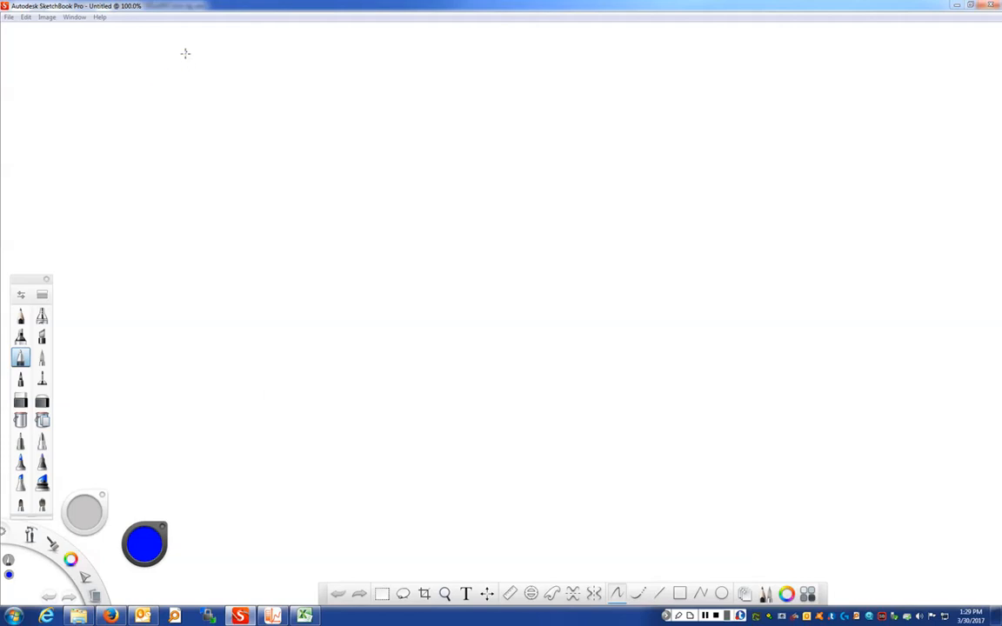
{"action": "mouse_move", "coordinate": [147, 59]}
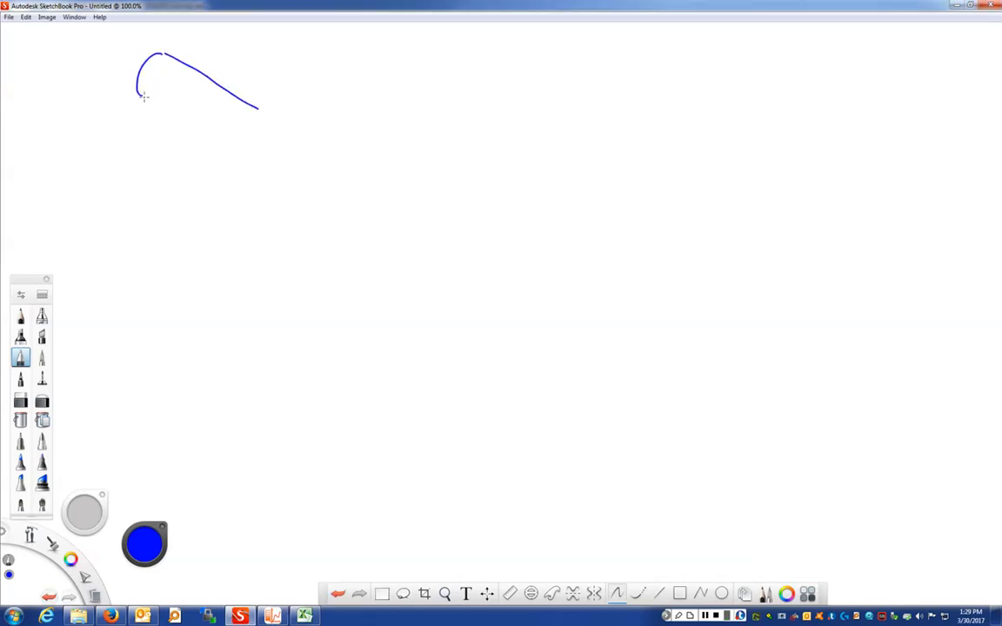
Step: Sketch the tube body with its rounded end and a load hanging from the arm tip
{"action": "left_click_drag", "start_coordinate": [142, 97], "coordinate": [252, 139]}
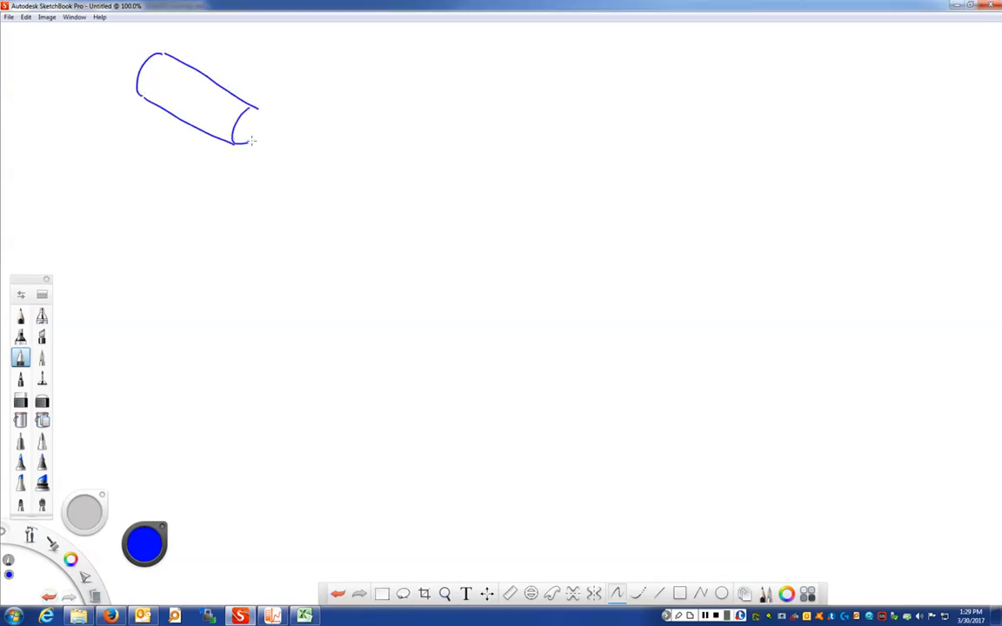
{"action": "left_click_drag", "start_coordinate": [244, 135], "coordinate": [317, 79]}
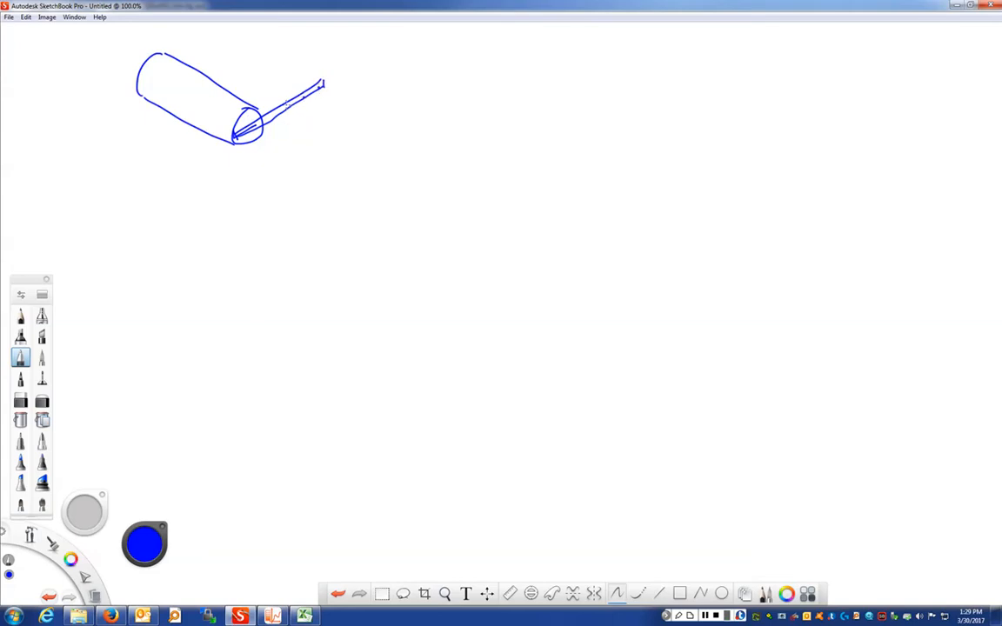
{"action": "mouse_move", "coordinate": [306, 116]}
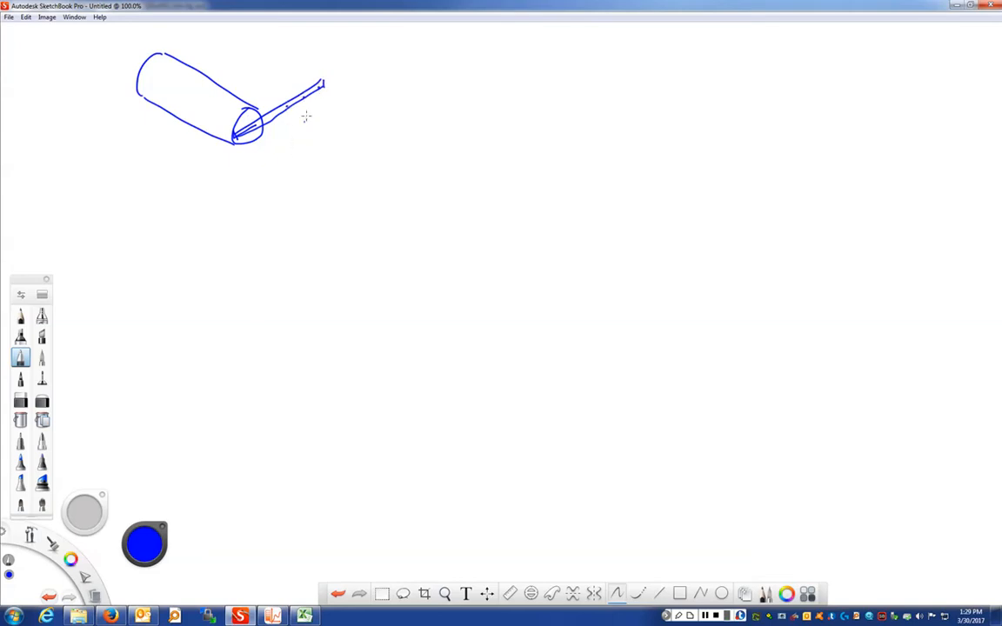
{"action": "left_click_drag", "start_coordinate": [322, 83], "coordinate": [321, 111]}
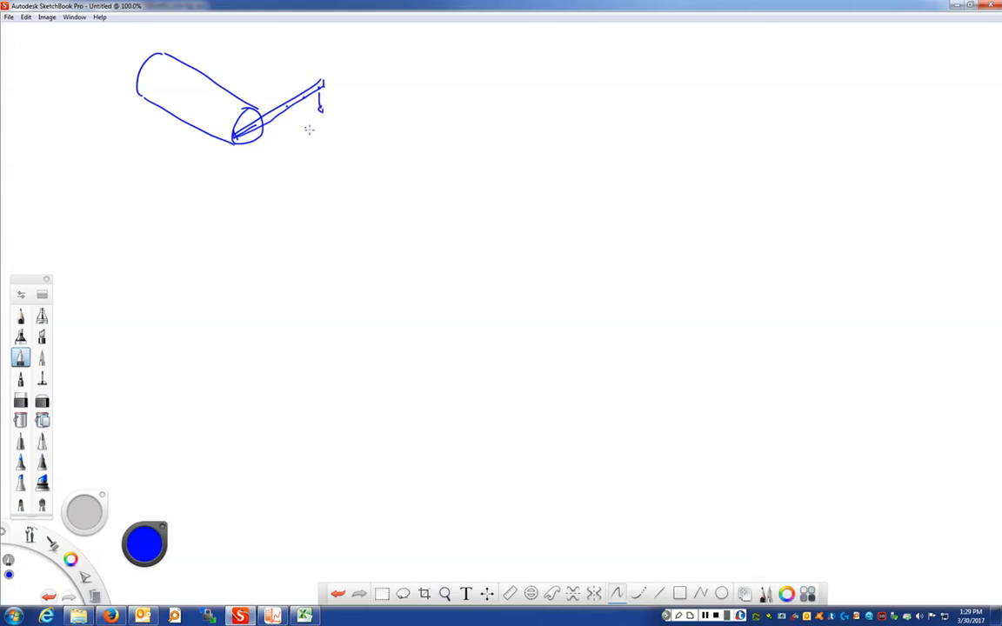
{"action": "mouse_move", "coordinate": [357, 79]}
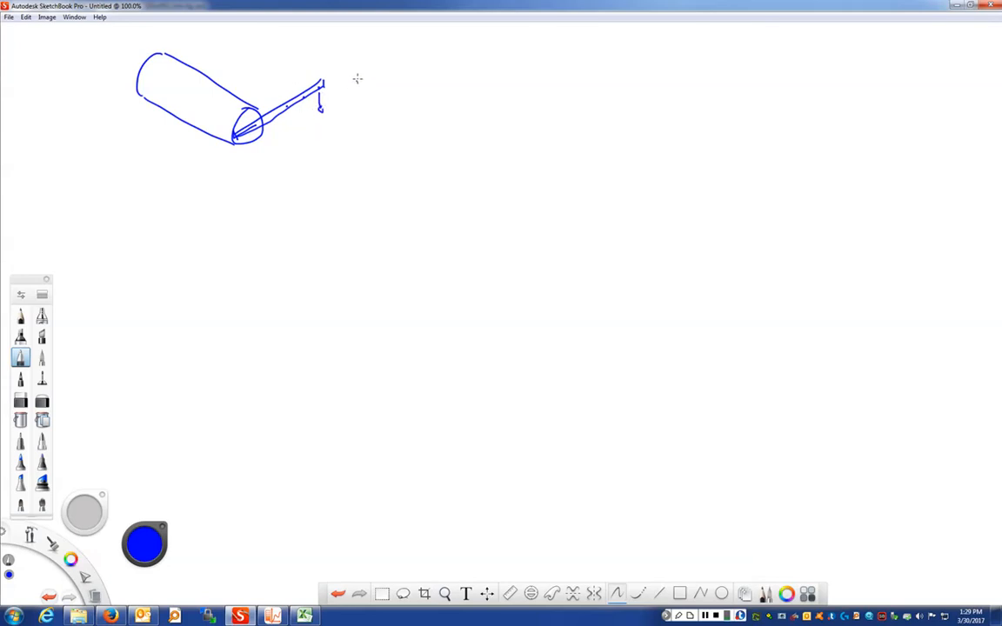
{"action": "mouse_move", "coordinate": [123, 89]}
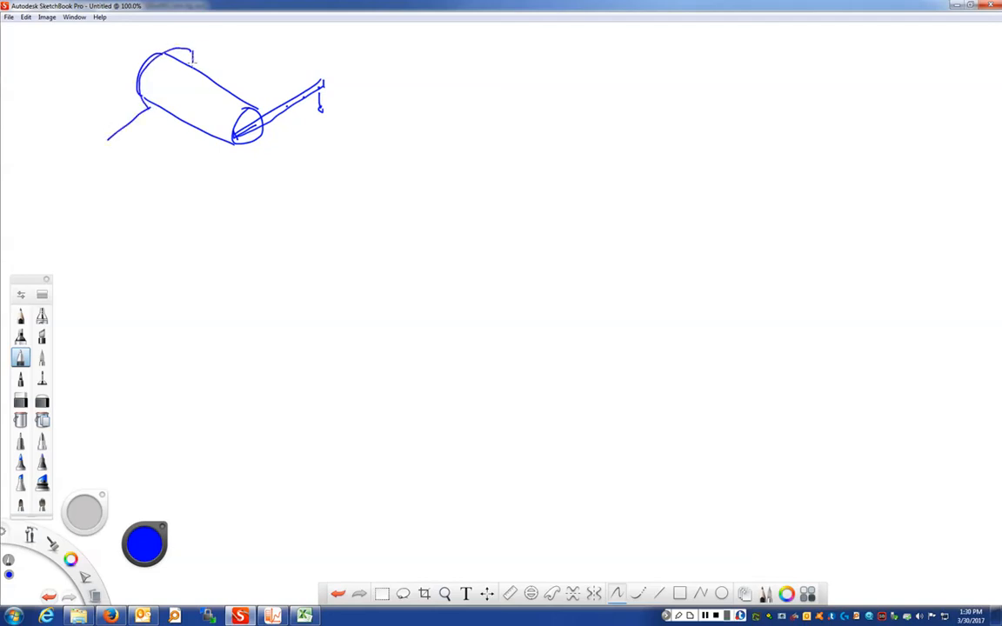
Step: Add the support bar, the clamp around the tube's left end, and two bolts
{"action": "left_click_drag", "start_coordinate": [192, 62], "coordinate": [225, 41]}
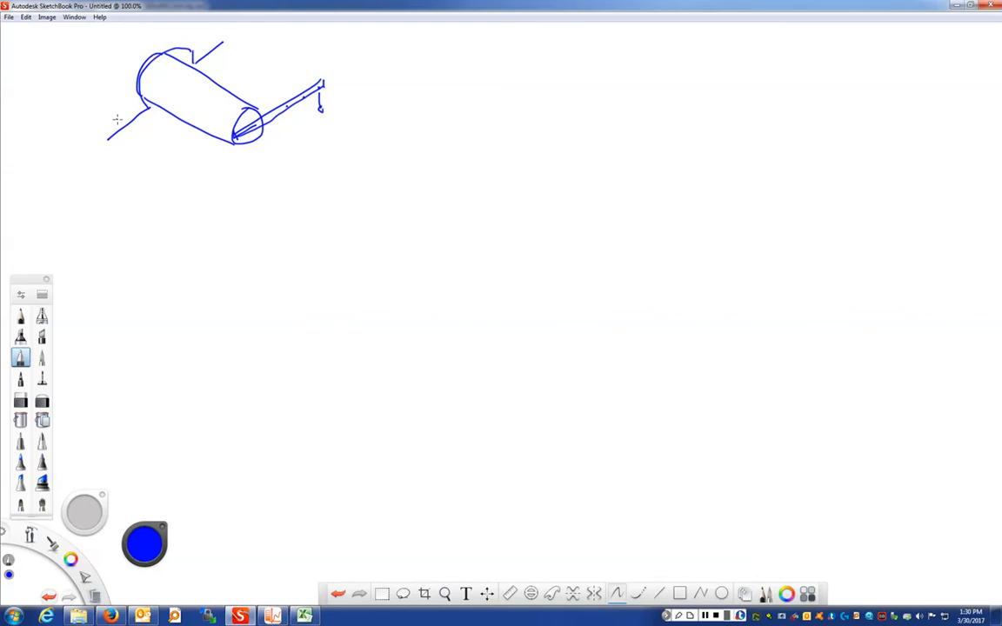
{"action": "left_click_drag", "start_coordinate": [116, 120], "coordinate": [178, 41]}
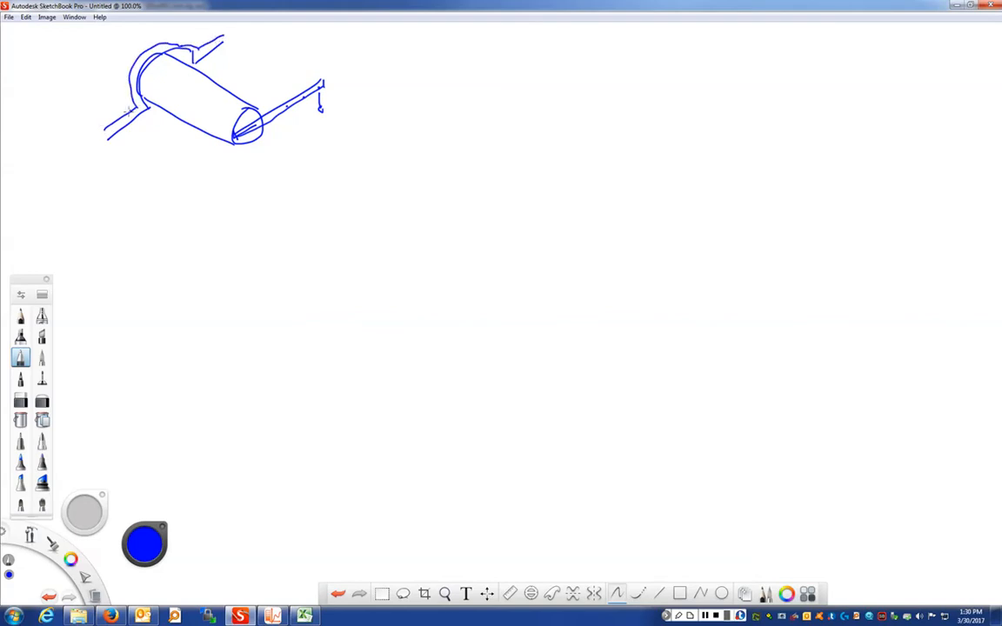
{"action": "left_click_drag", "start_coordinate": [130, 130], "coordinate": [122, 113]}
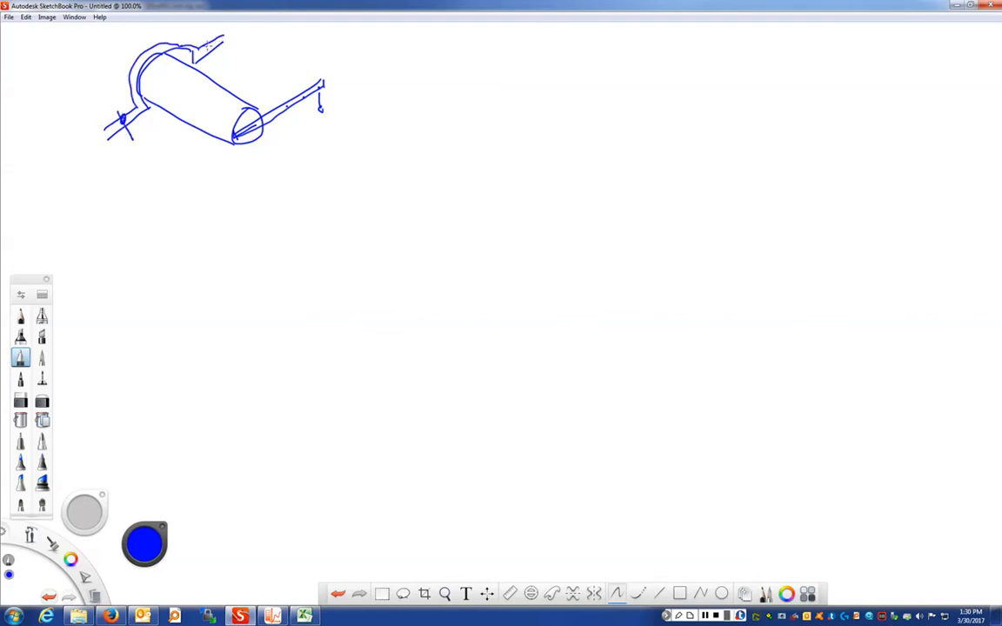
{"action": "left_click_drag", "start_coordinate": [205, 39], "coordinate": [222, 61]}
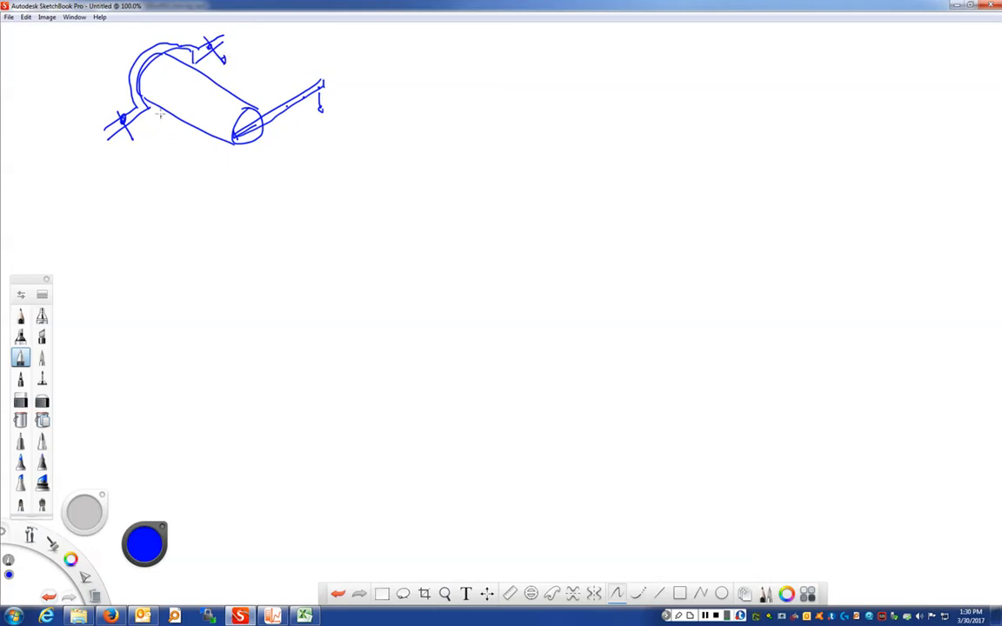
{"action": "mouse_move", "coordinate": [426, 46]}
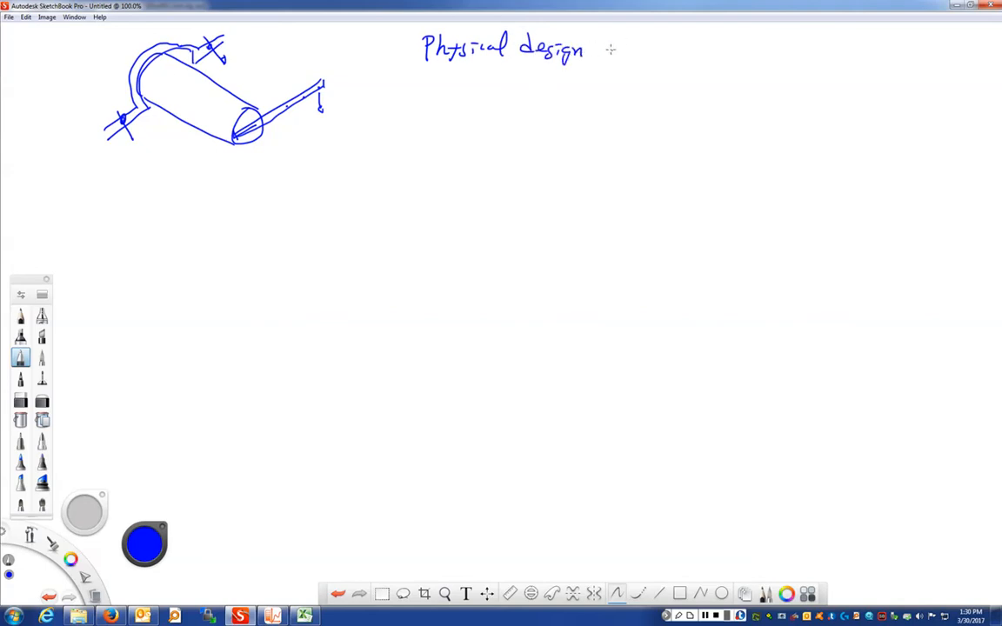
Step: Handwrite 'Physical design: lengths, dimensions, etc.' and 'Material: steel, aluminum, PVC' at top right
{"action": "left_click_drag", "start_coordinate": [613, 48], "coordinate": [691, 50]}
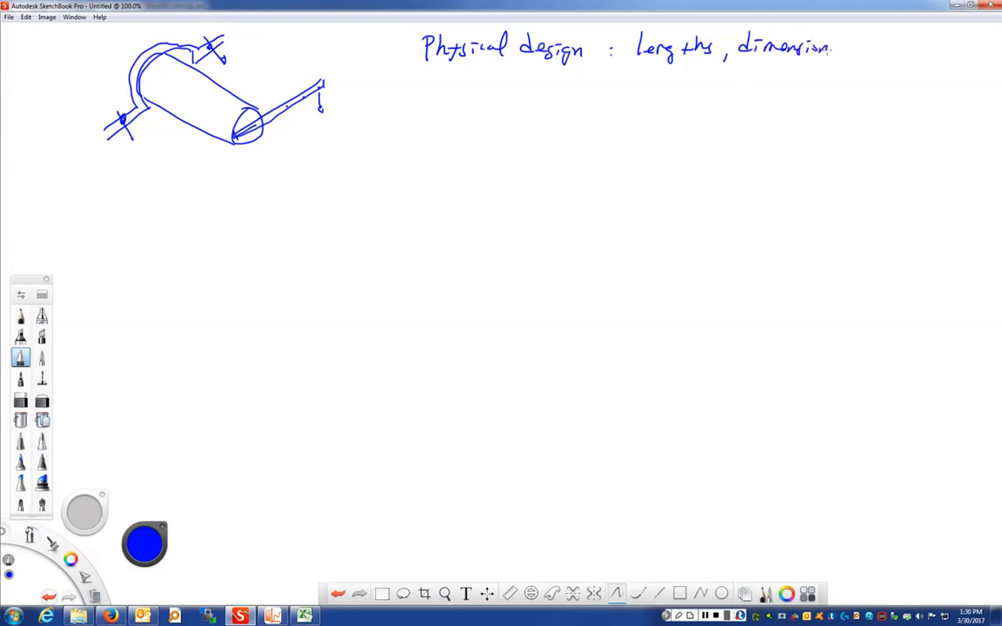
{"action": "left_click_drag", "start_coordinate": [835, 48], "coordinate": [887, 53]}
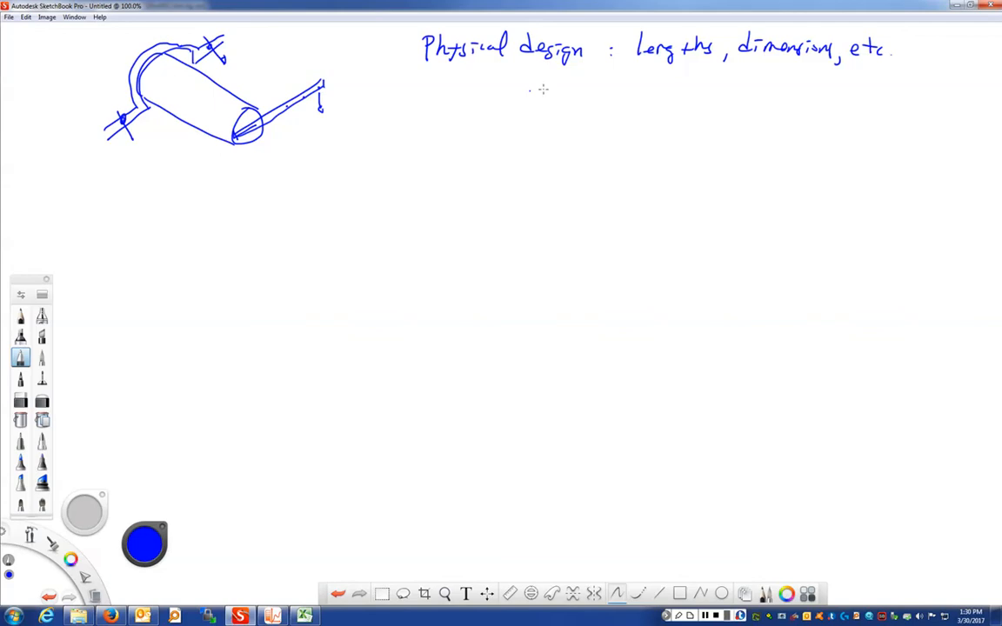
{"action": "mouse_move", "coordinate": [427, 93]}
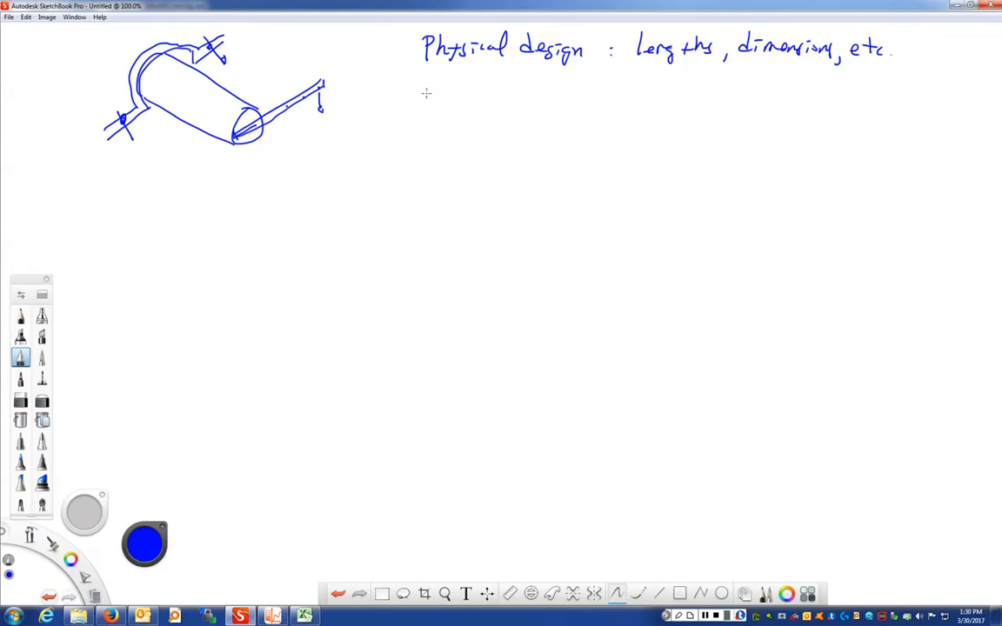
{"action": "left_click_drag", "start_coordinate": [424, 94], "coordinate": [491, 94]}
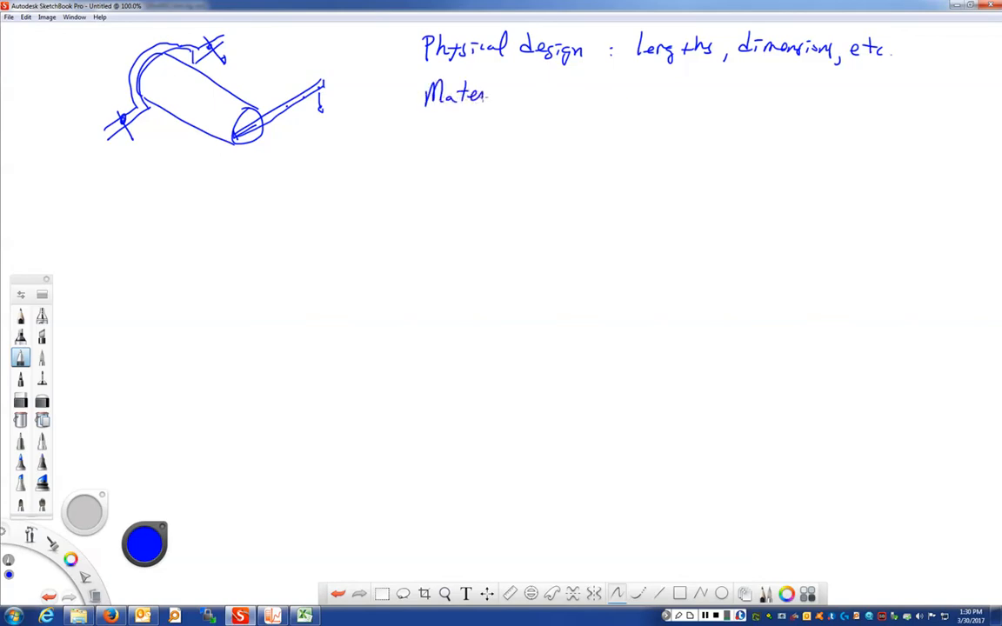
{"action": "left_click_drag", "start_coordinate": [488, 96], "coordinate": [548, 95]}
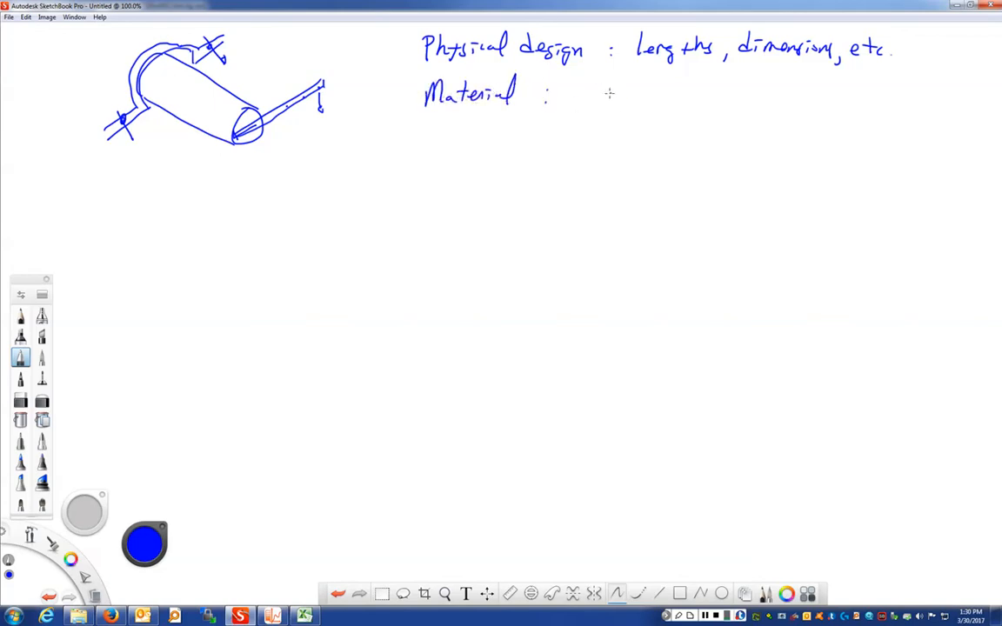
{"action": "left_click_drag", "start_coordinate": [583, 91], "coordinate": [618, 92]}
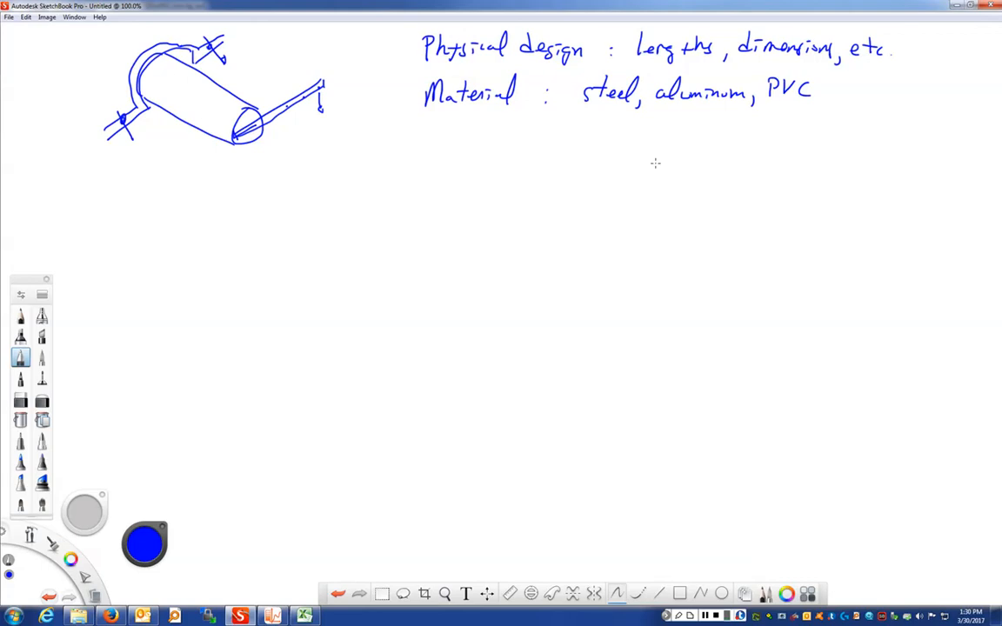
{"action": "mouse_move", "coordinate": [435, 142]}
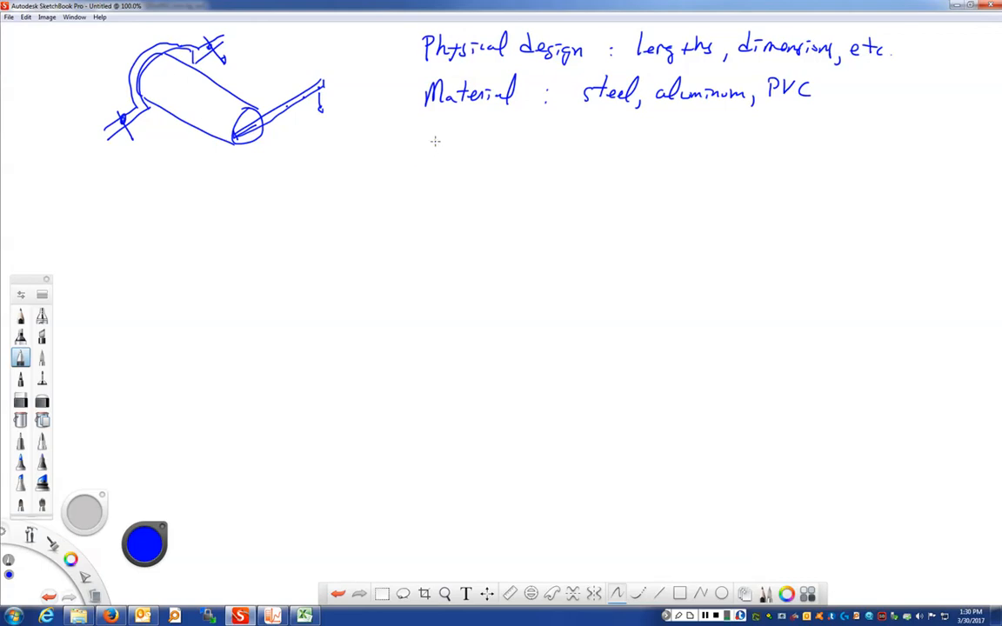
Step: Write 'Location of strain gage rosette' below Material and draw gauge marks on the tube
{"action": "left_click_drag", "start_coordinate": [422, 152], "coordinate": [474, 148]}
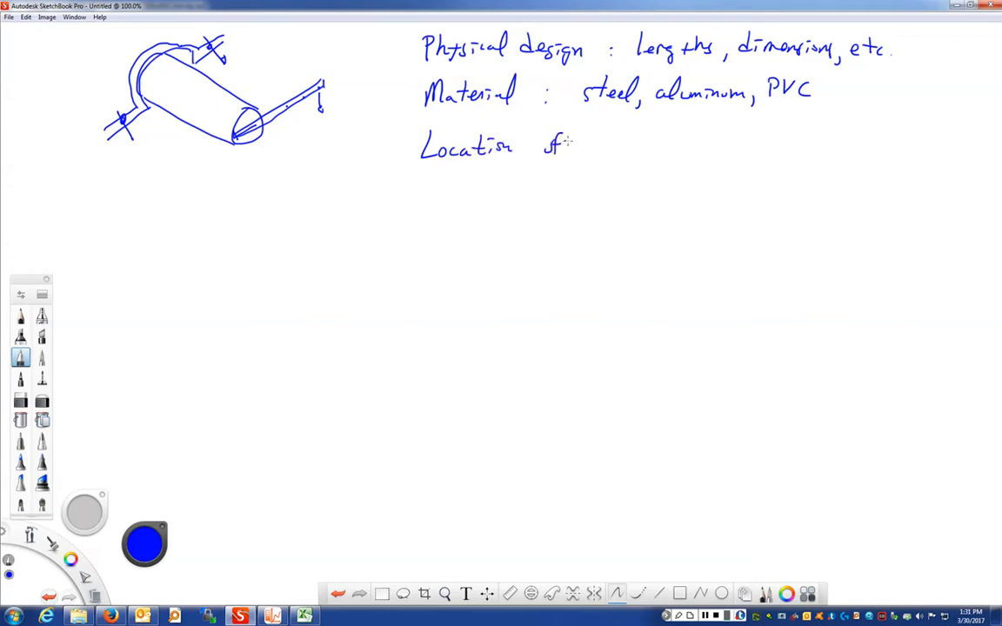
{"action": "left_click_drag", "start_coordinate": [588, 148], "coordinate": [661, 144]}
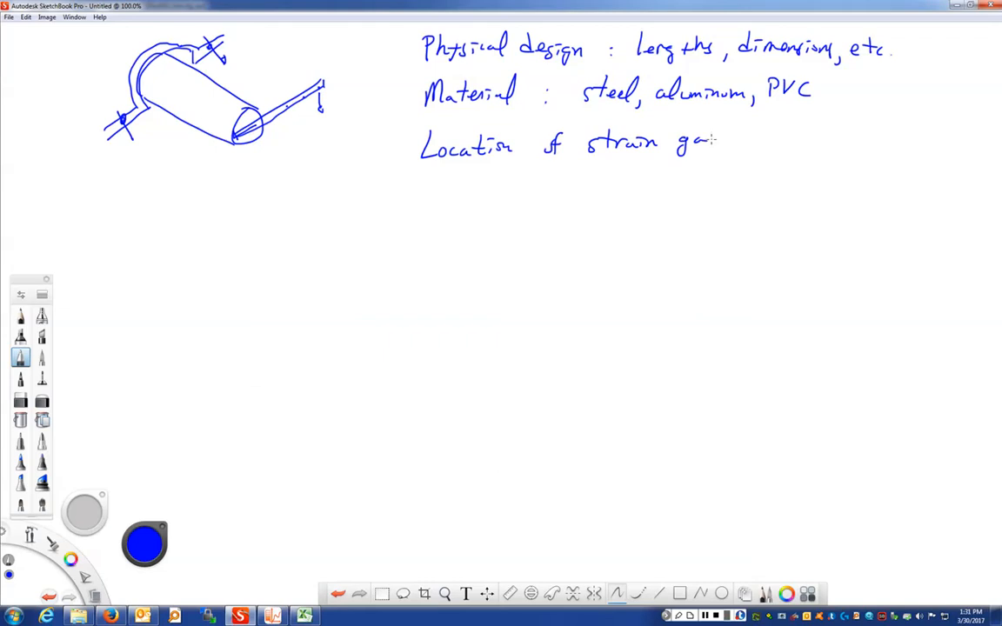
{"action": "left_click_drag", "start_coordinate": [705, 143], "coordinate": [804, 140]}
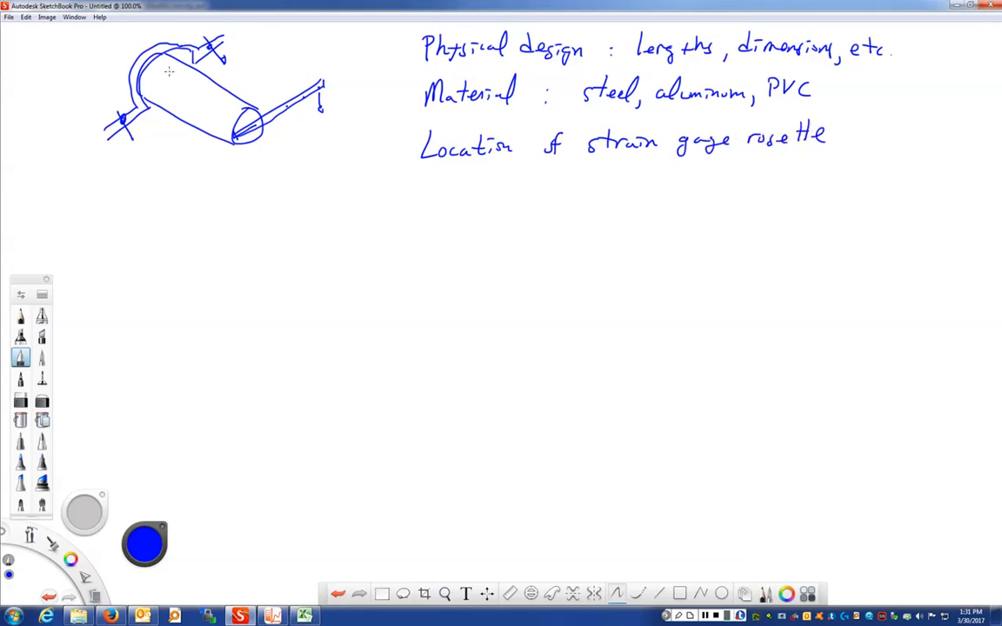
{"action": "mouse_move", "coordinate": [165, 71]}
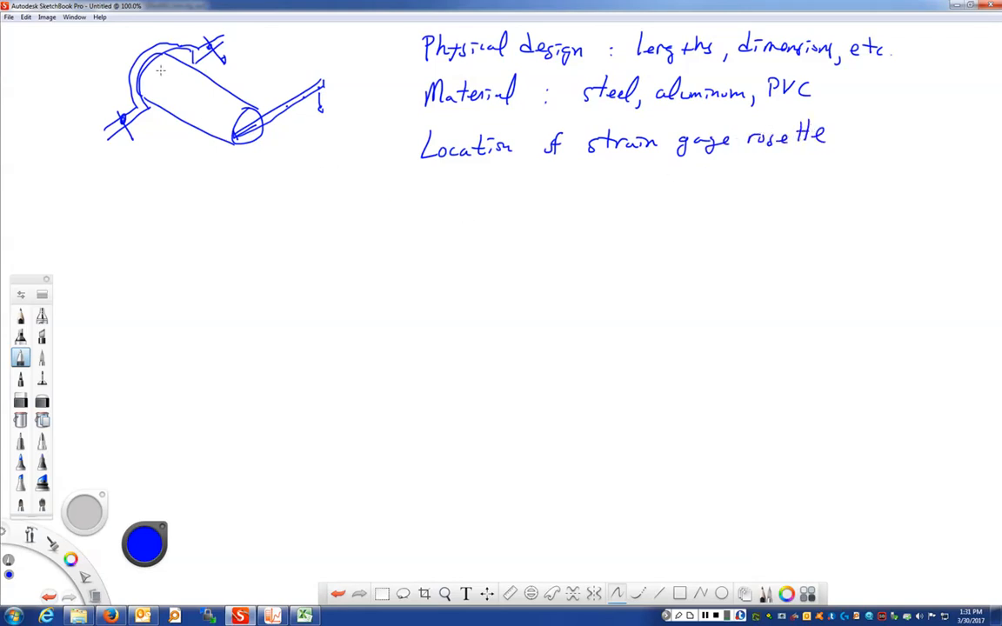
{"action": "mouse_move", "coordinate": [166, 79]}
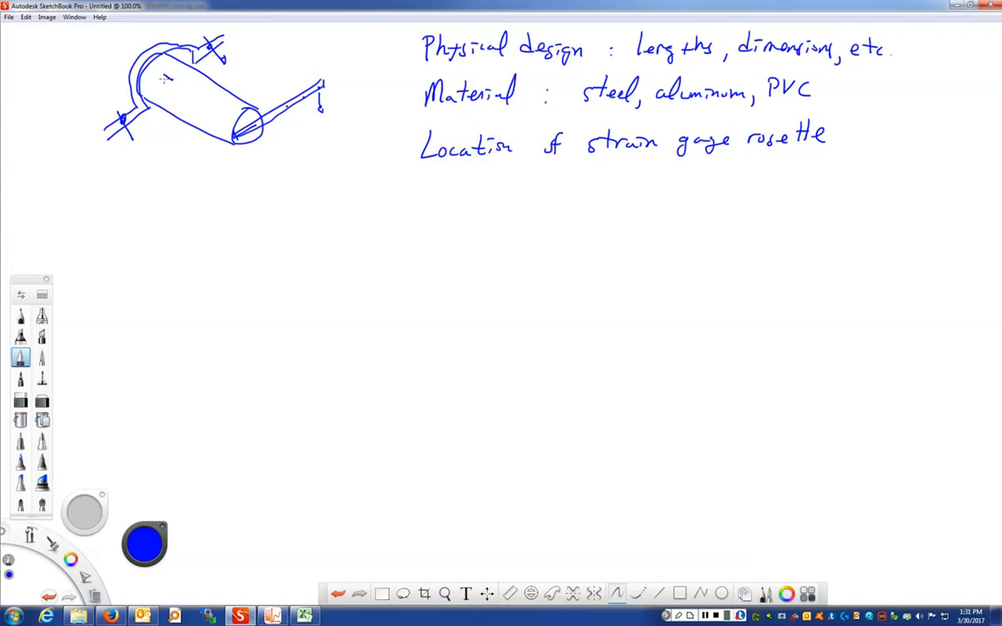
{"action": "left_click_drag", "start_coordinate": [163, 71], "coordinate": [174, 83]}
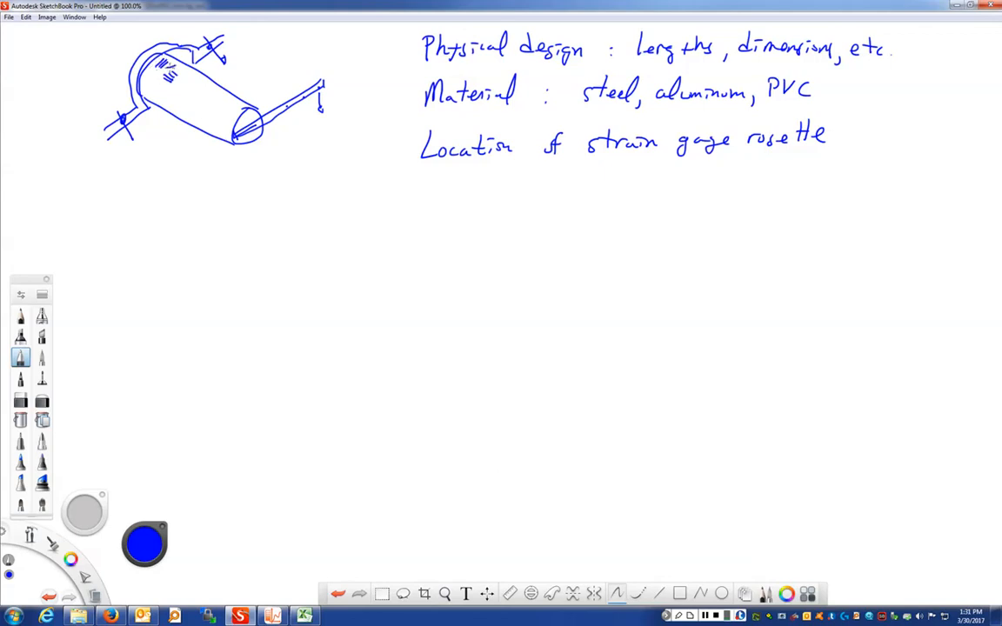
{"action": "mouse_move", "coordinate": [464, 247]}
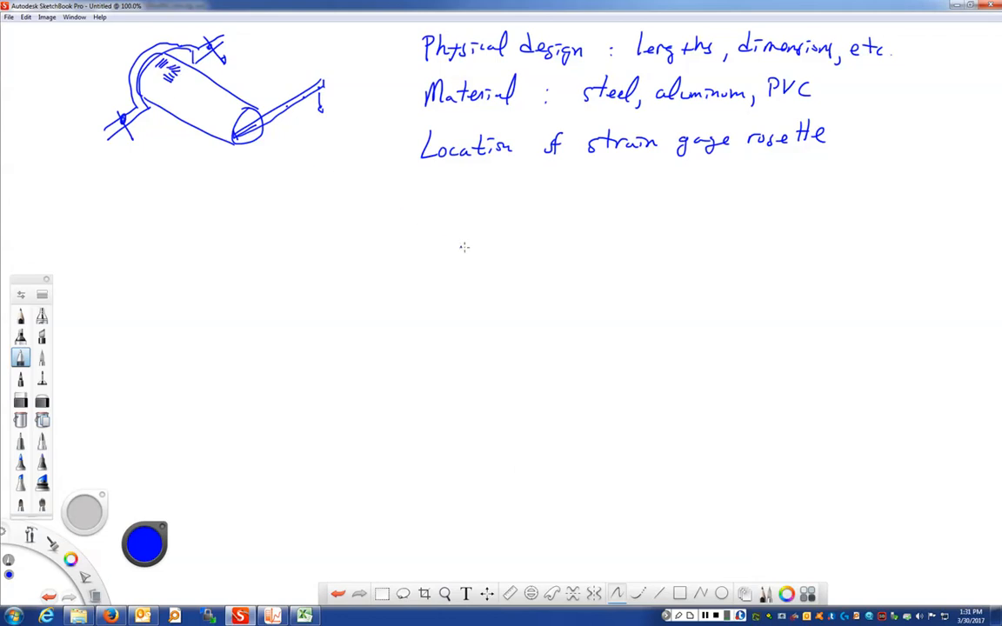
{"action": "mouse_move", "coordinate": [440, 205]}
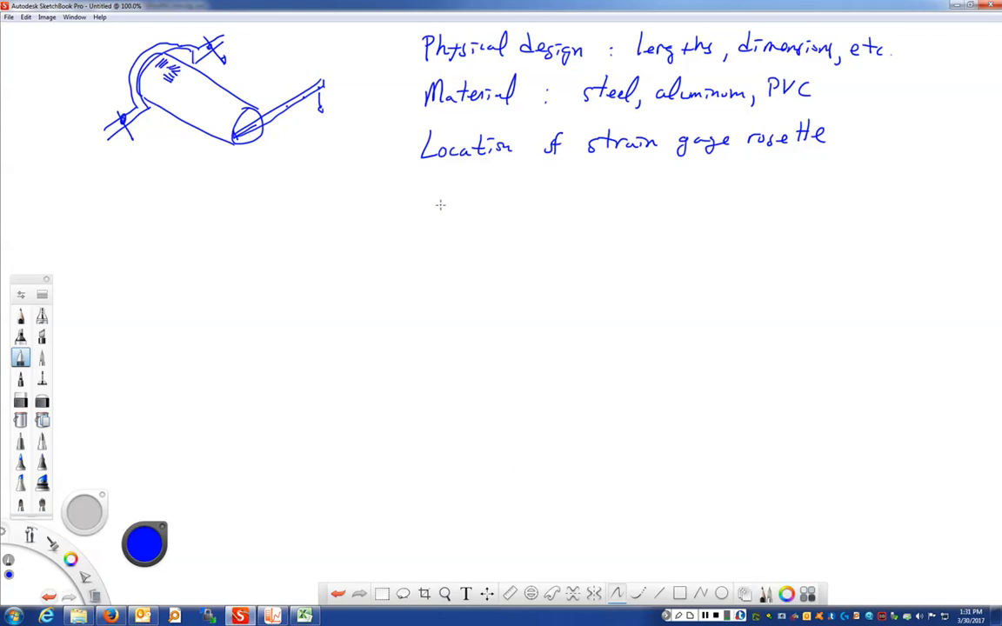
{"action": "mouse_move", "coordinate": [477, 180]}
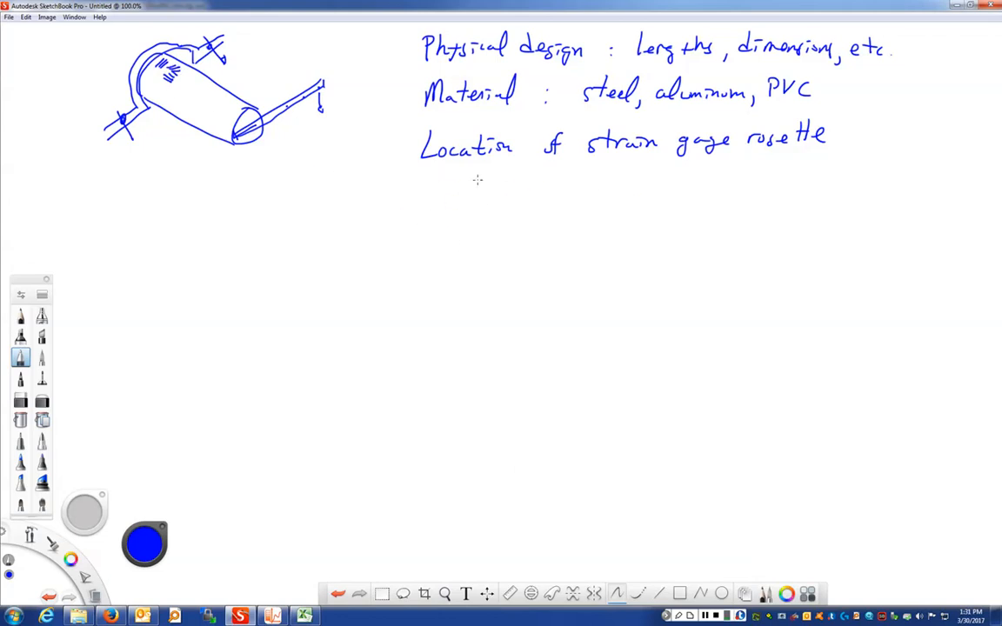
Step: Handwrite '(size of rosette)' under the strain gage rosette line
{"action": "left_click_drag", "start_coordinate": [448, 179], "coordinate": [492, 178]}
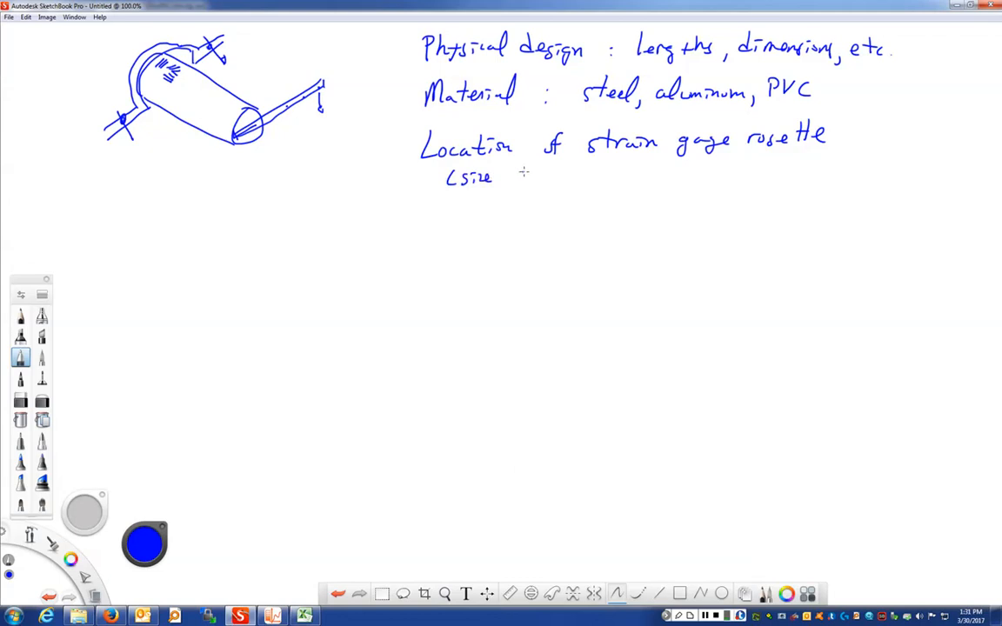
{"action": "left_click_drag", "start_coordinate": [509, 172], "coordinate": [574, 172]}
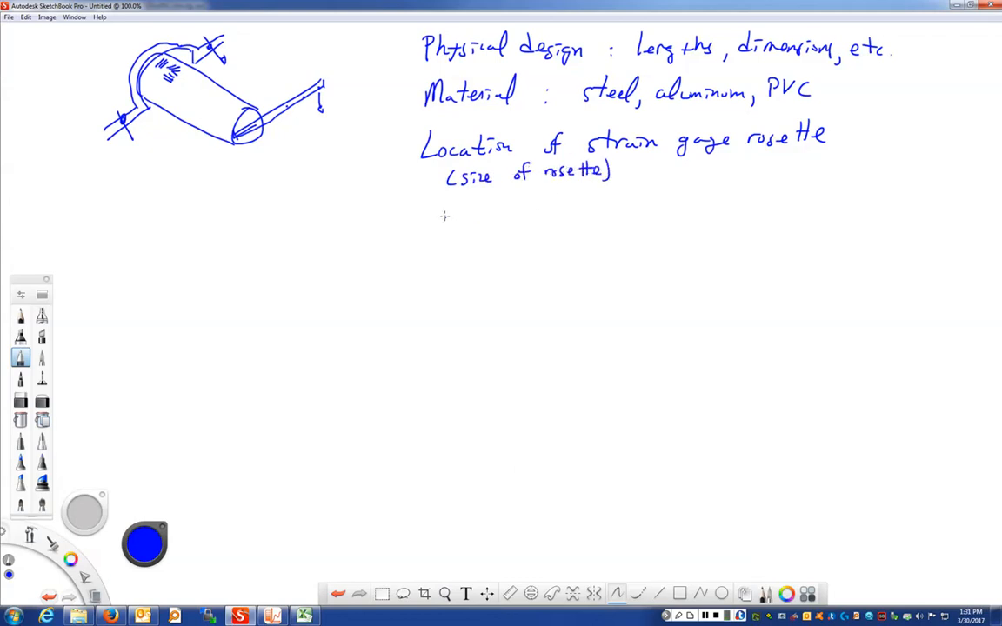
{"action": "left_click_drag", "start_coordinate": [430, 222], "coordinate": [461, 205]}
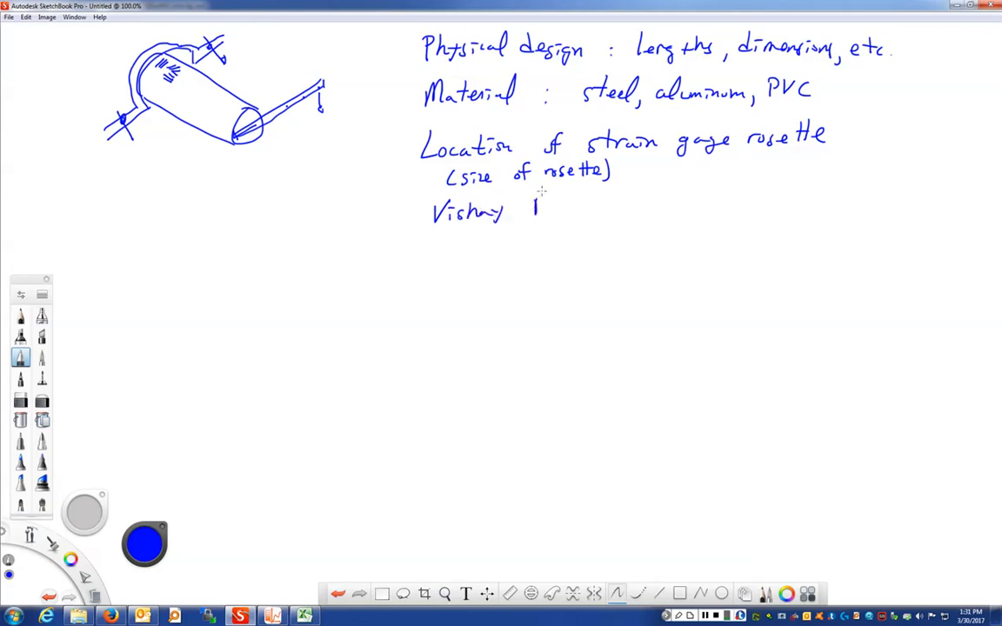
Step: Write 'Vishay Micro-Measurements' and 'Weight & Calculated strain on strain gages' as list items
{"action": "left_click_drag", "start_coordinate": [535, 202], "coordinate": [644, 202]}
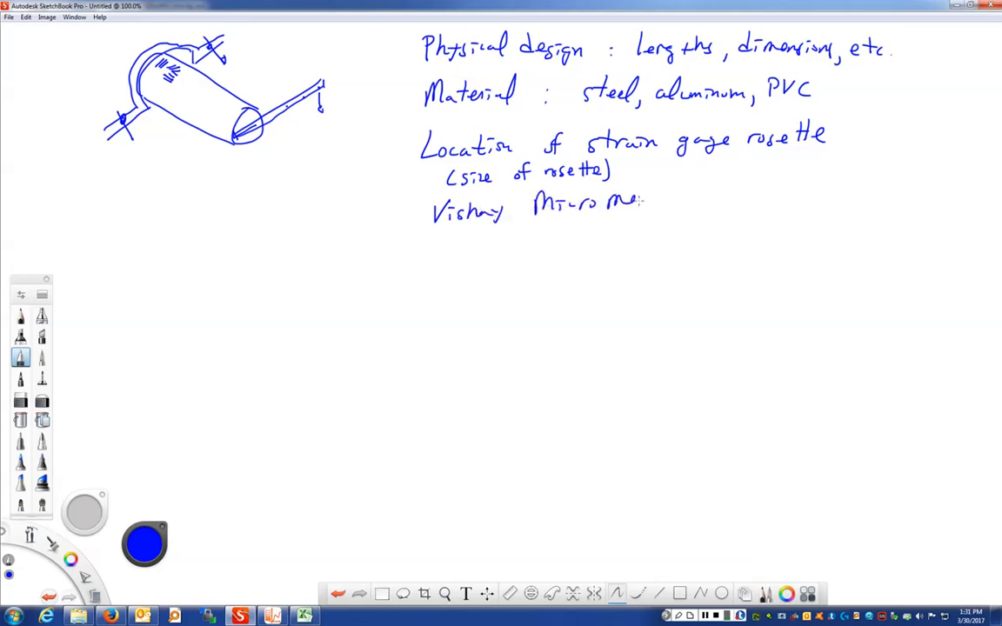
{"action": "left_click_drag", "start_coordinate": [649, 200], "coordinate": [713, 200]}
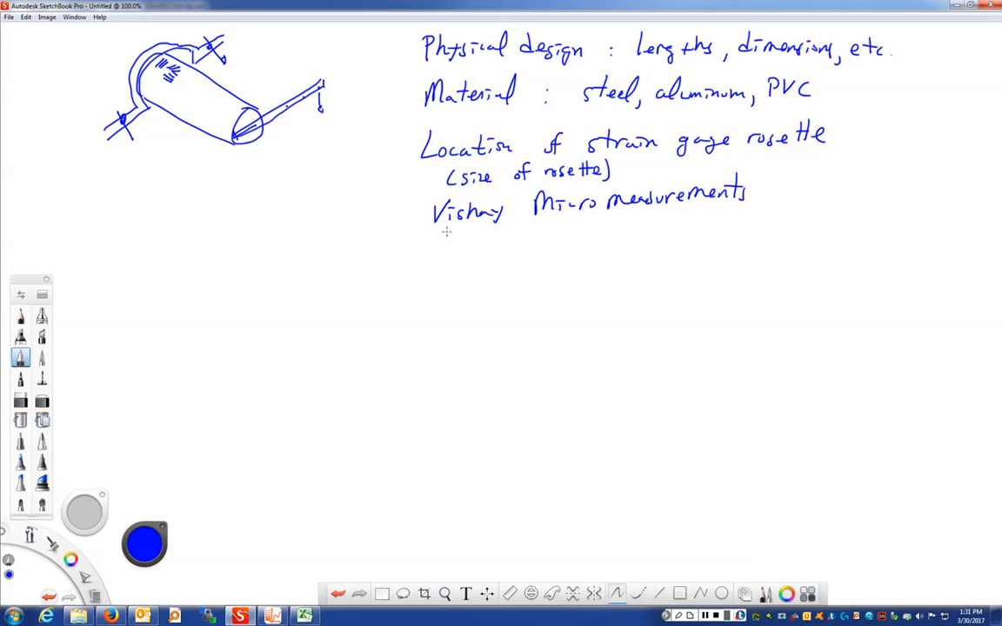
{"action": "mouse_move", "coordinate": [437, 253]}
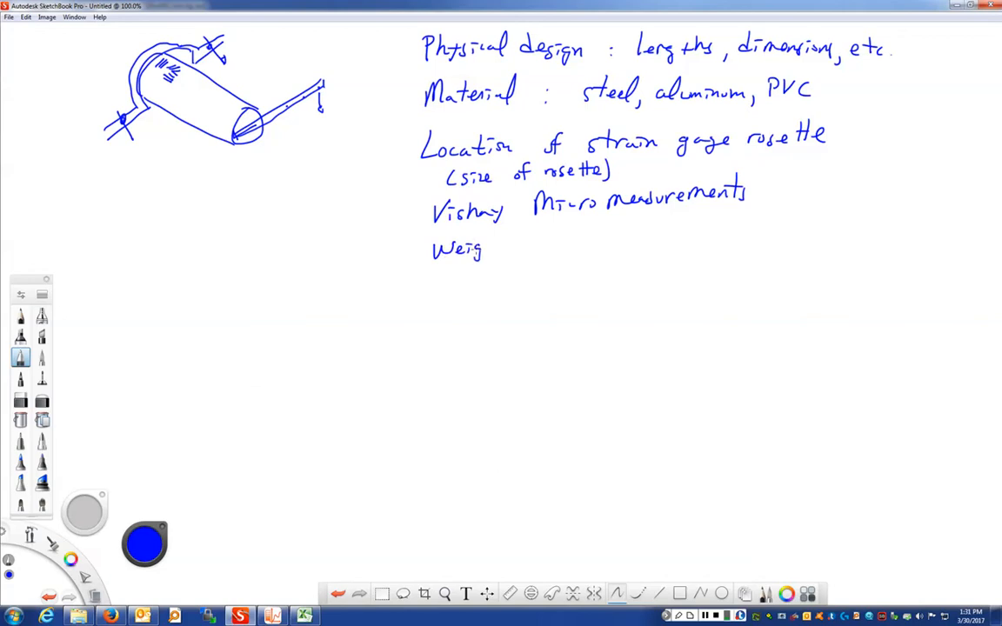
{"action": "left_click_drag", "start_coordinate": [483, 248], "coordinate": [518, 248]}
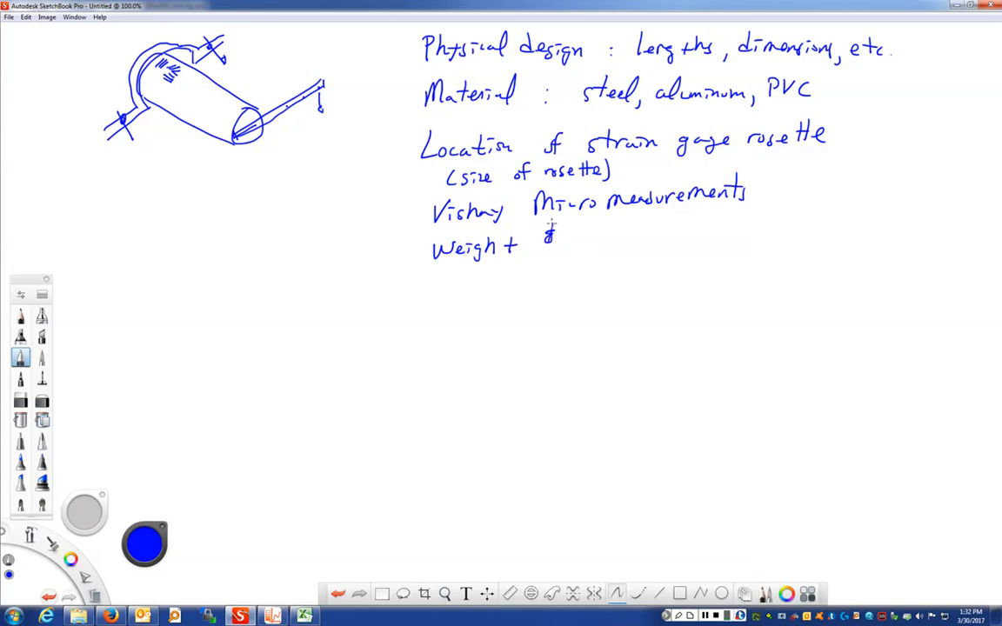
{"action": "left_click_drag", "start_coordinate": [575, 235], "coordinate": [631, 231]}
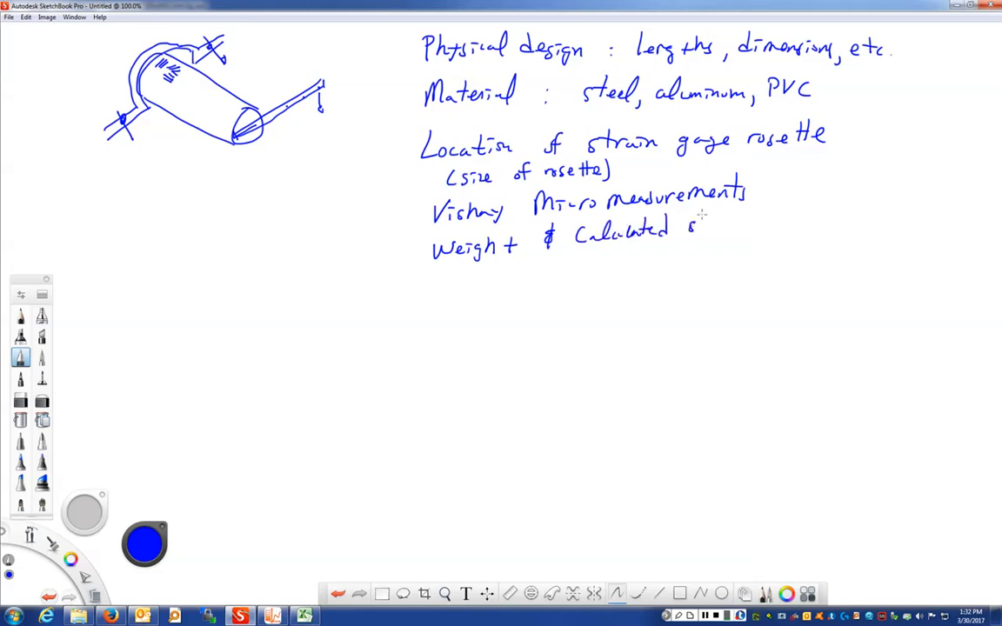
{"action": "left_click_drag", "start_coordinate": [687, 222], "coordinate": [779, 222]}
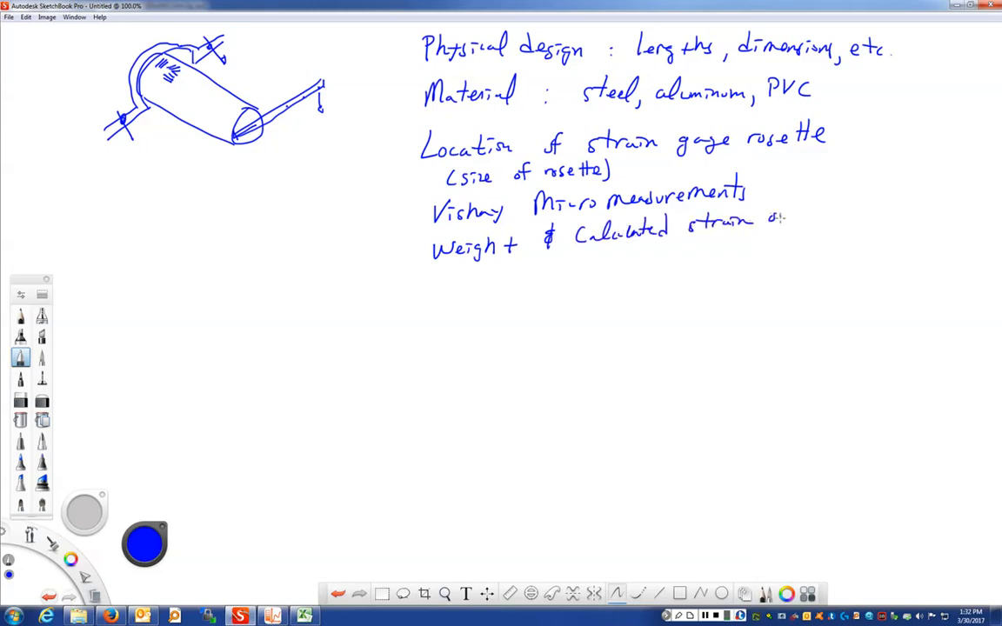
{"action": "left_click_drag", "start_coordinate": [765, 218], "coordinate": [852, 216]}
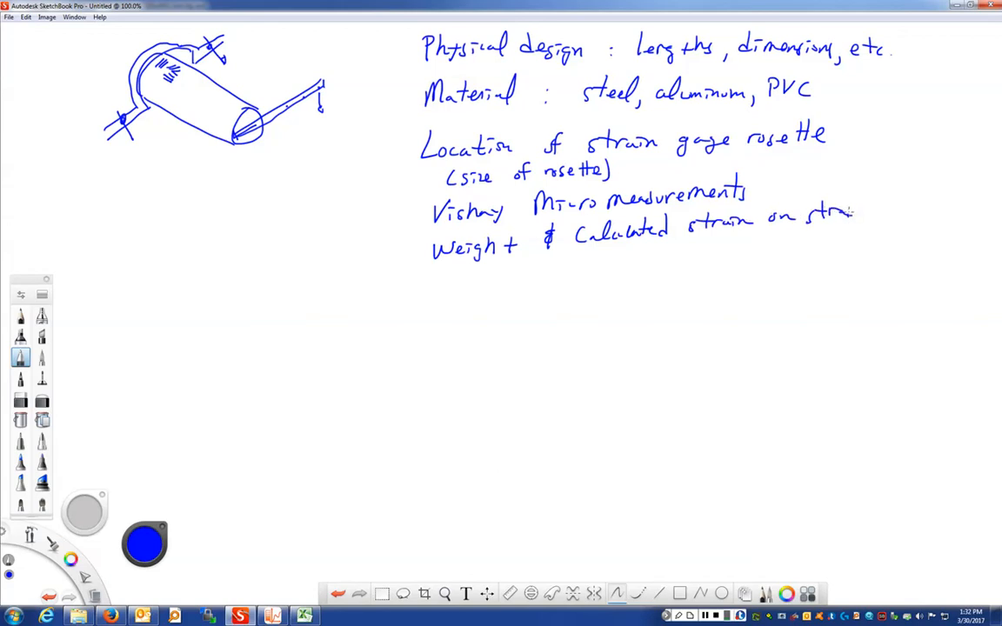
{"action": "left_click_drag", "start_coordinate": [853, 217], "coordinate": [931, 218]}
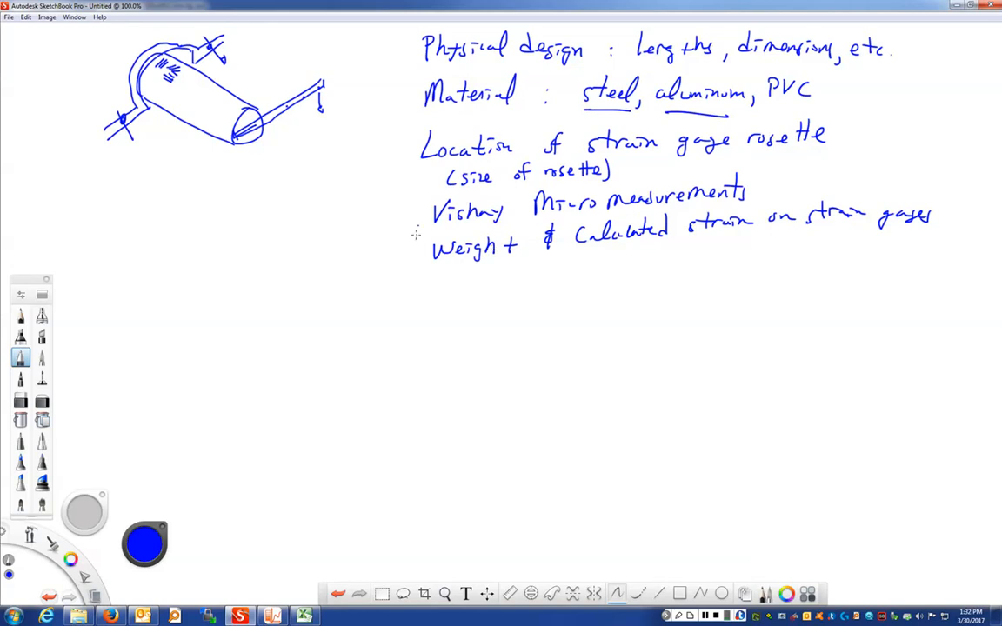
Step: Handwrite 'SF at least 2 on yielding' below the weight line
{"action": "left_click_drag", "start_coordinate": [432, 296], "coordinate": [466, 296]}
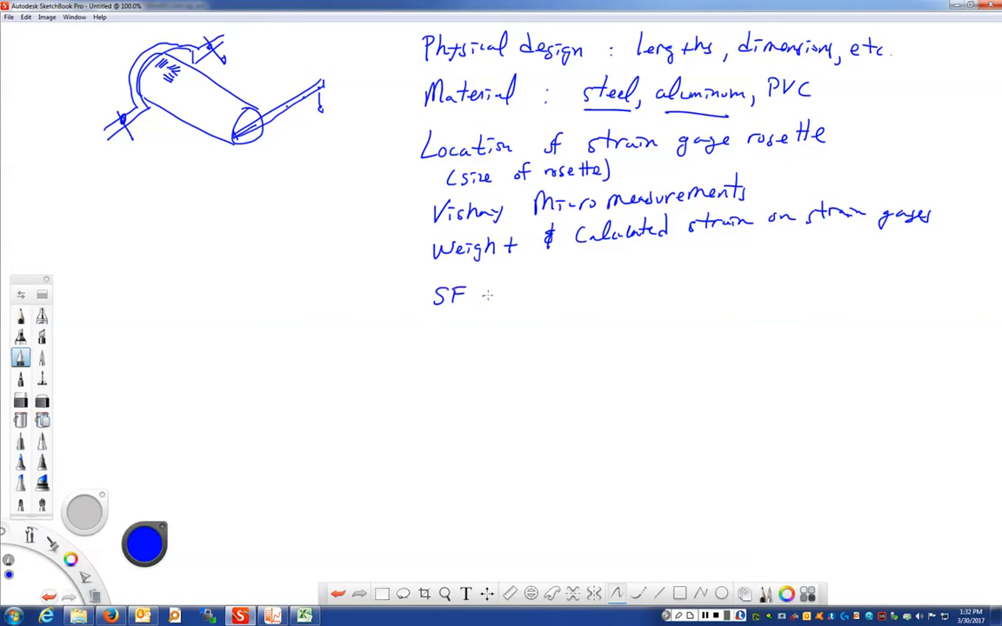
{"action": "left_click_drag", "start_coordinate": [492, 292], "coordinate": [544, 291]}
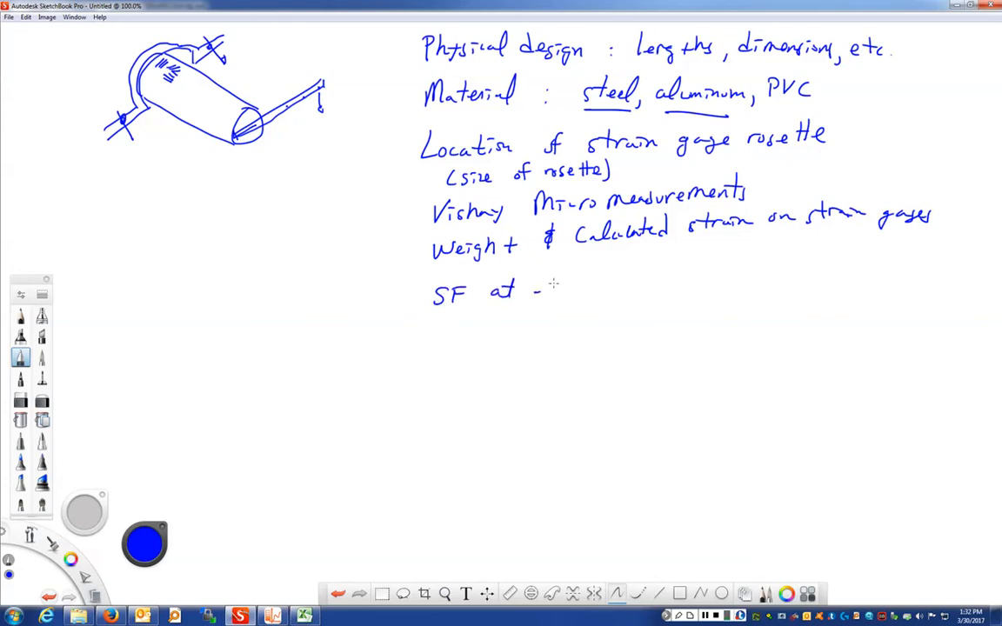
{"action": "left_click_drag", "start_coordinate": [539, 288], "coordinate": [648, 287]}
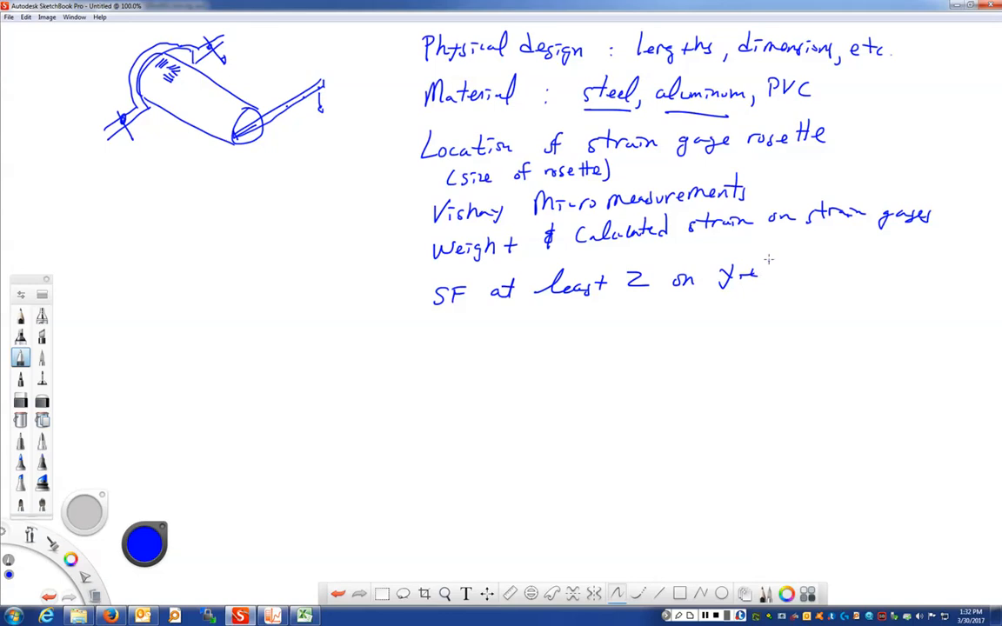
{"action": "left_click_drag", "start_coordinate": [761, 266], "coordinate": [818, 287]}
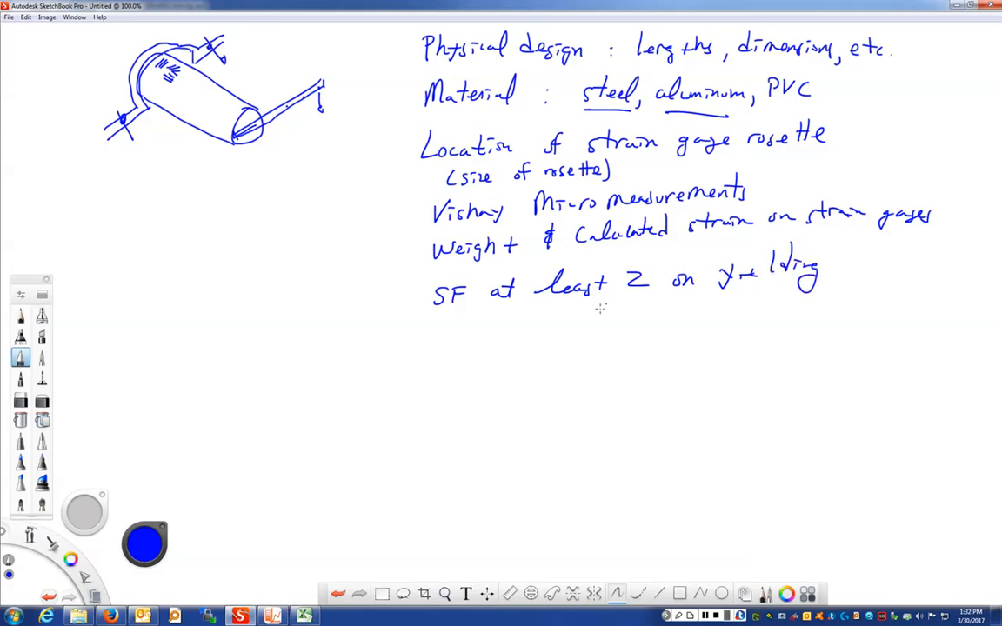
{"action": "mouse_move", "coordinate": [720, 322]}
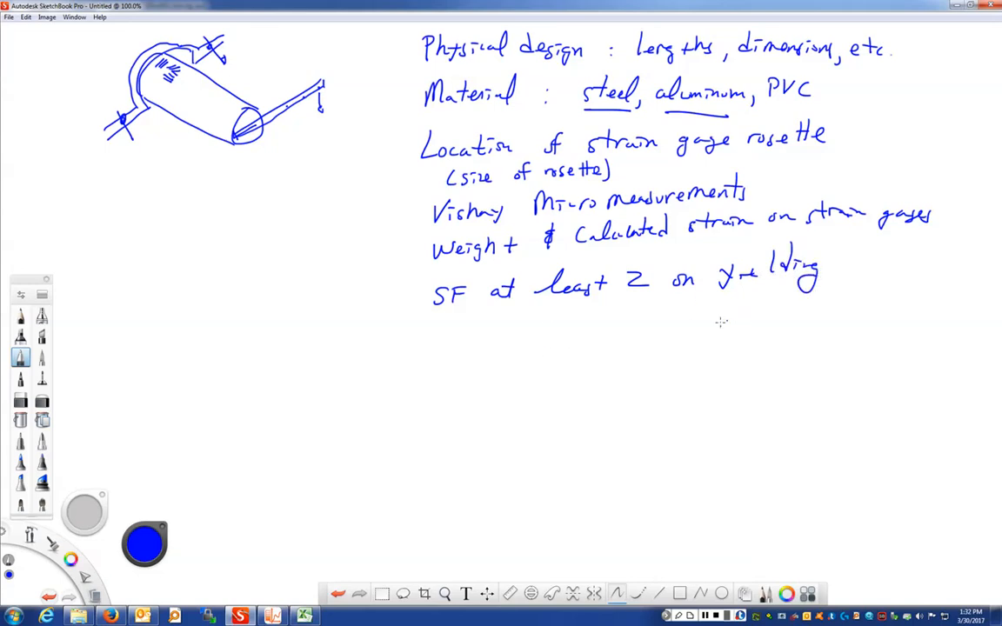
{"action": "mouse_move", "coordinate": [439, 329]}
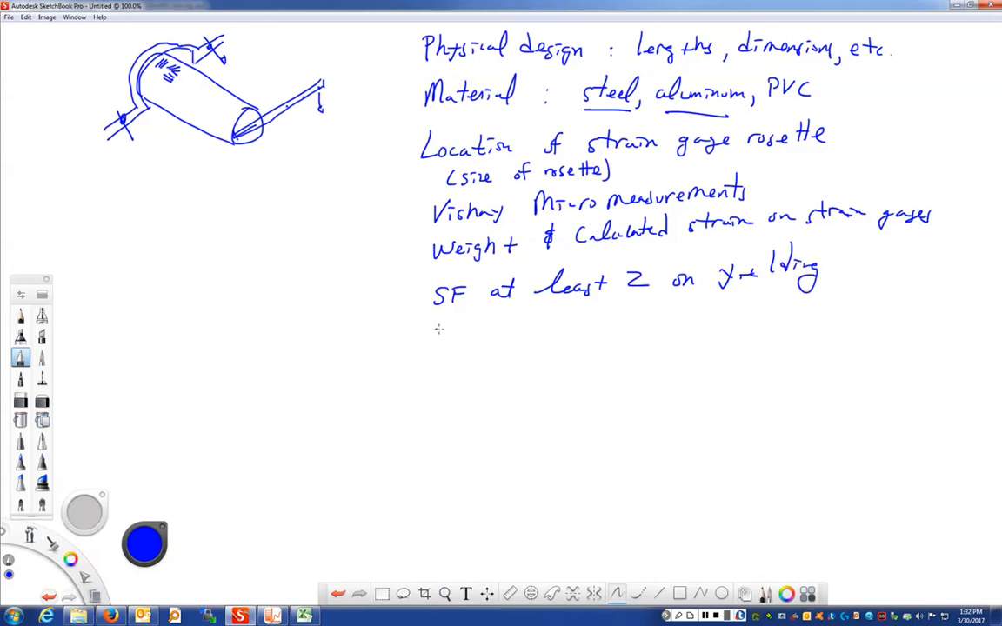
Step: Add '(principal stresses)' on the line below the safety factor note
{"action": "left_click_drag", "start_coordinate": [426, 328], "coordinate": [474, 330]}
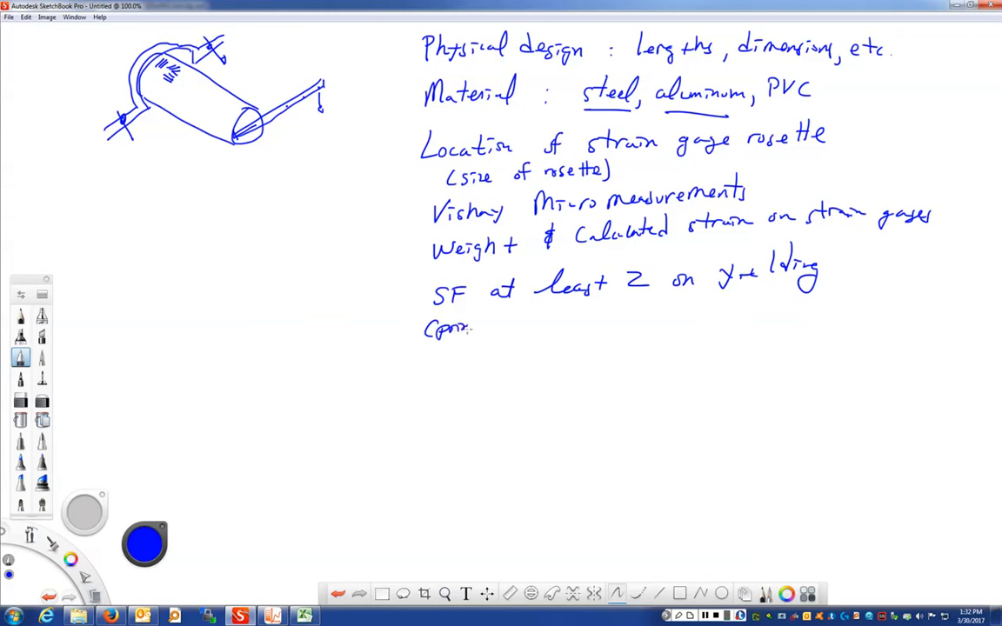
{"action": "left_click_drag", "start_coordinate": [448, 329], "coordinate": [539, 329]}
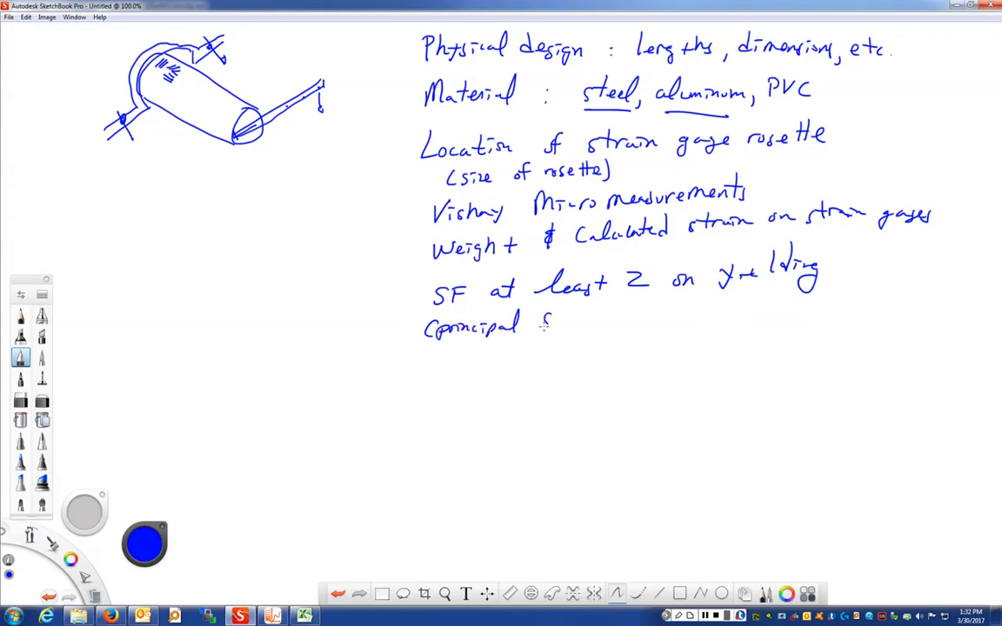
{"action": "left_click_drag", "start_coordinate": [542, 326], "coordinate": [613, 320]}
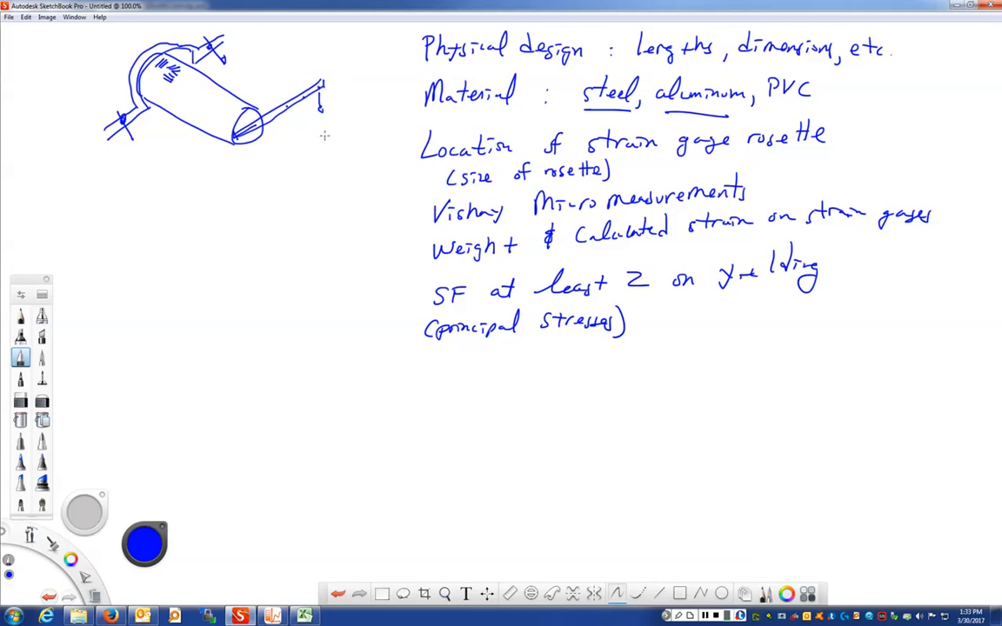
{"action": "mouse_move", "coordinate": [307, 102]}
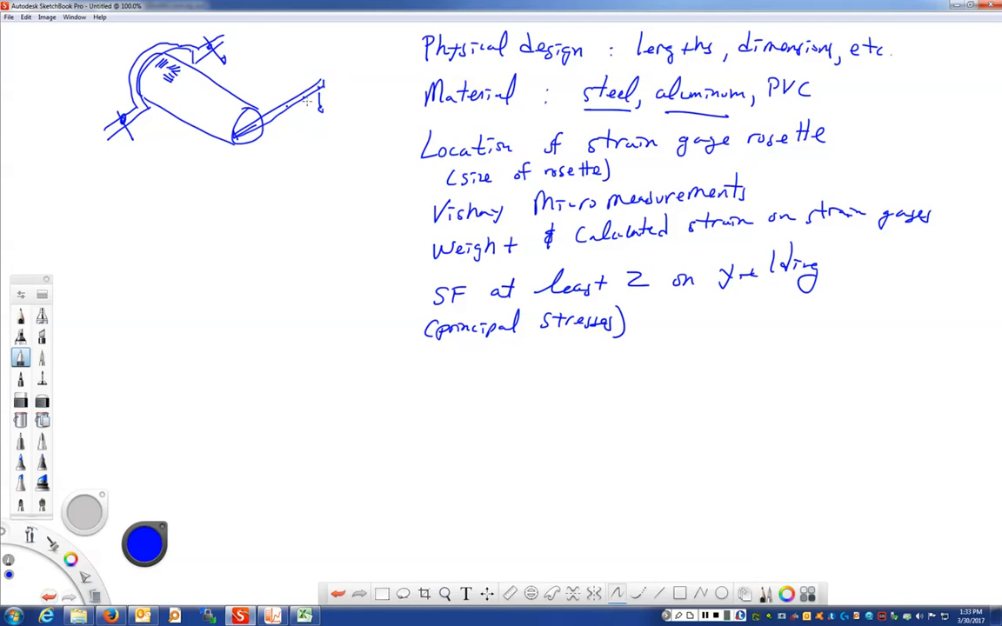
{"action": "mouse_move", "coordinate": [378, 232]}
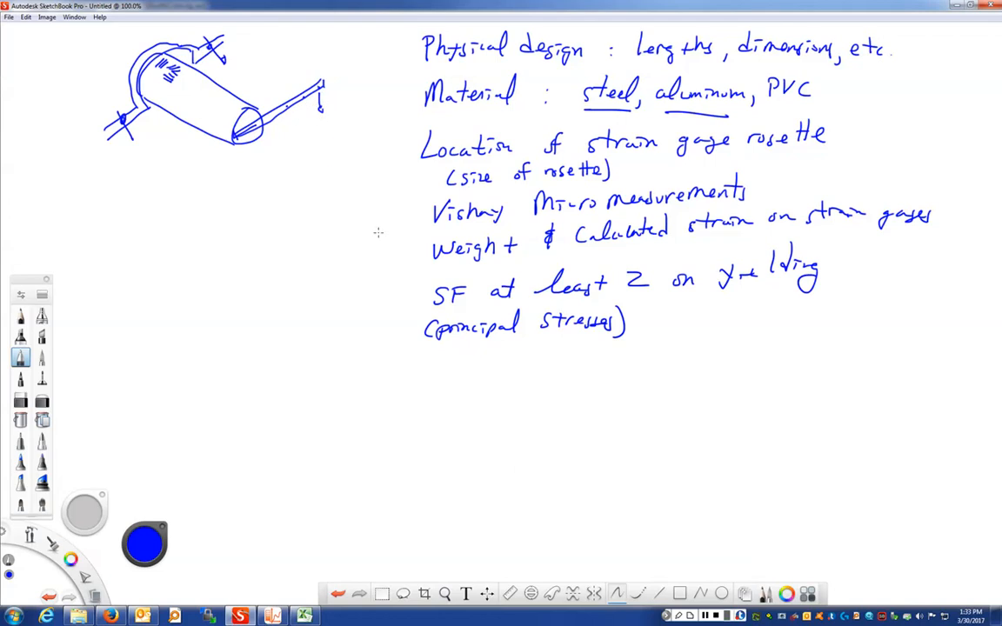